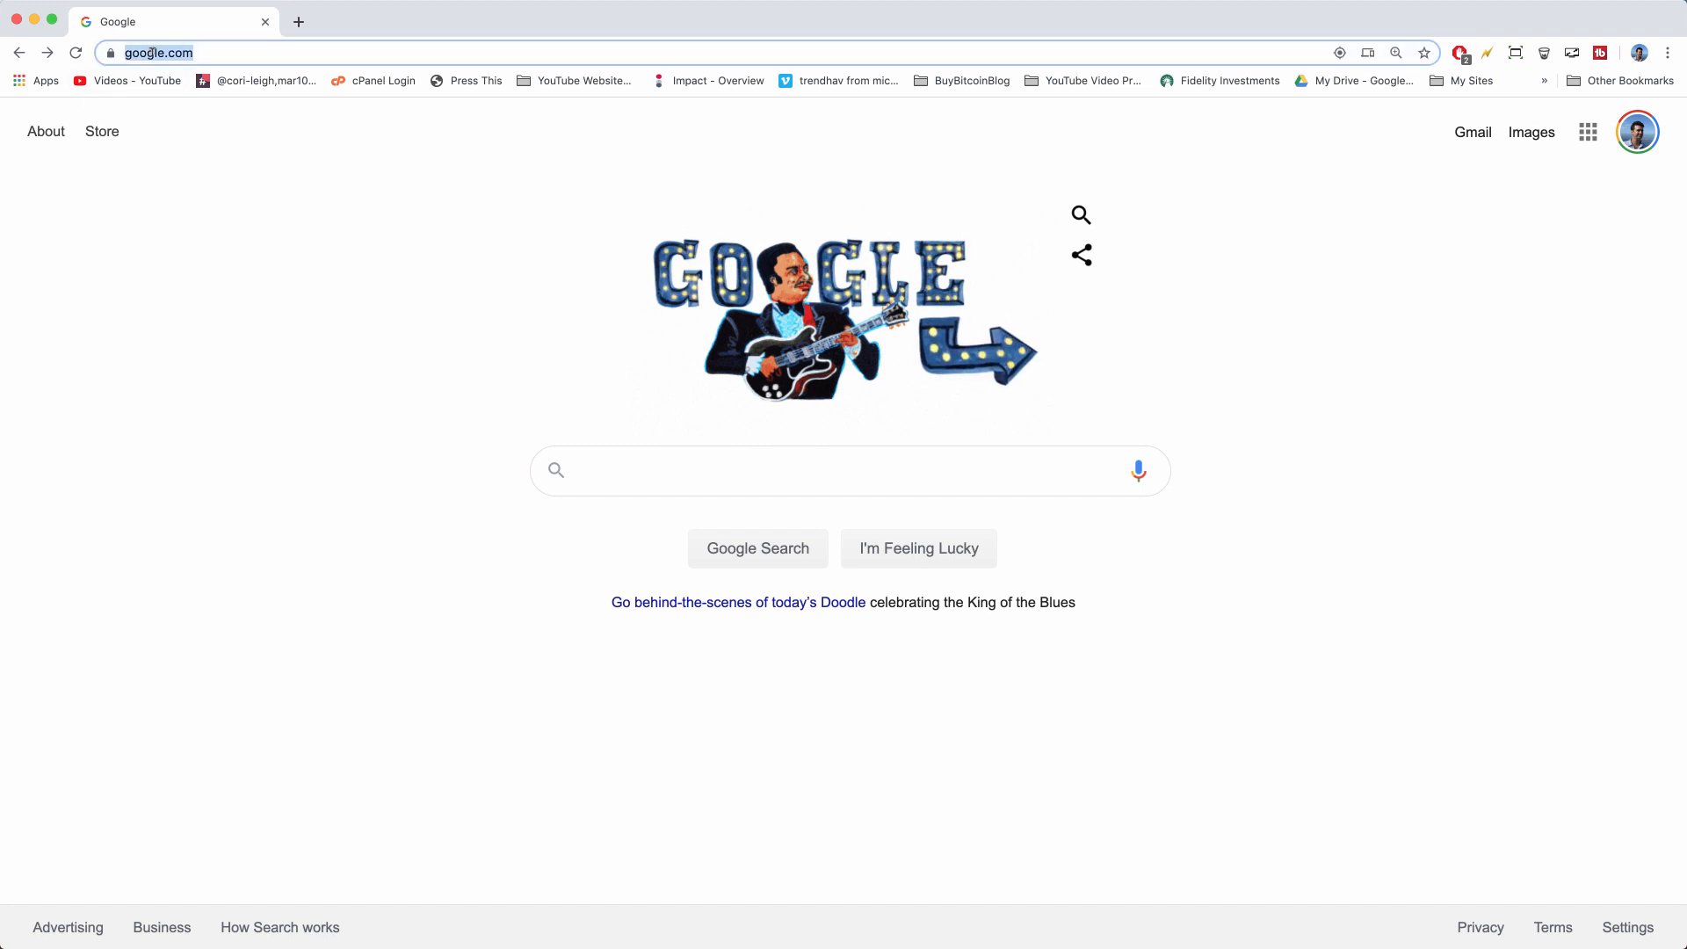
Sign in at my.siteground.com to reach the account home dashboard
{"action": "type", "text": "my.siteground.com%2F"}
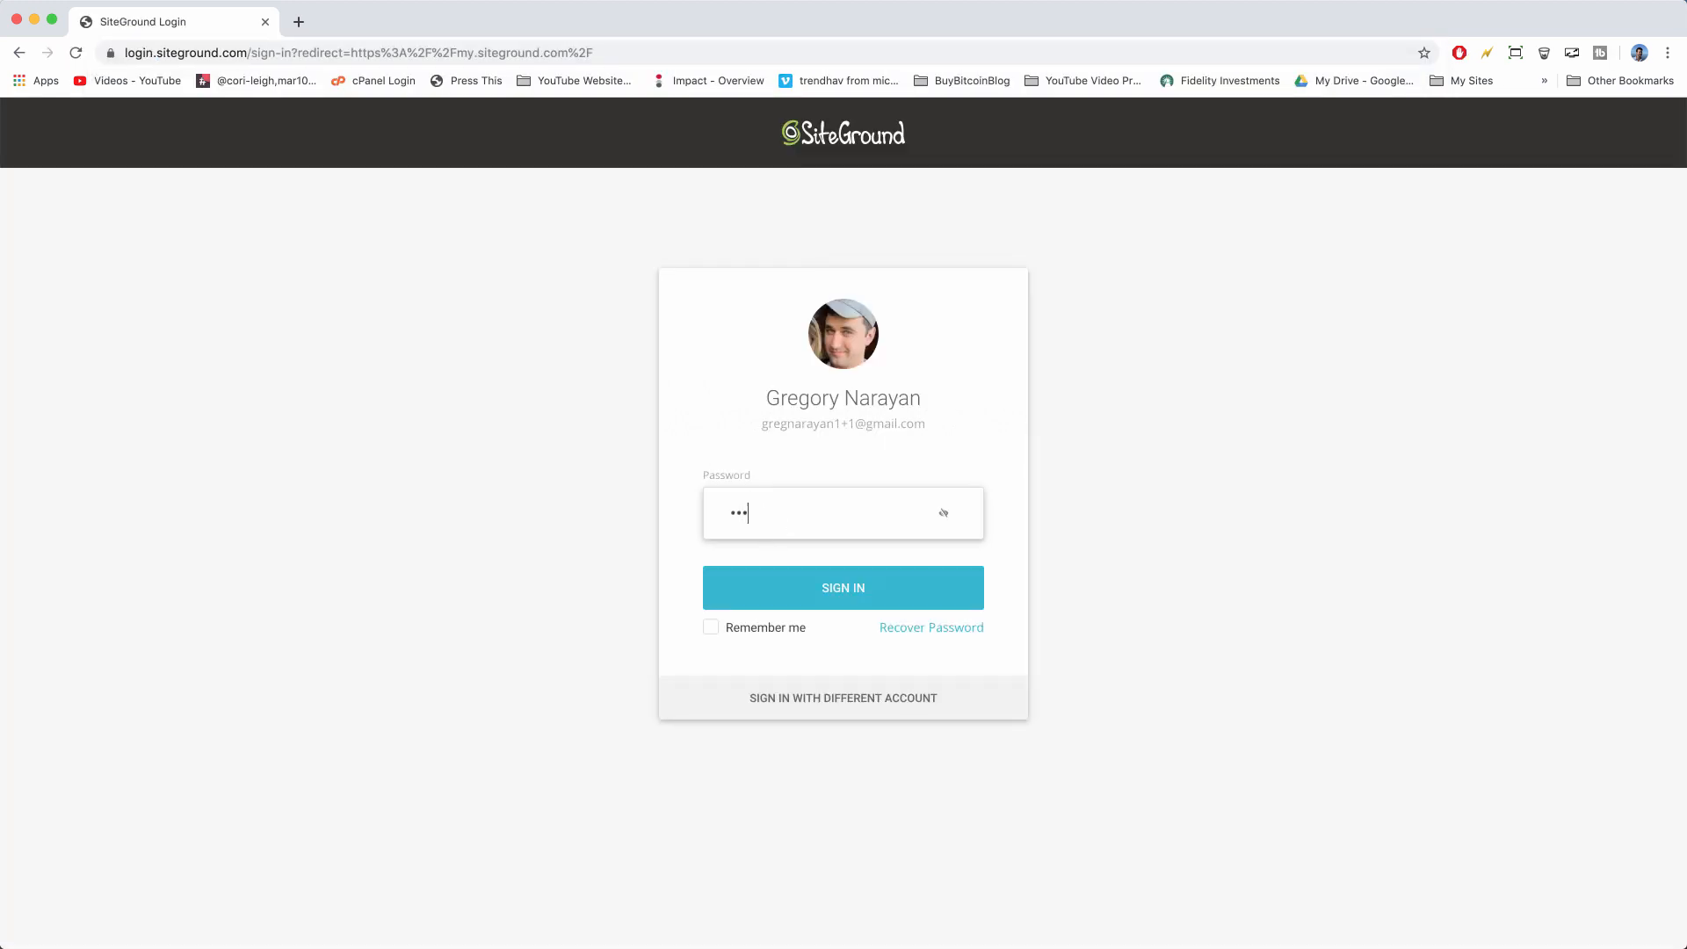
{"action": "left_click", "coordinate": [844, 587]}
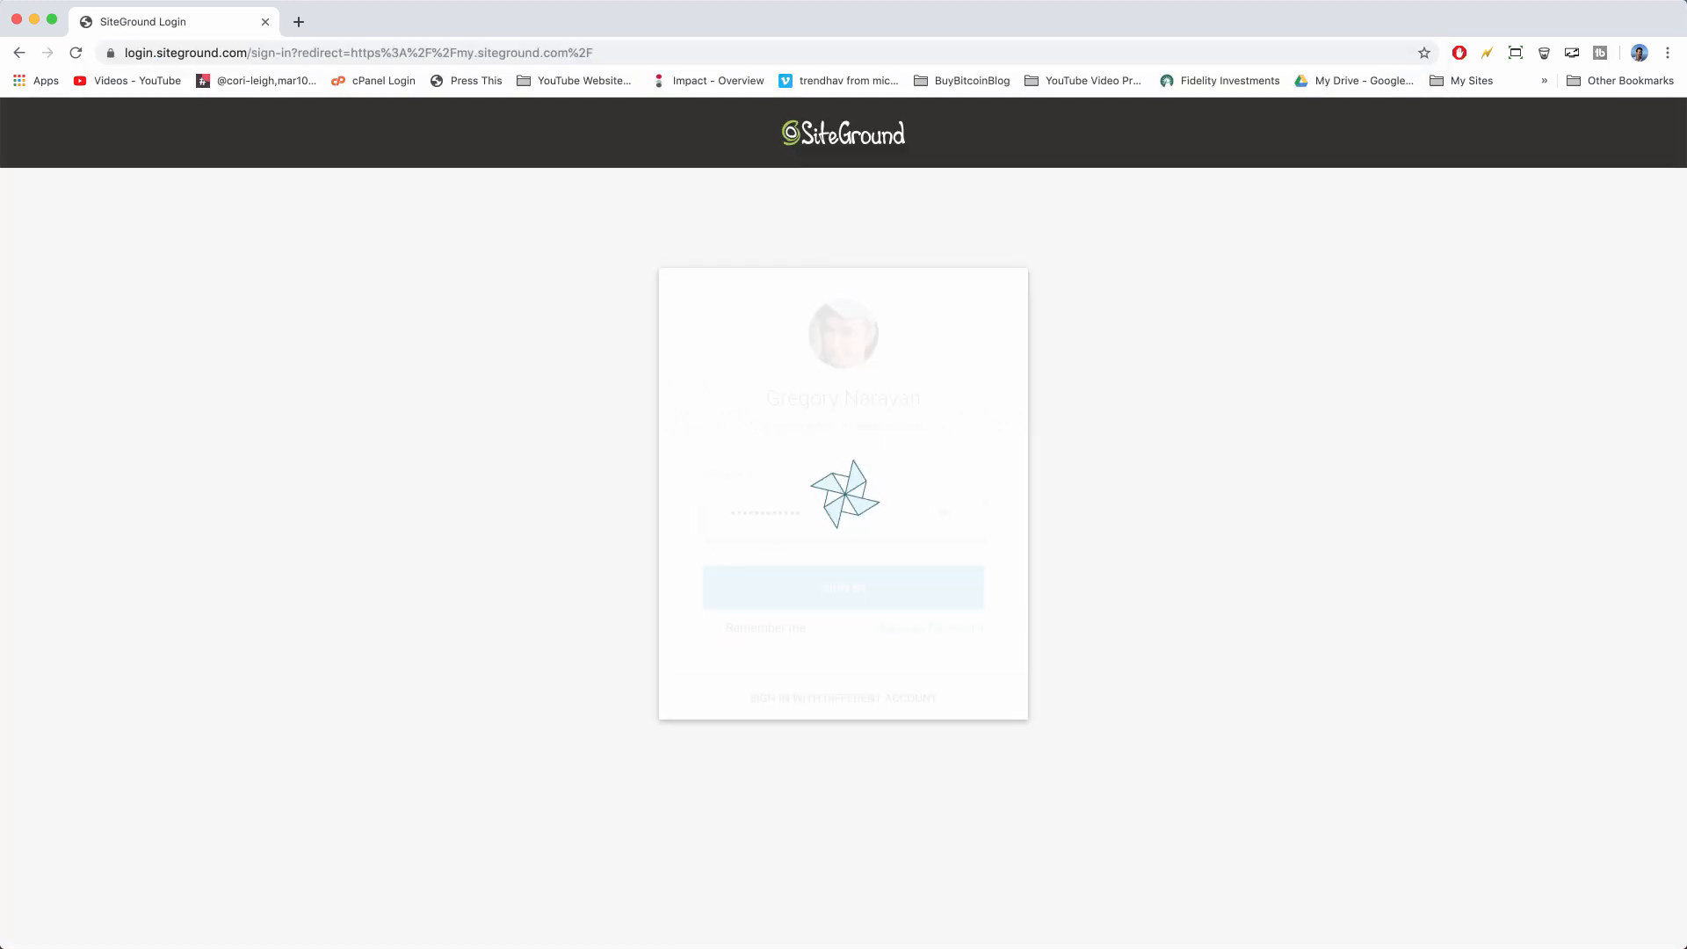
{"action": "left_click", "coordinate": [843, 586]}
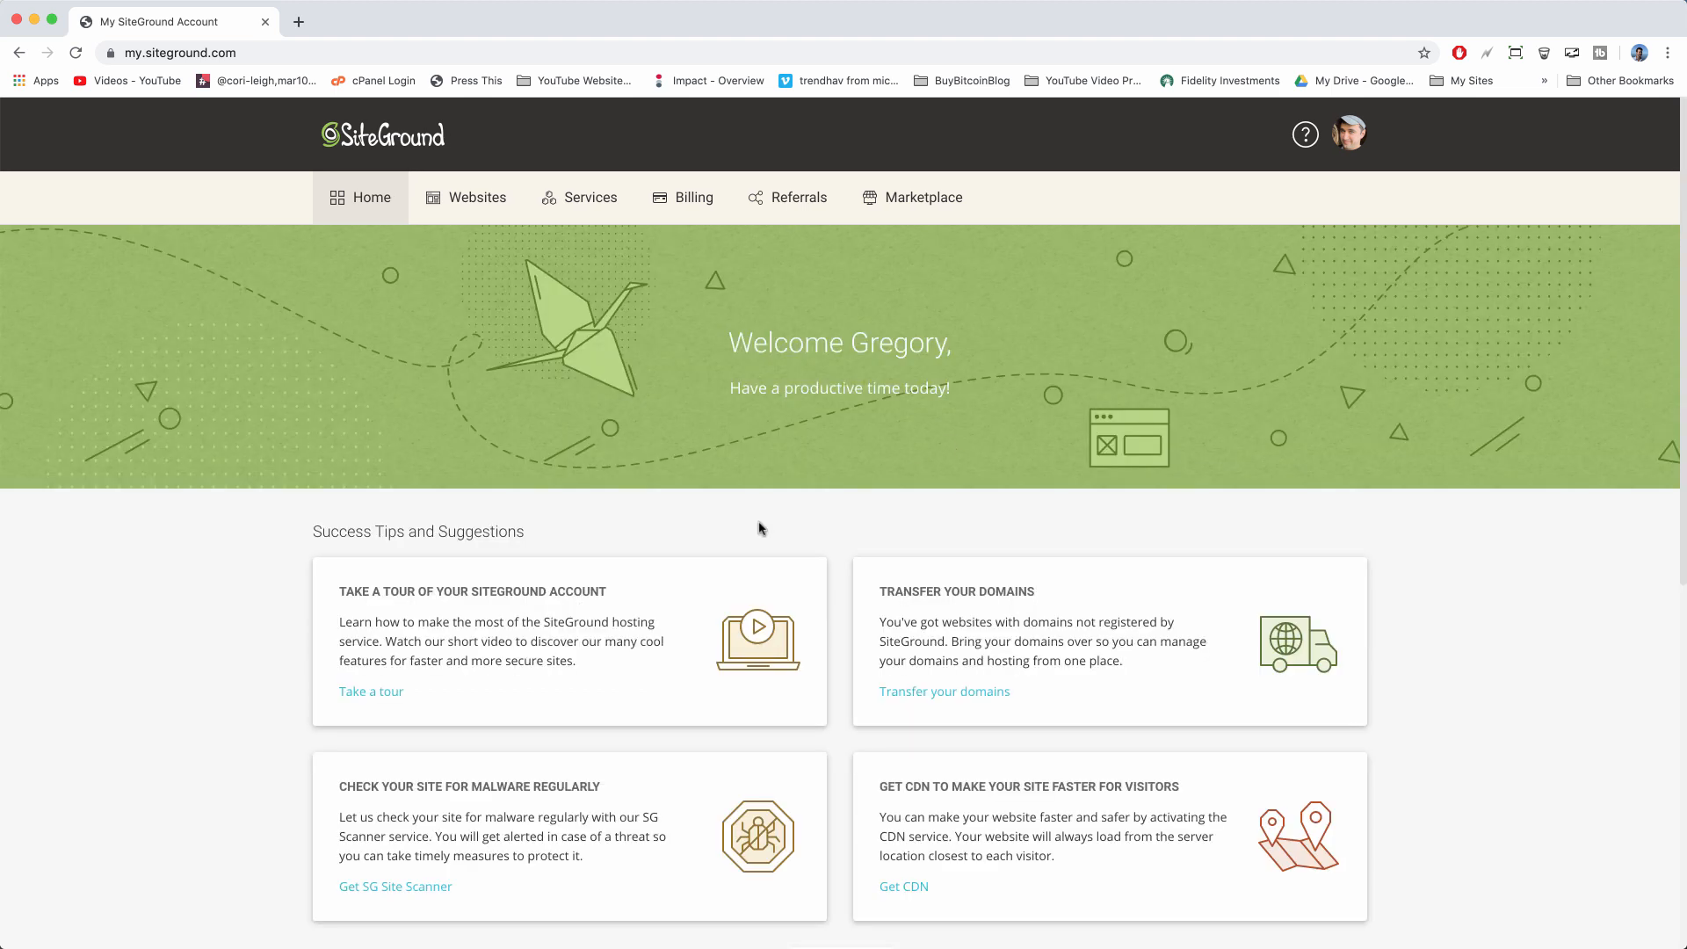
{"action": "scroll", "scroll_direction": "down", "scroll_amount": 3}
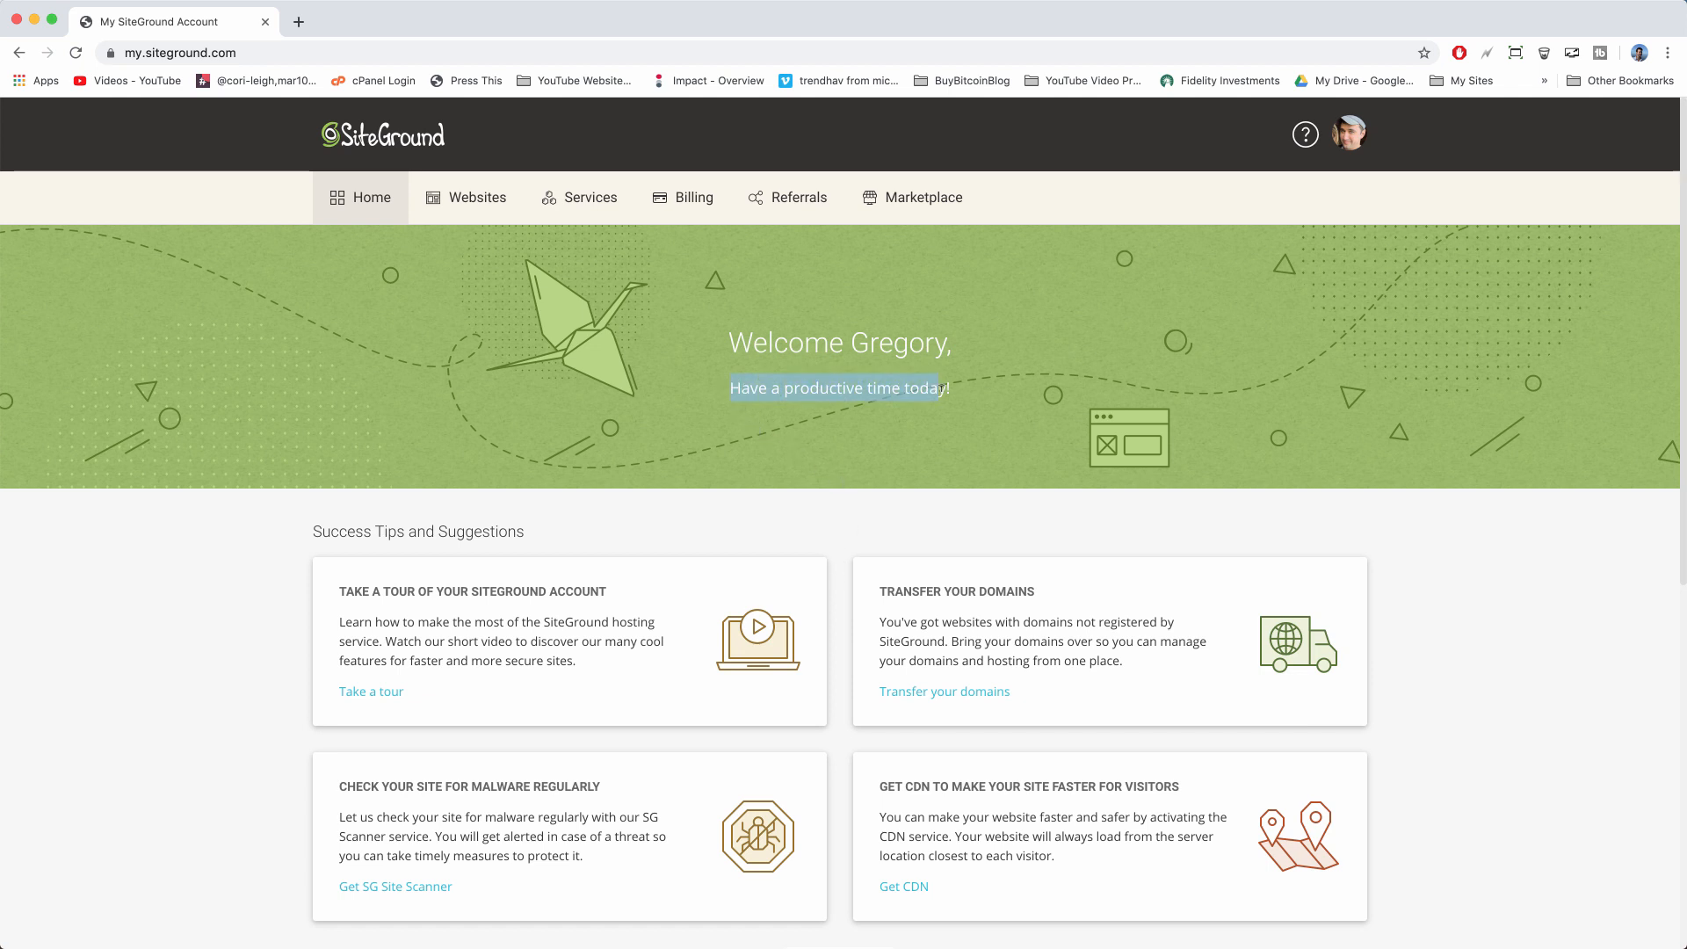
{"action": "mouse_move", "coordinate": [468, 211]}
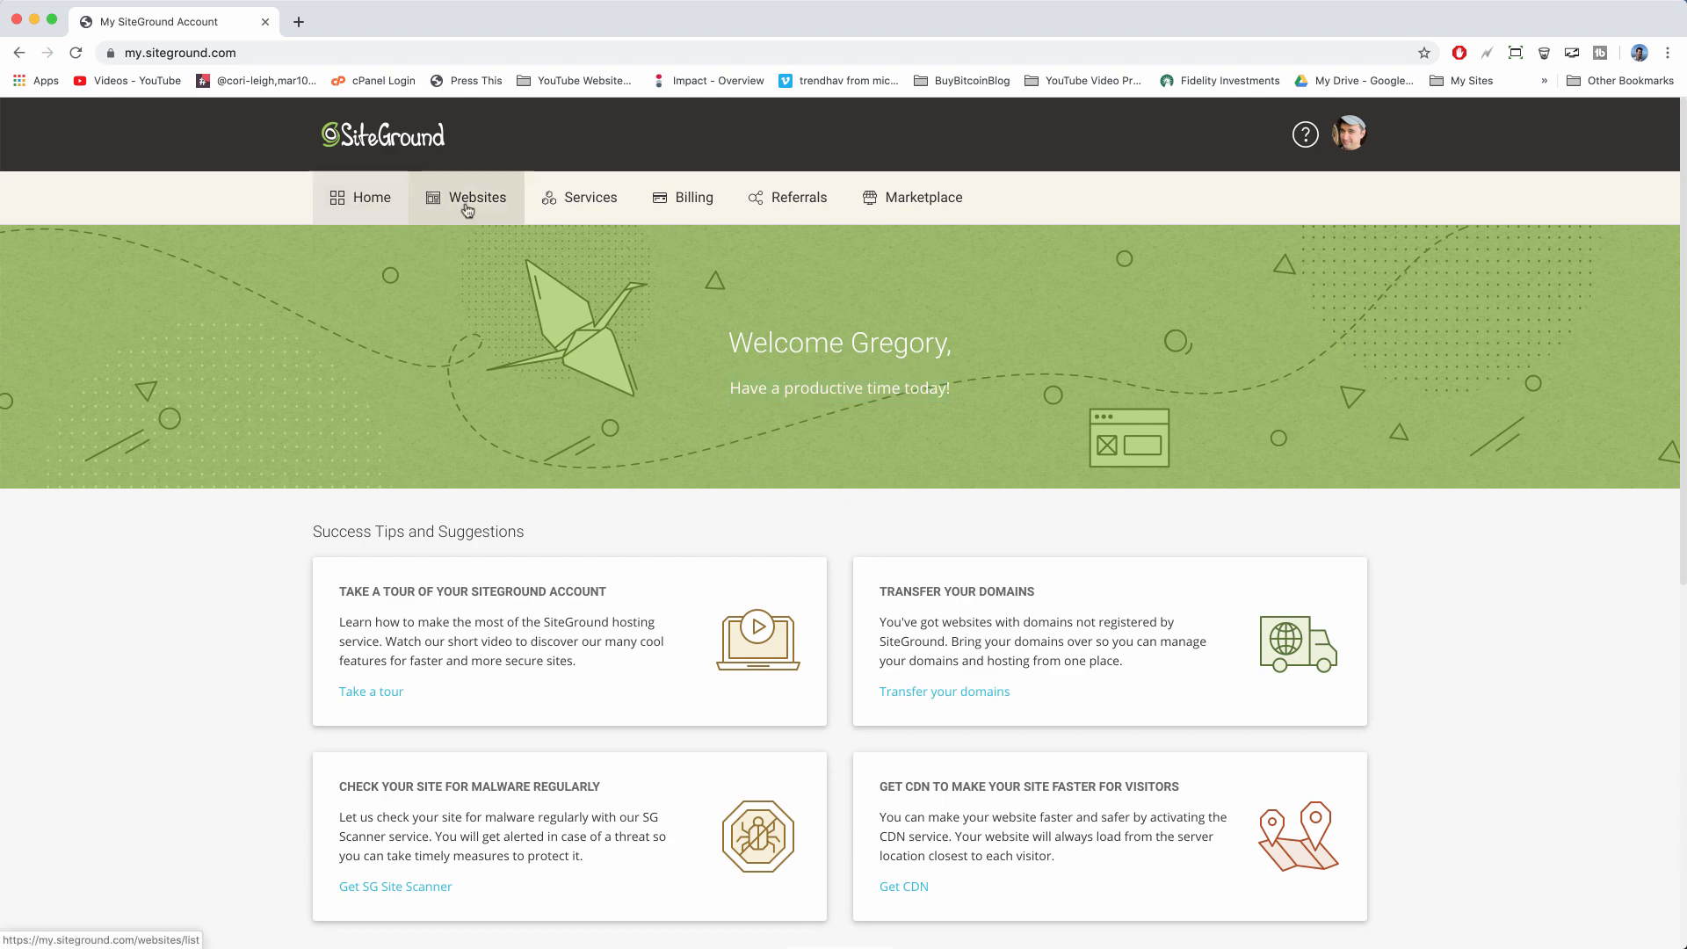
Show the My Websites list with the account's hosted WordPress sites
{"action": "left_click", "coordinate": [476, 196]}
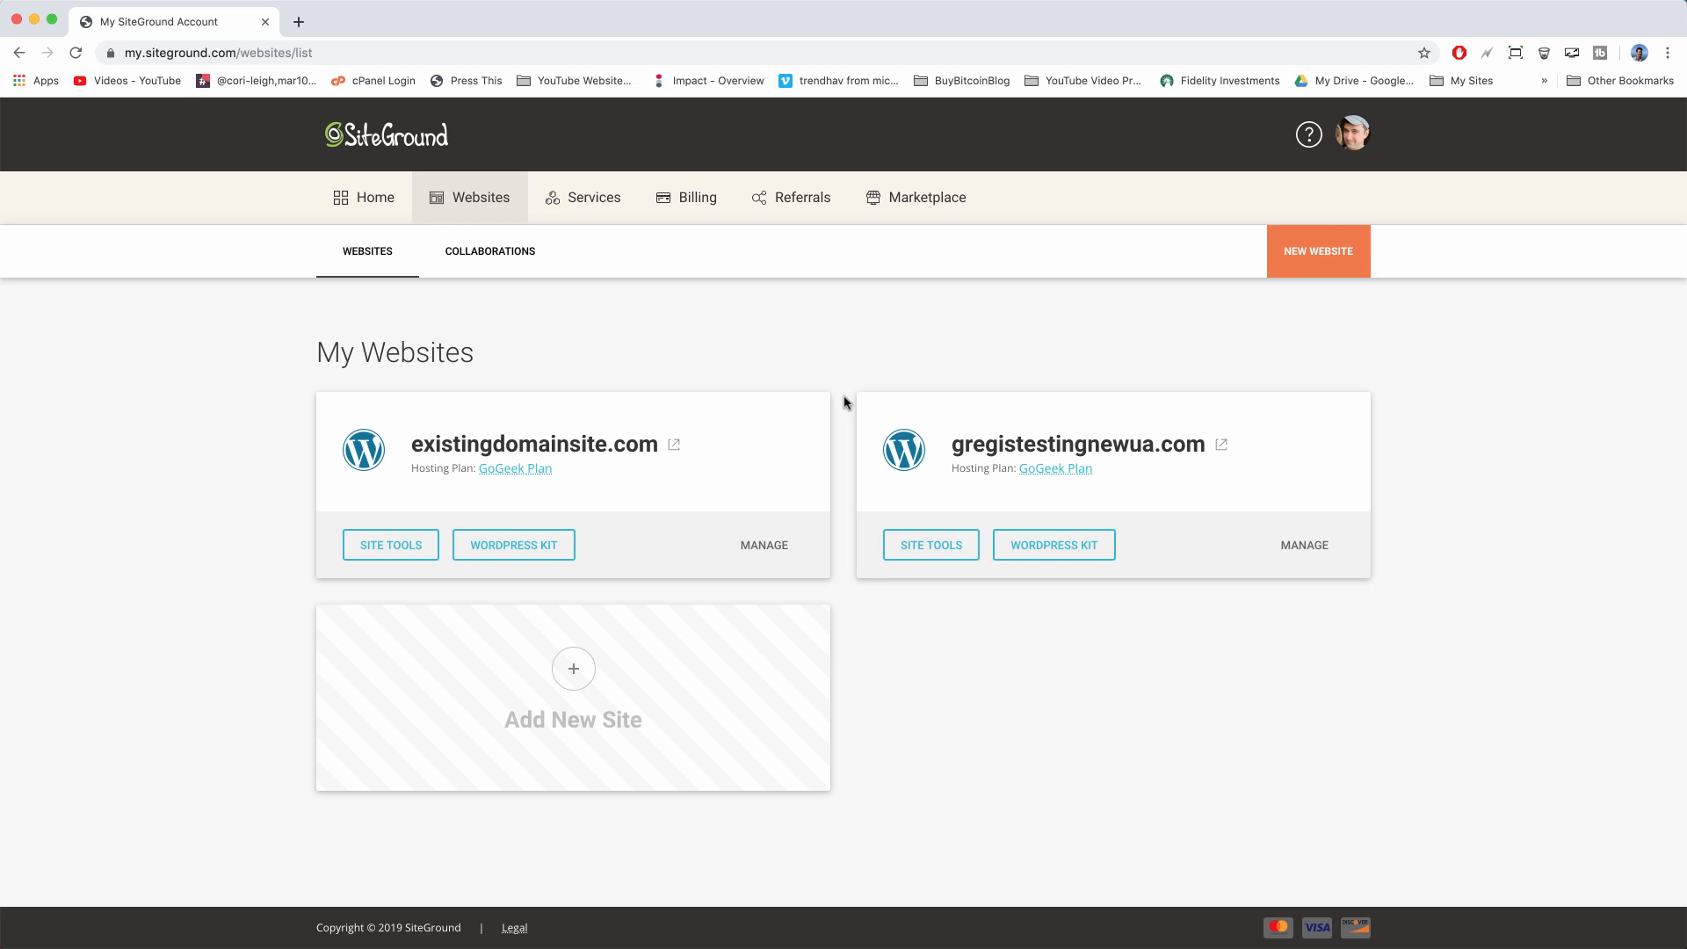
{"action": "mouse_move", "coordinate": [958, 427]}
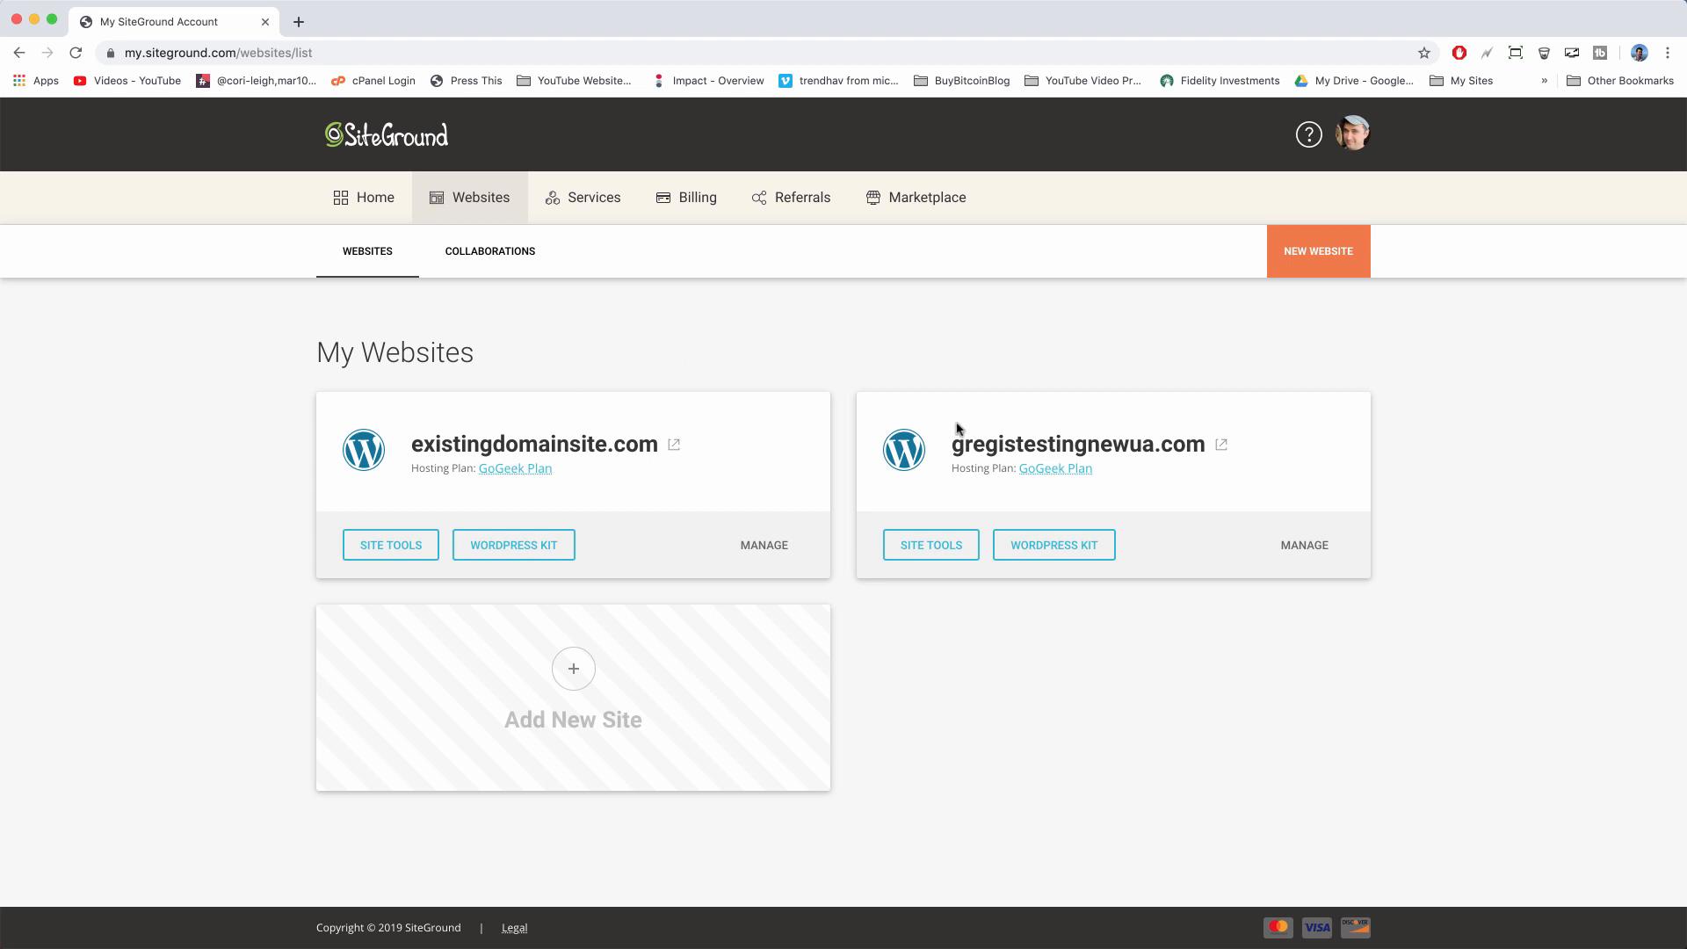
{"action": "mouse_move", "coordinate": [843, 469]}
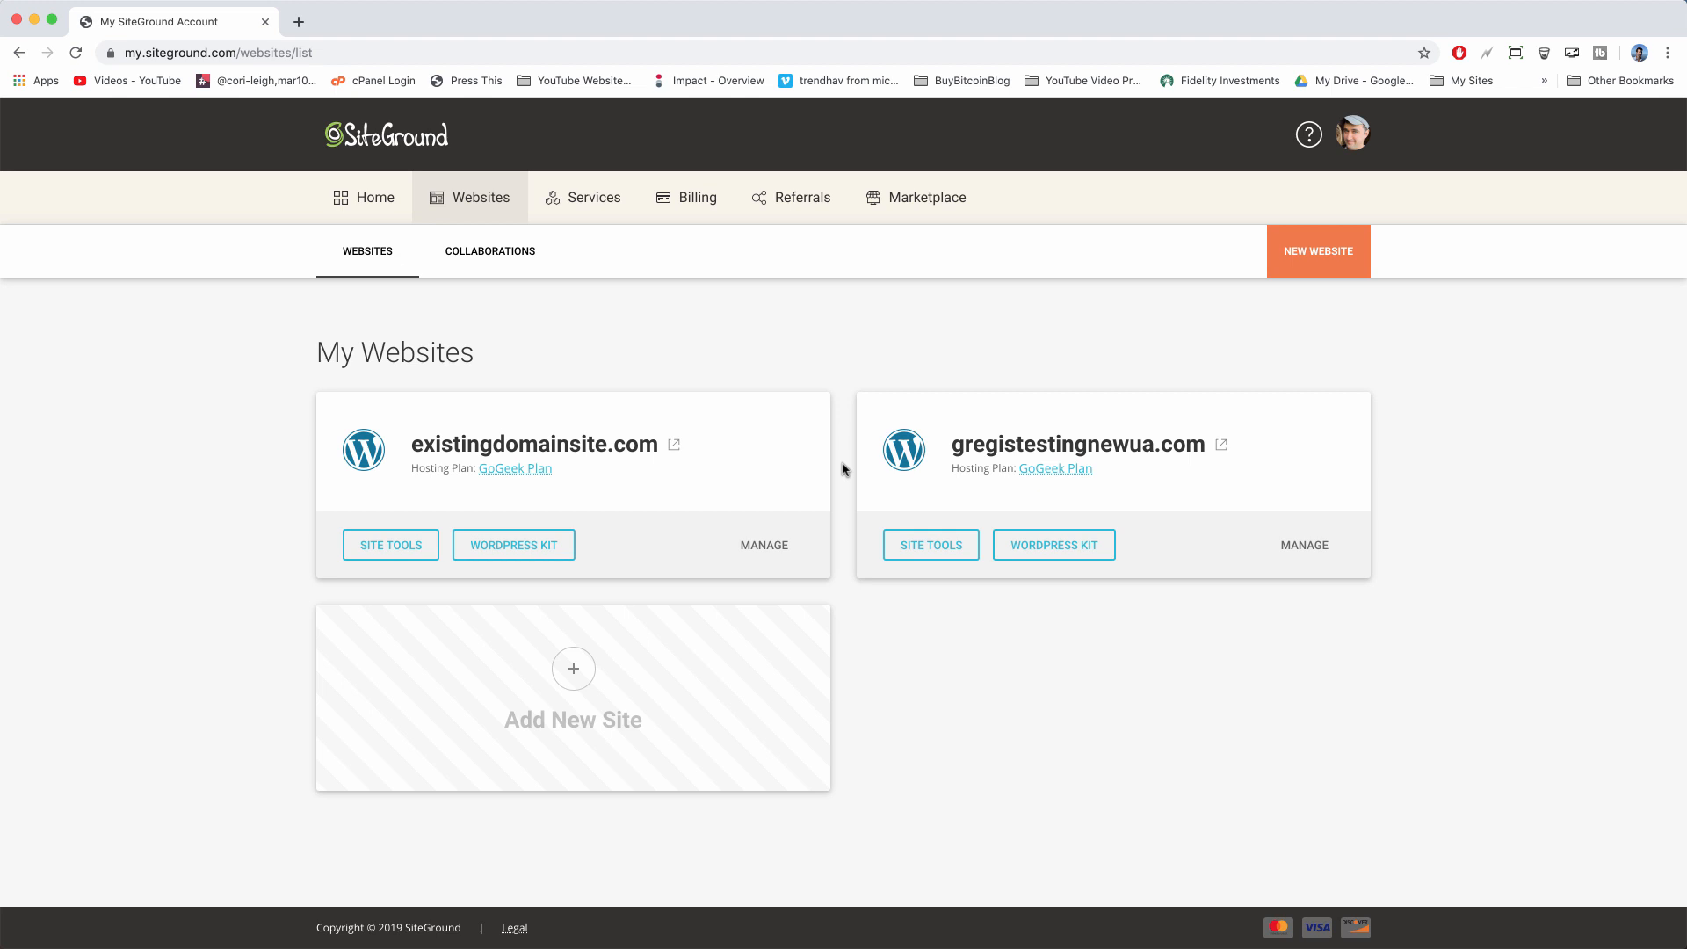
{"action": "mouse_move", "coordinate": [845, 664]}
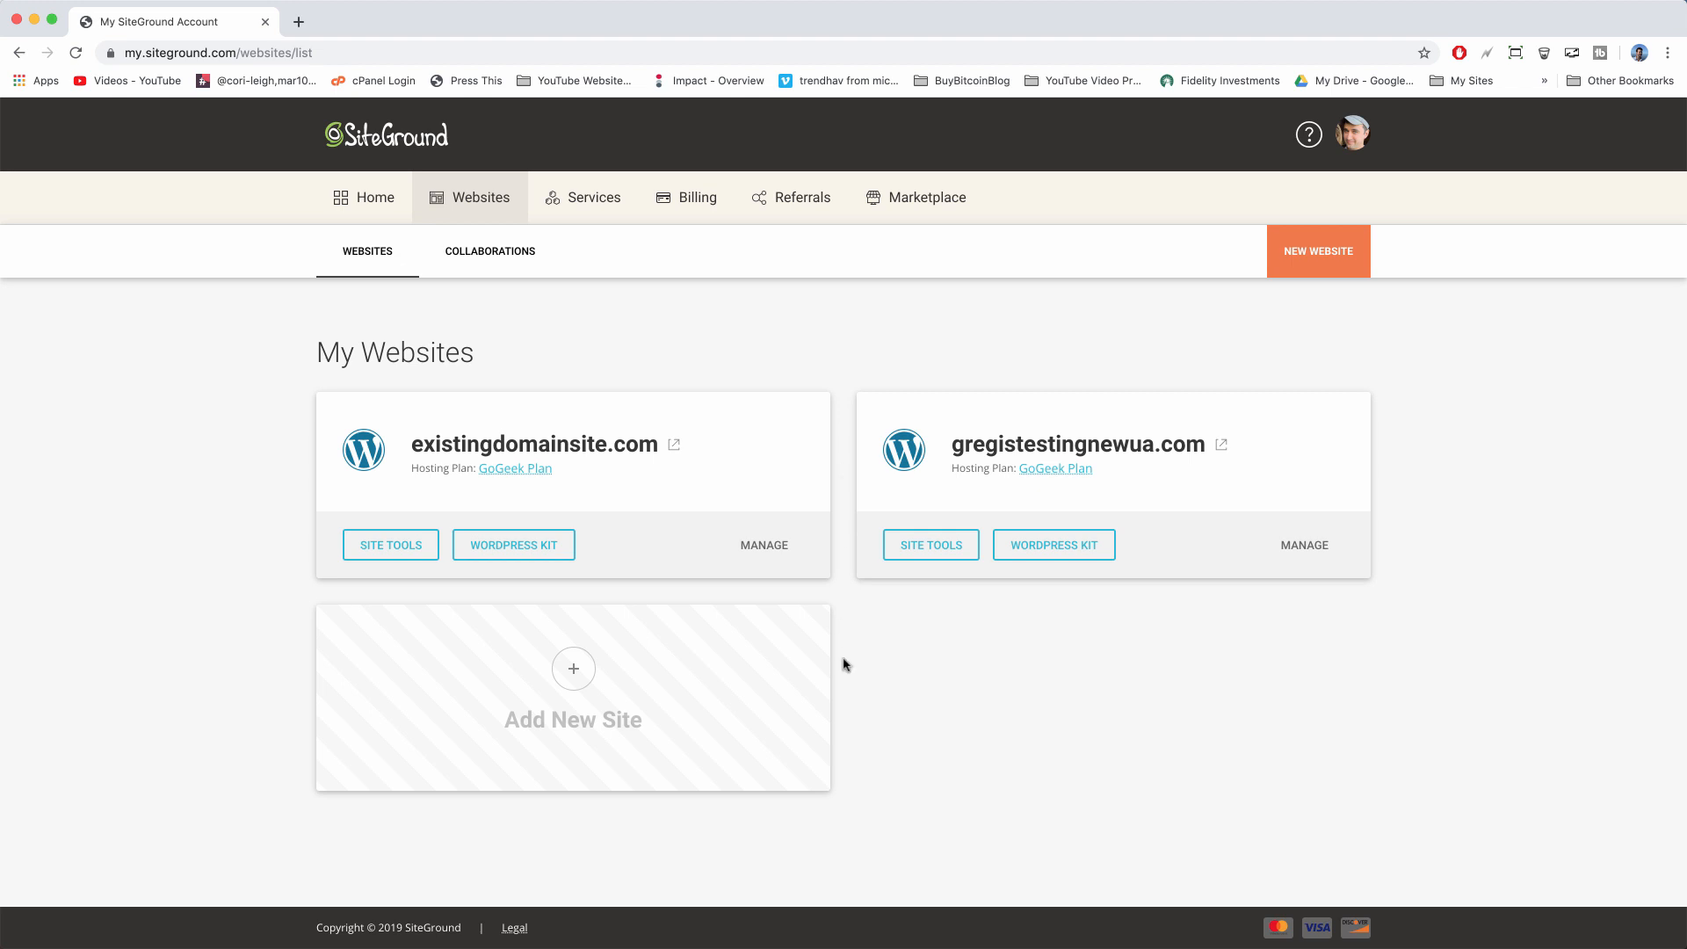
{"action": "mouse_move", "coordinate": [1330, 293]}
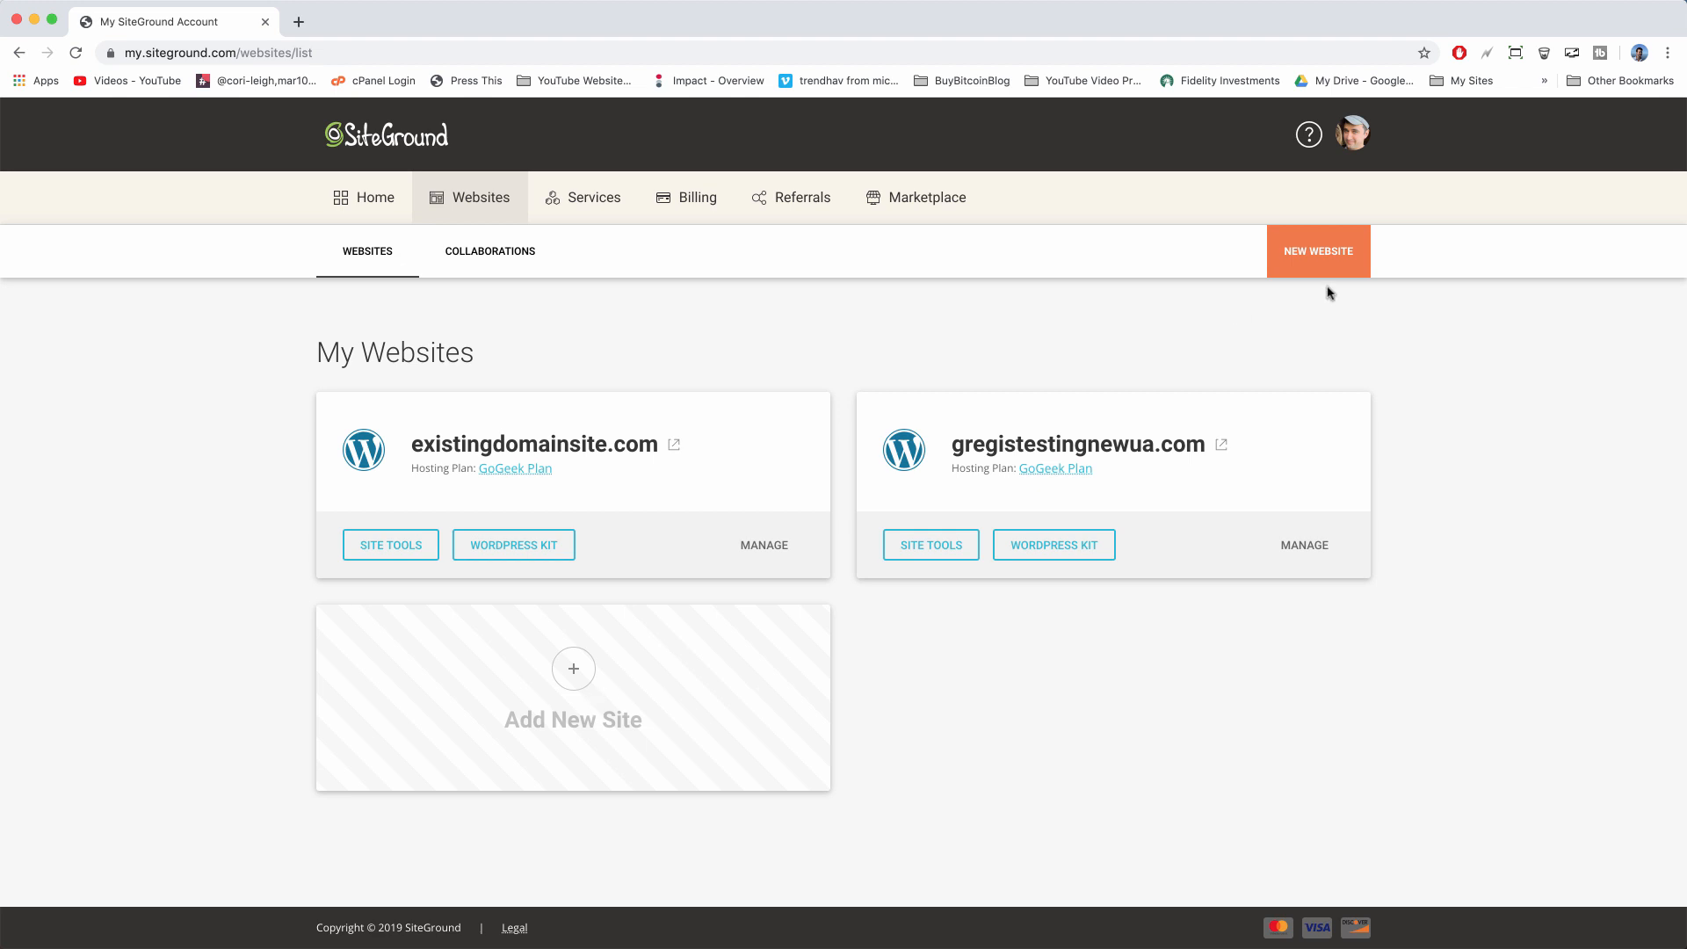
{"action": "mouse_move", "coordinate": [642, 664]}
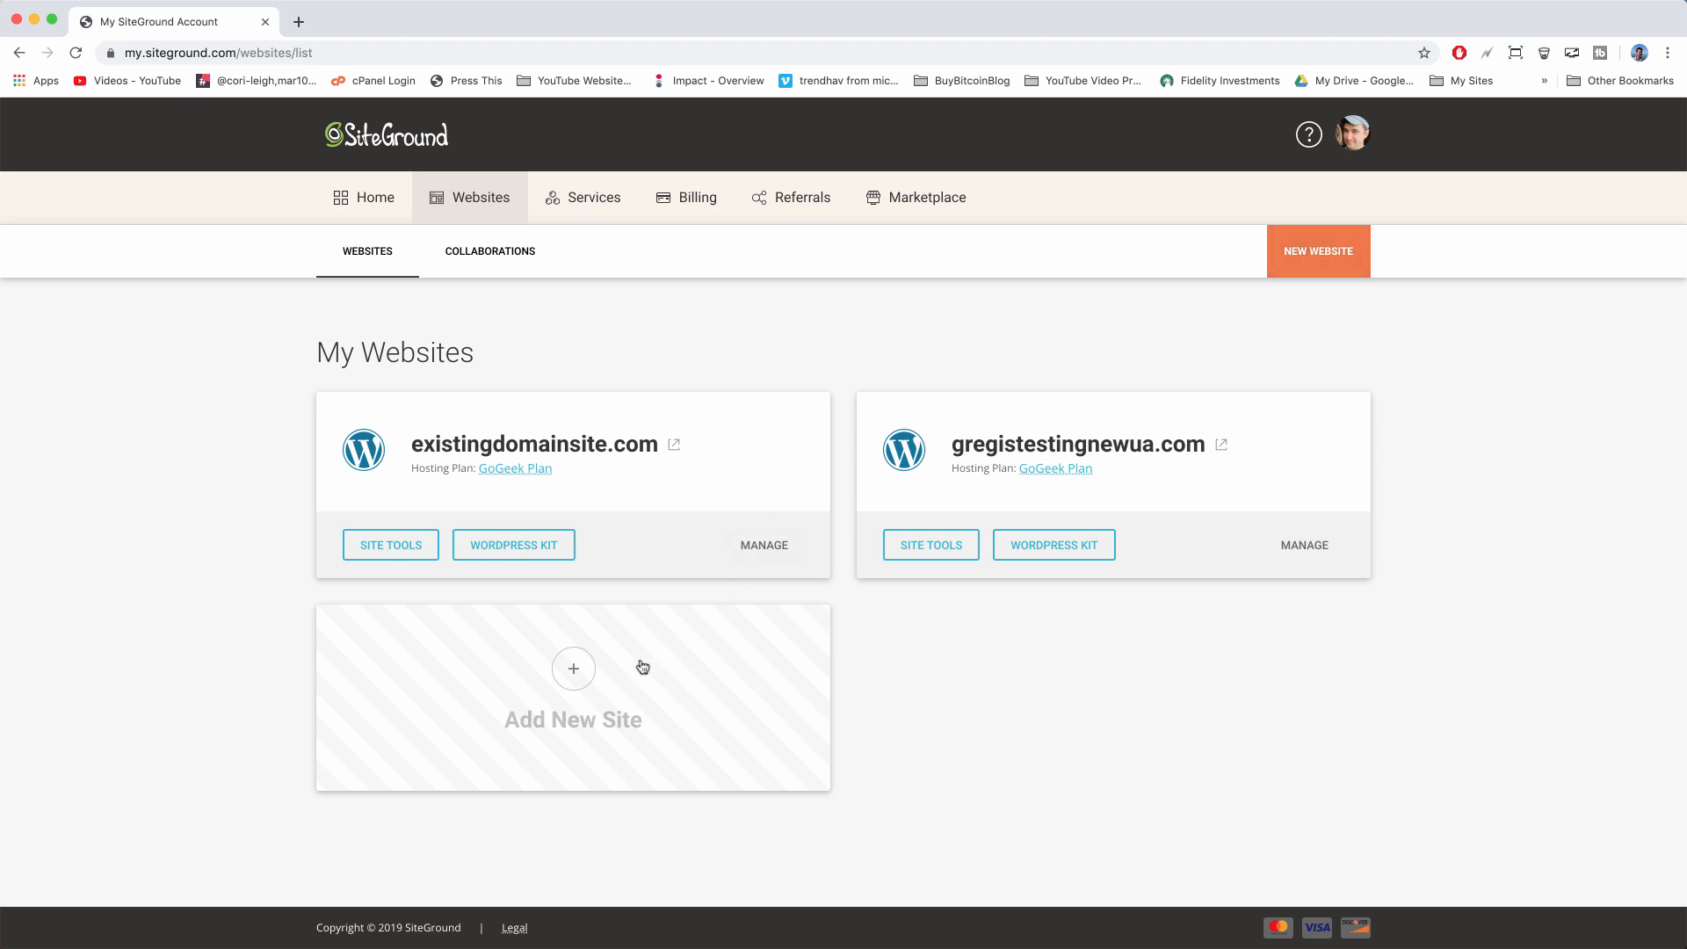
Begin a new site with a brand-new domain and search for sitegroundtutorial.com
{"action": "left_click", "coordinate": [573, 668]}
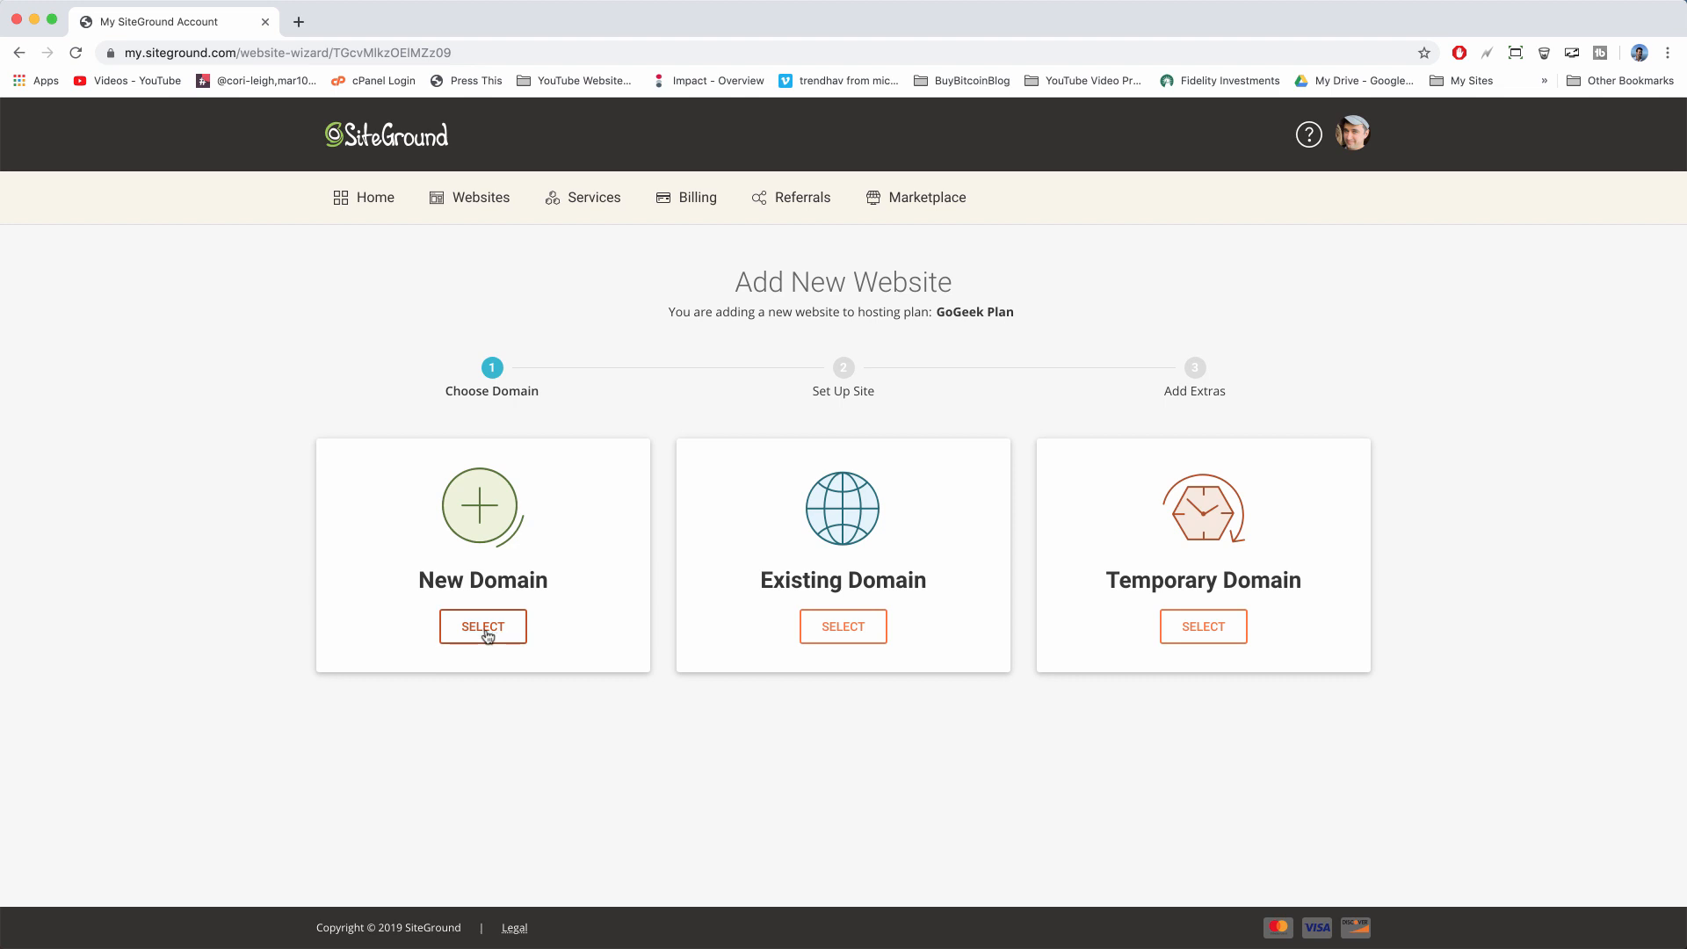
{"action": "left_click", "coordinate": [481, 625]}
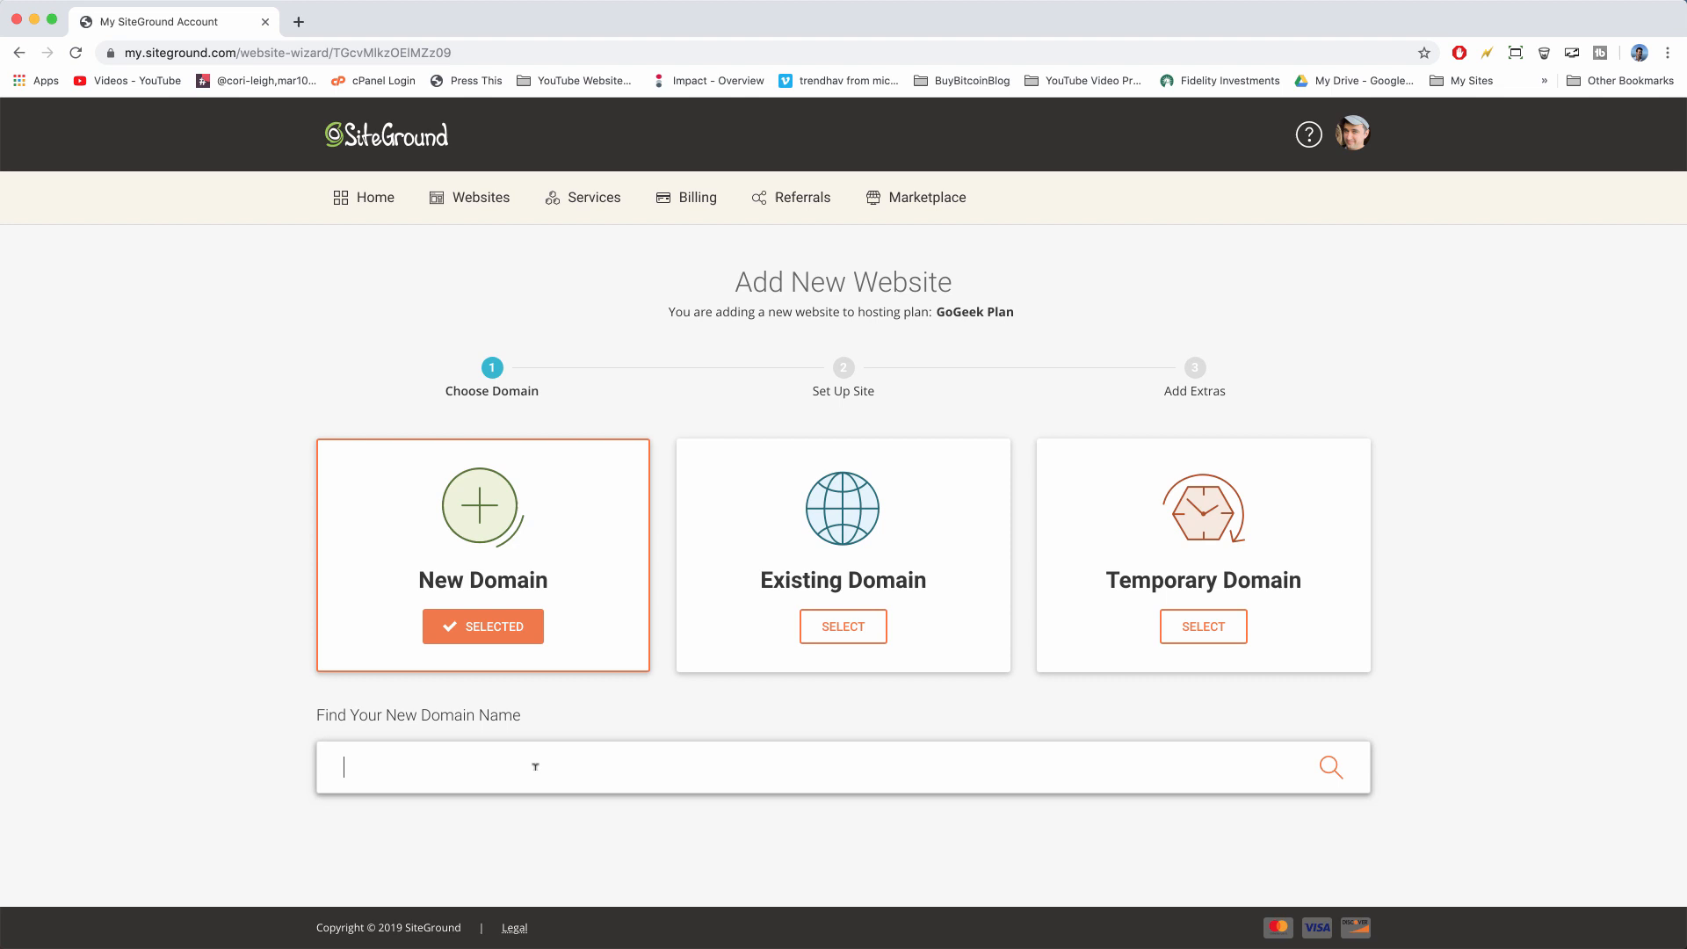
{"action": "type", "text": "siteg"}
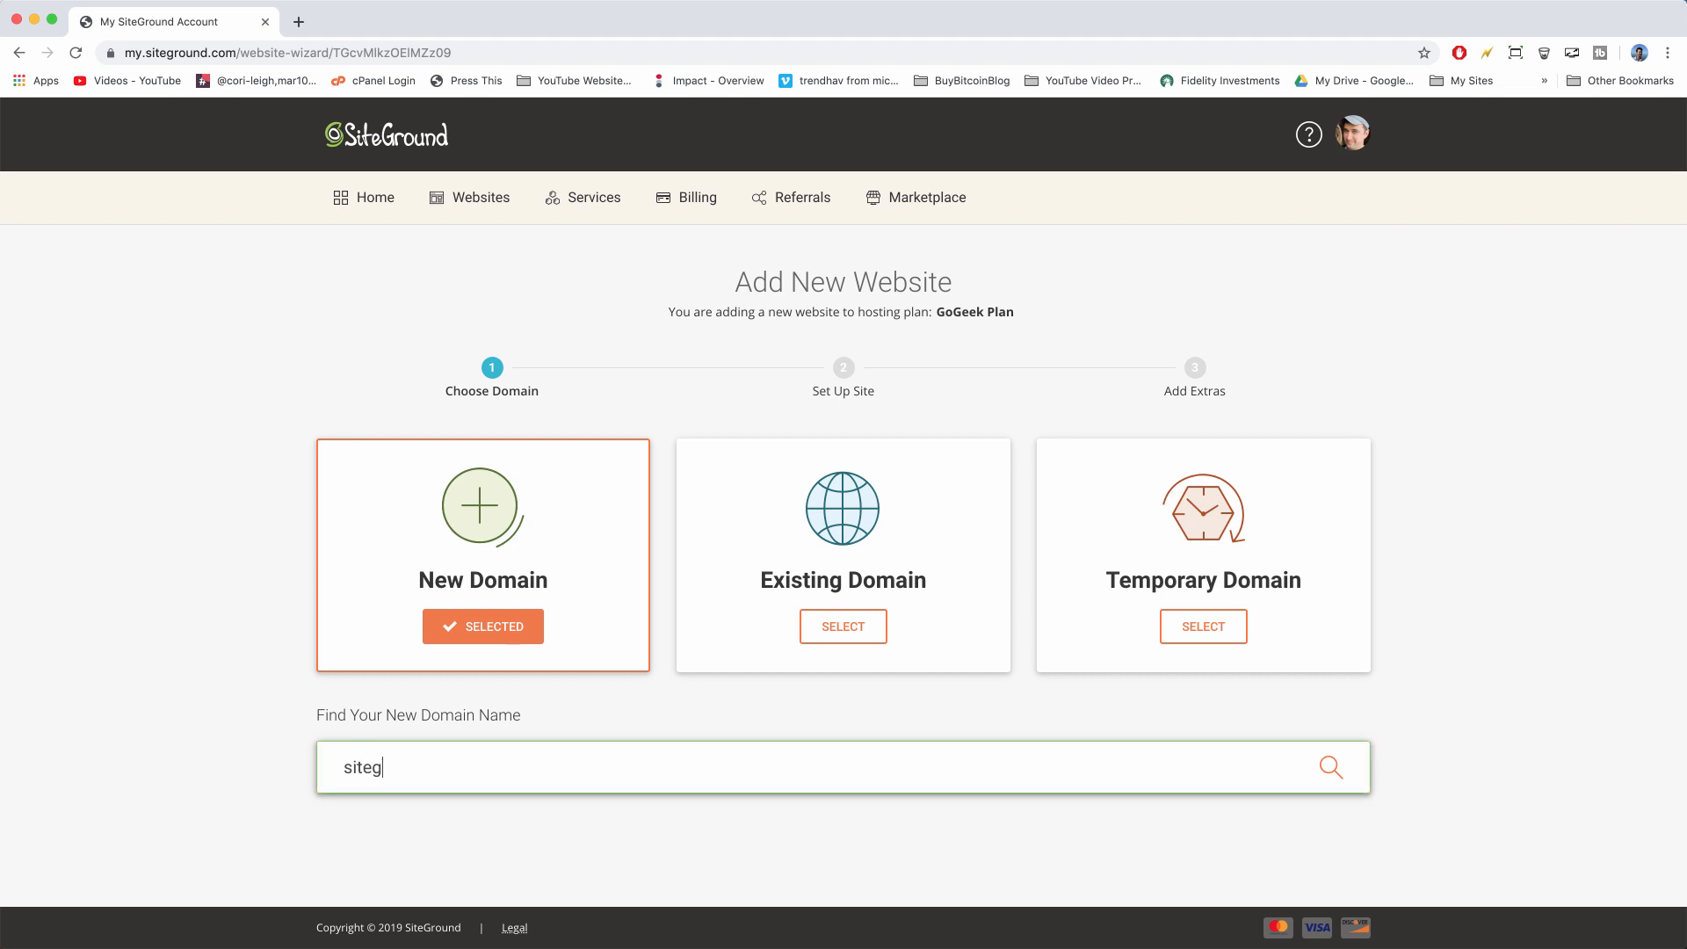
{"action": "type", "text": "roundtuo"}
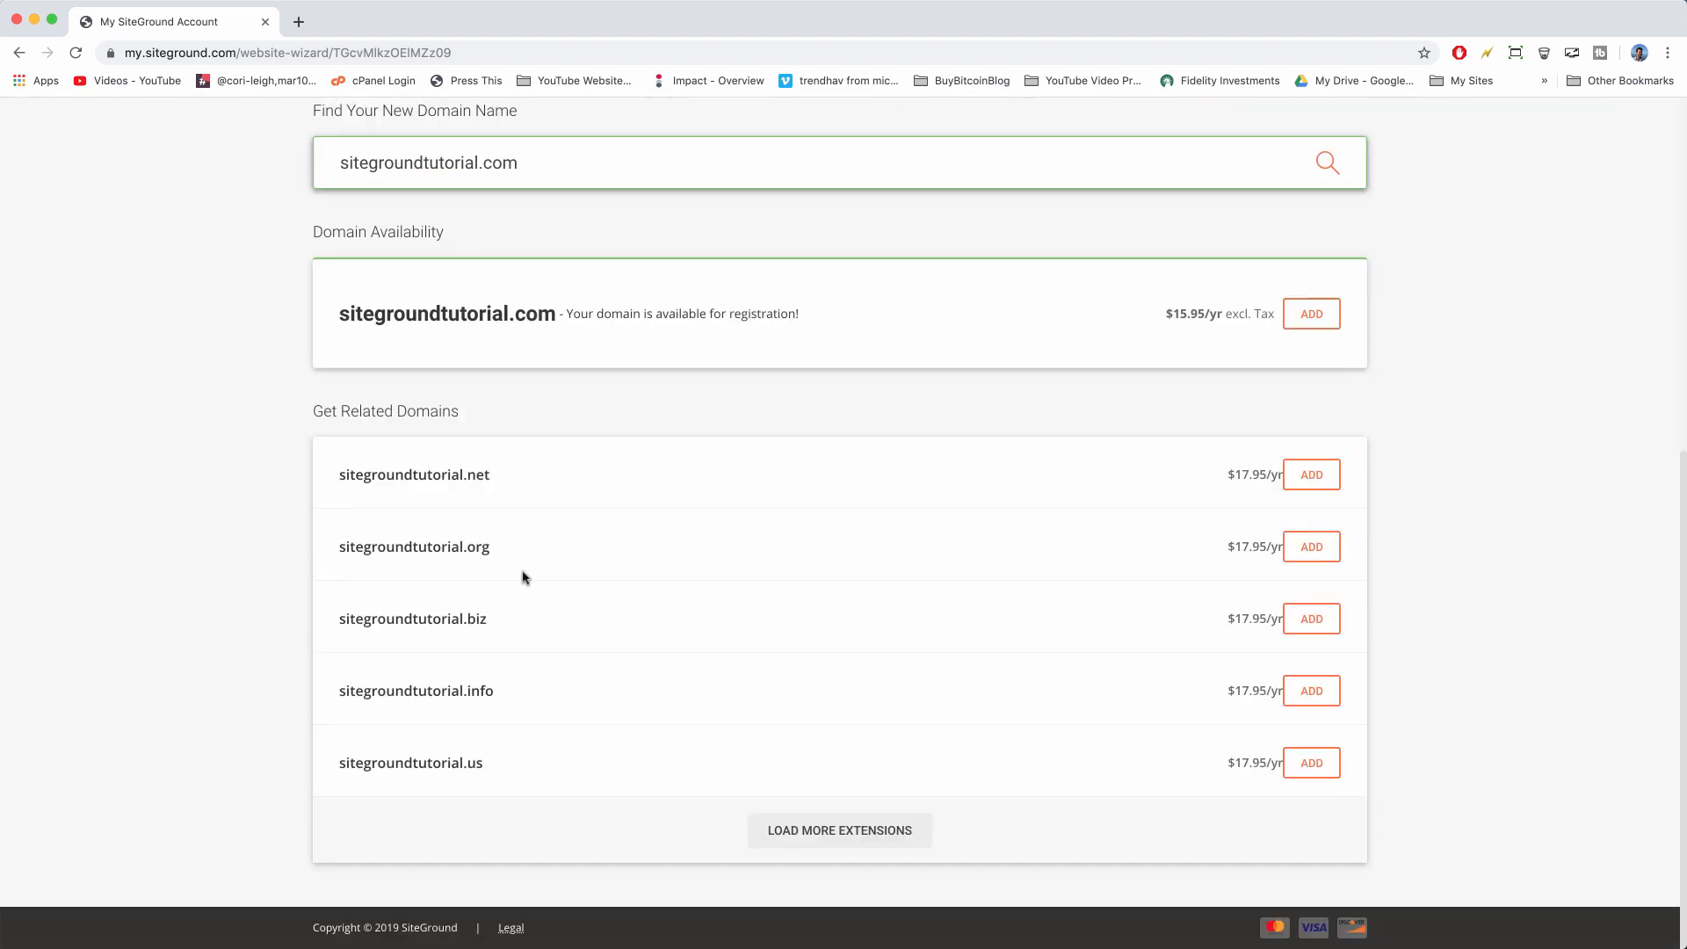
{"action": "mouse_move", "coordinate": [545, 390]}
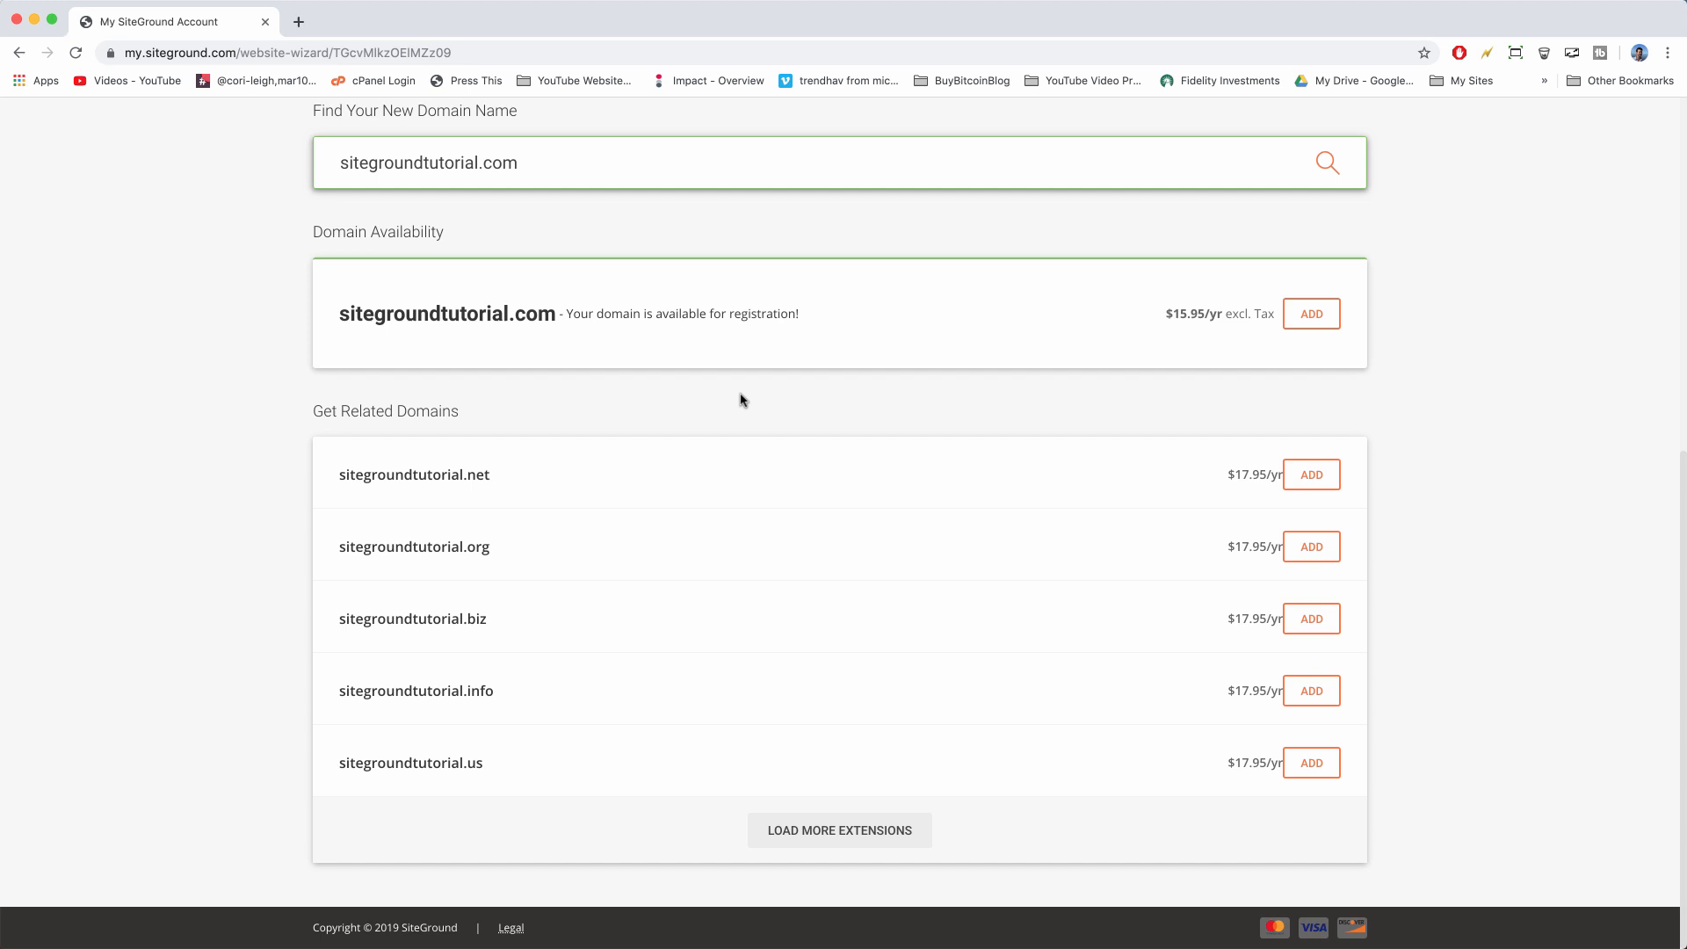
{"action": "mouse_move", "coordinate": [580, 383]}
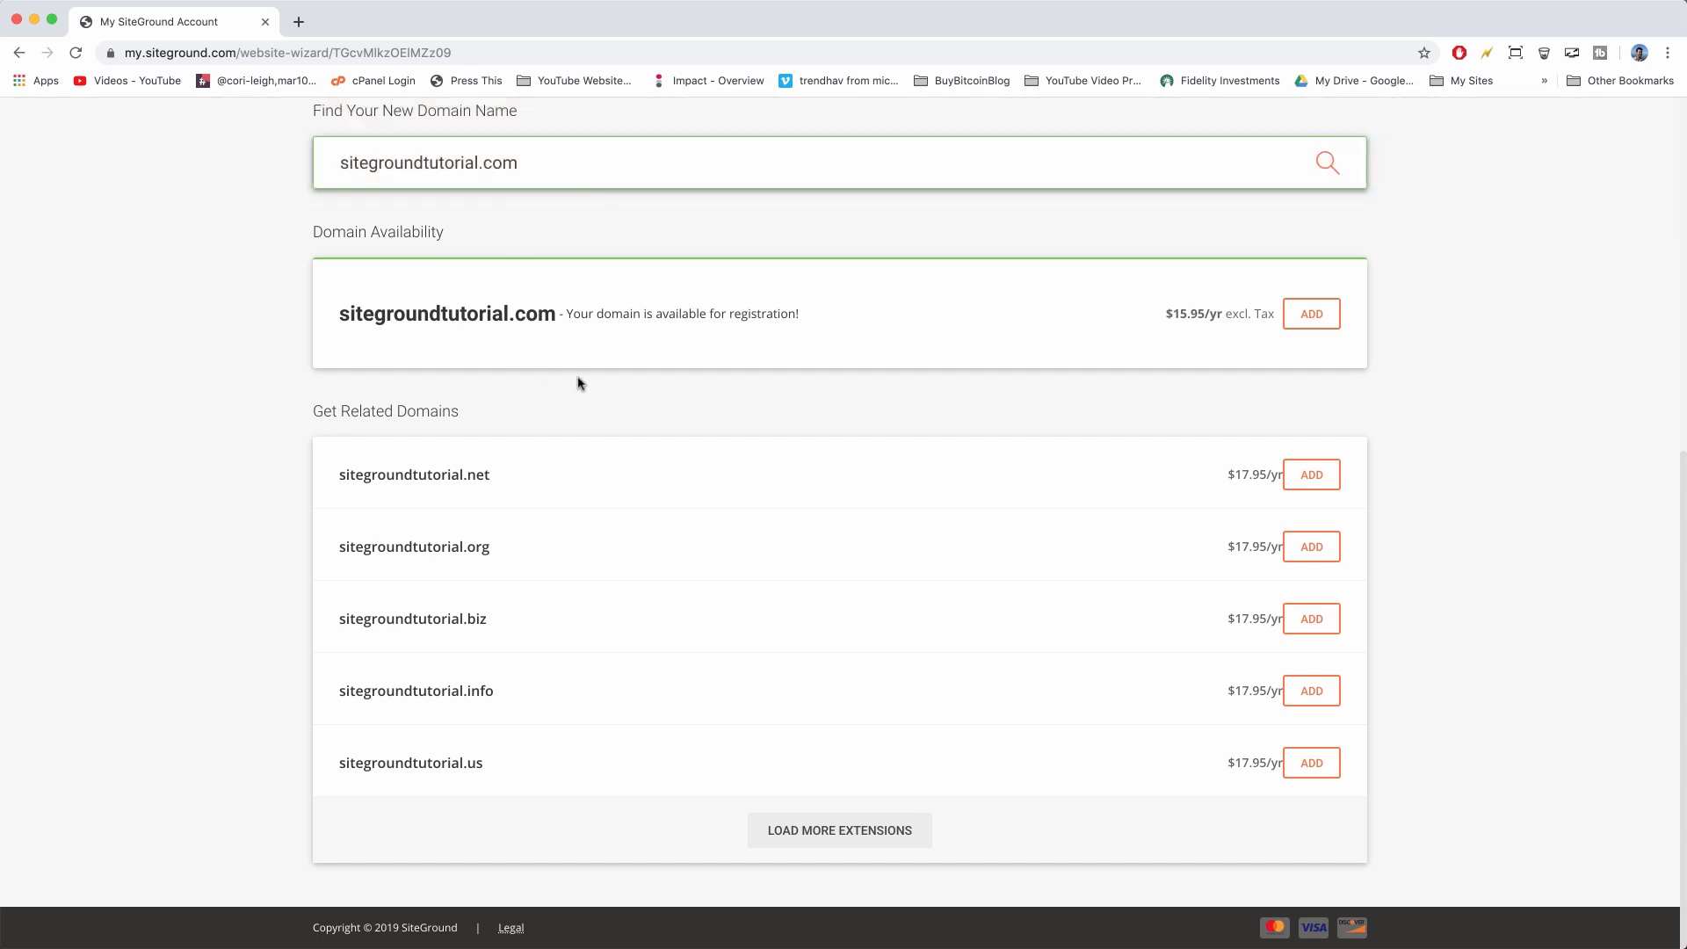
{"action": "mouse_move", "coordinate": [480, 587]}
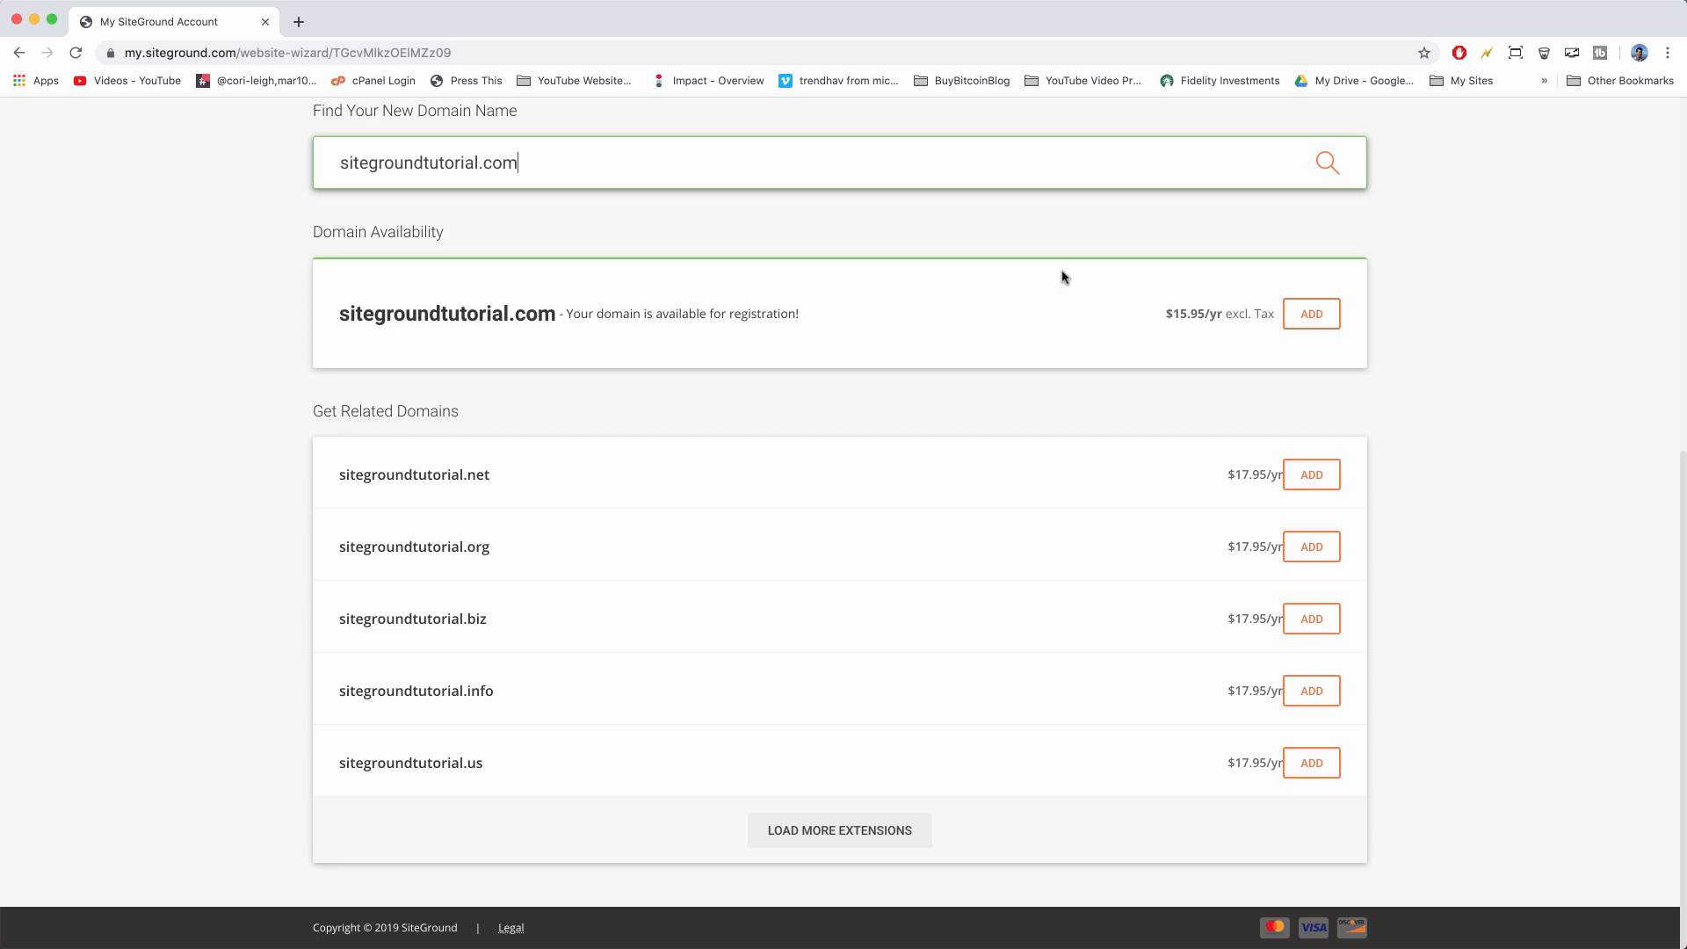
Add the available sitegroundtutorial.com domain to the order and continue
{"action": "left_click", "coordinate": [1311, 313]}
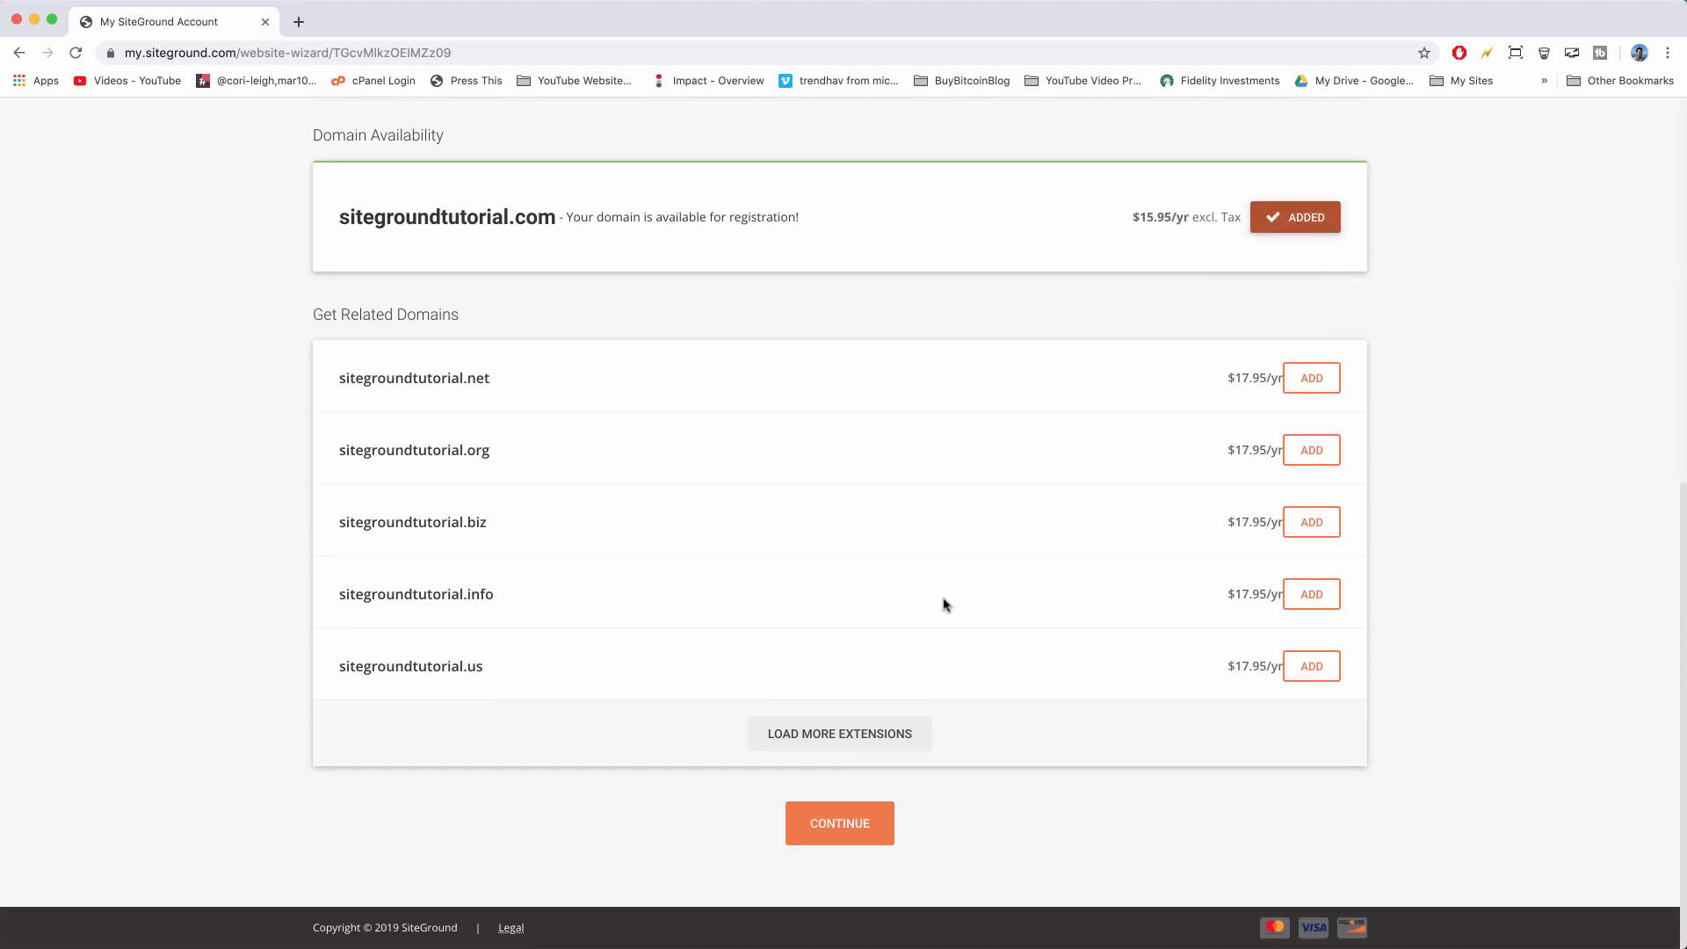
{"action": "left_click", "coordinate": [839, 822]}
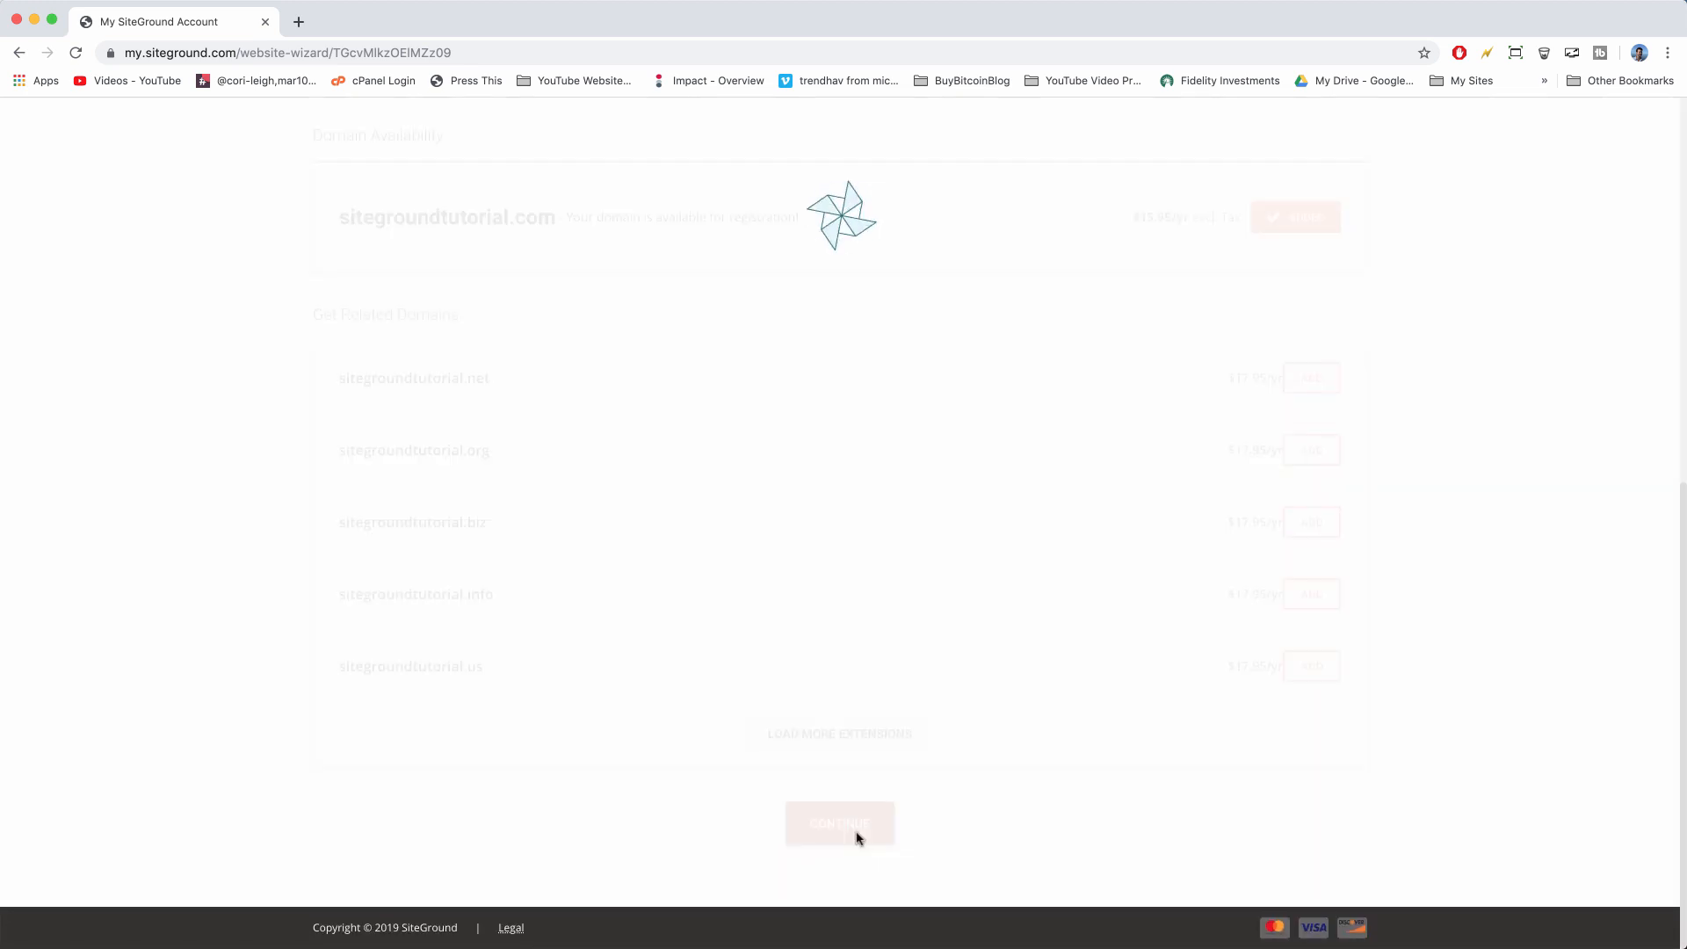
Choose to start a brand-new WordPress website on the domain
{"action": "left_click", "coordinate": [840, 823]}
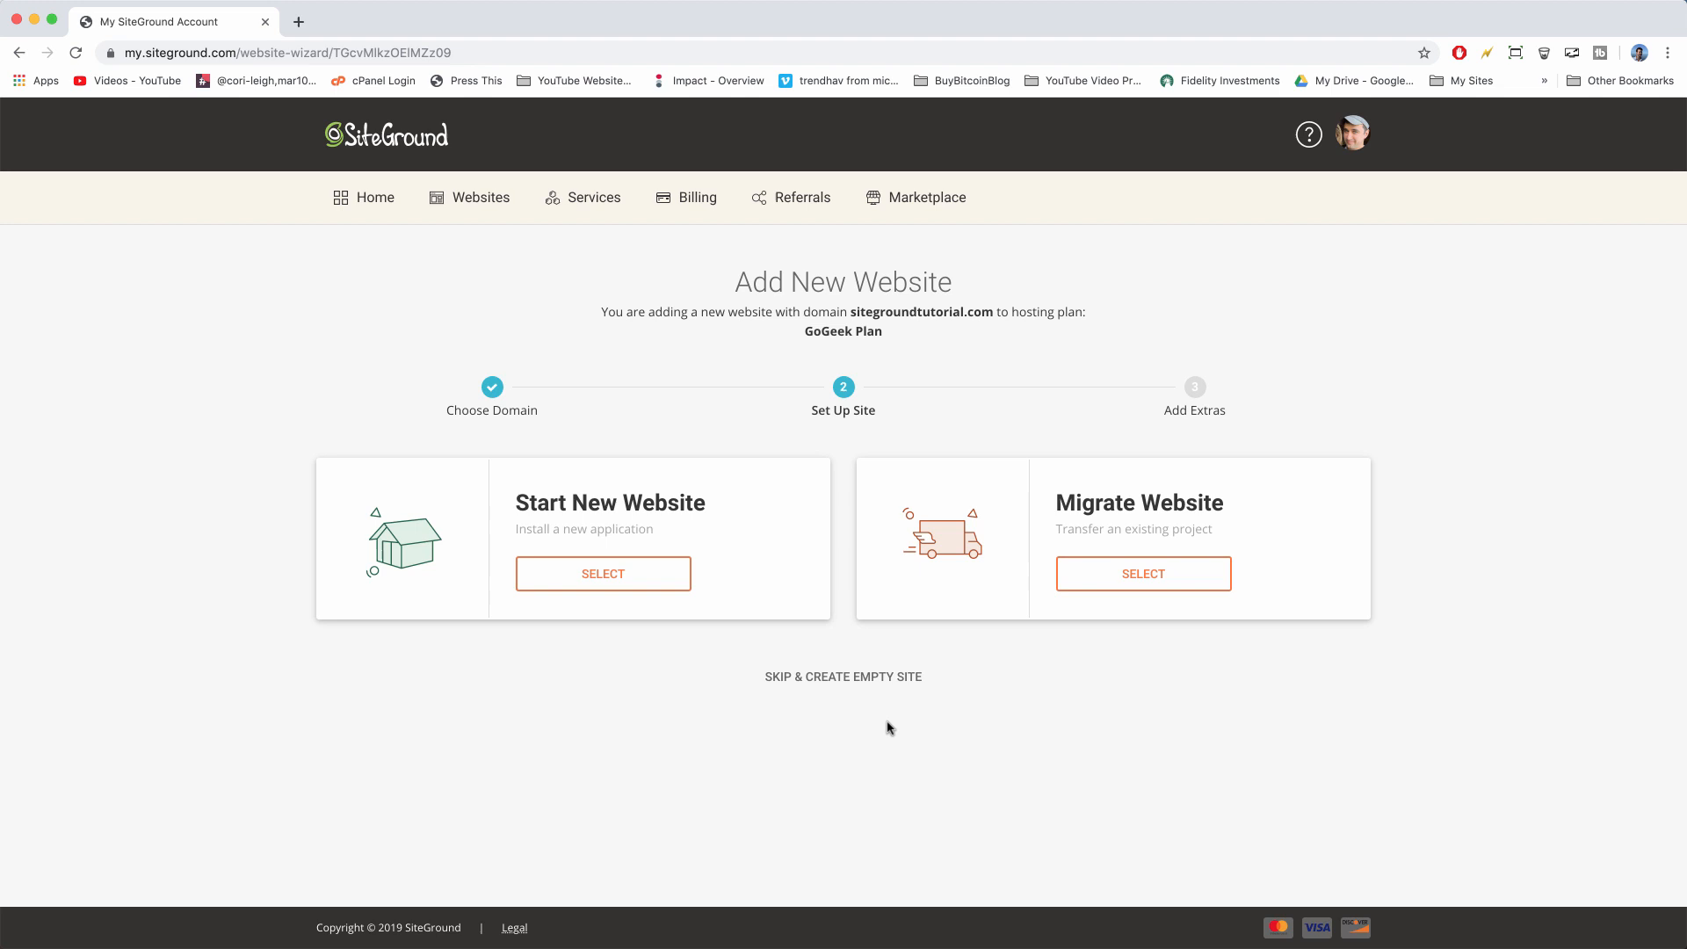
{"action": "mouse_move", "coordinate": [839, 327]}
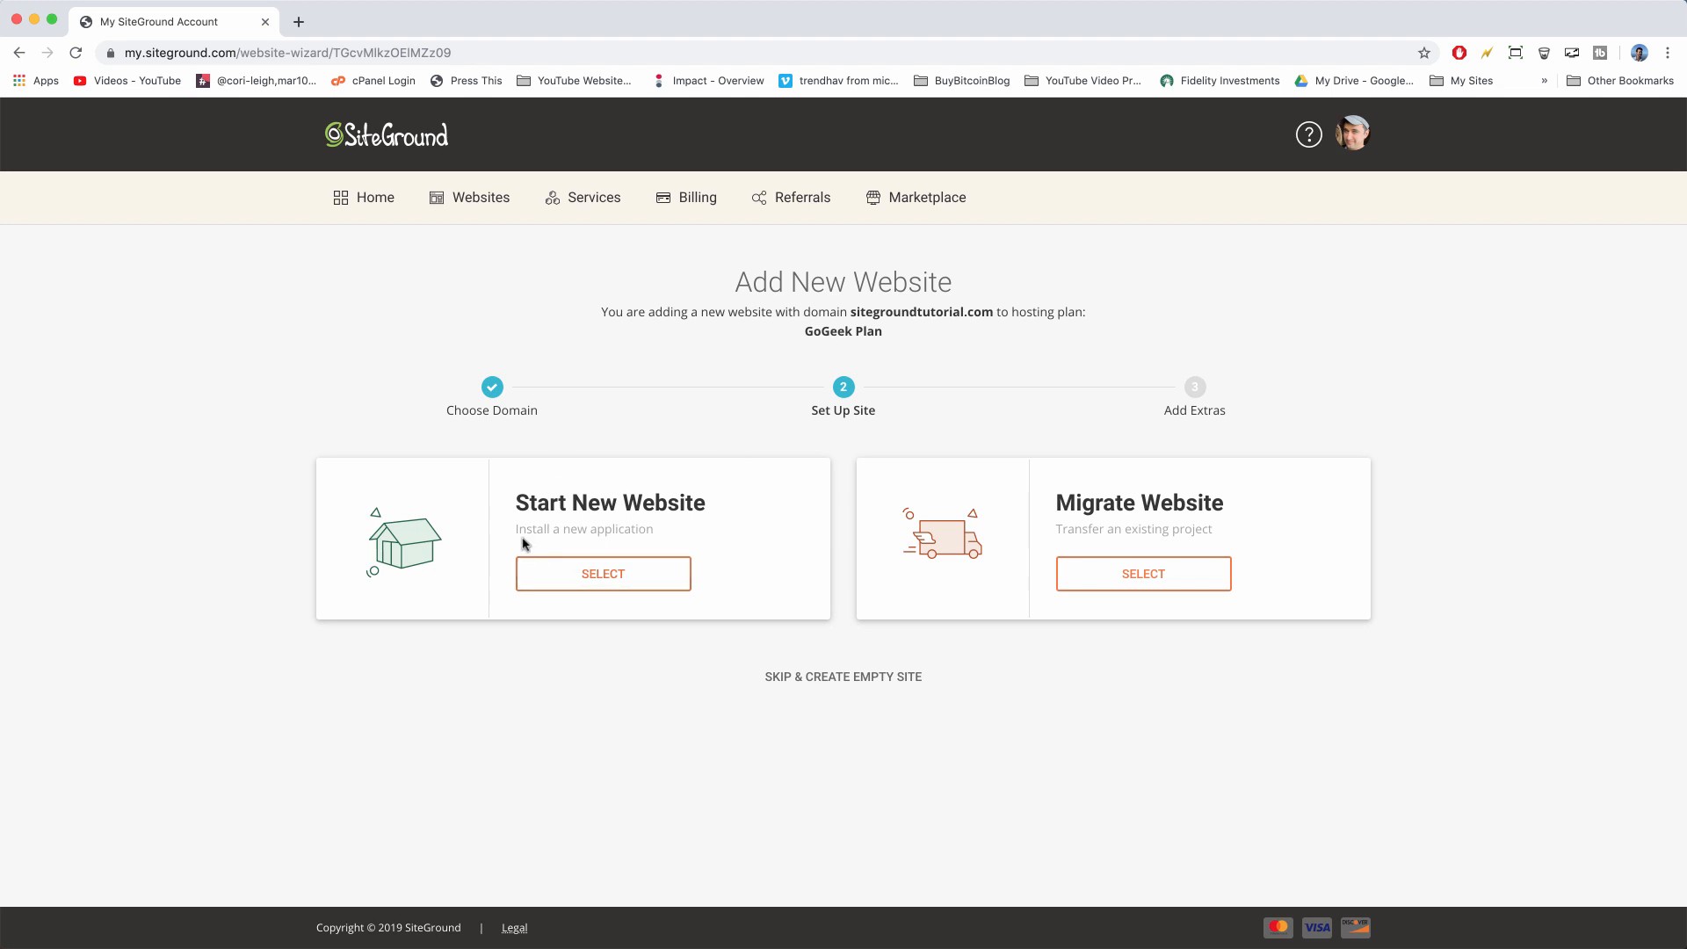
{"action": "mouse_move", "coordinate": [980, 713]}
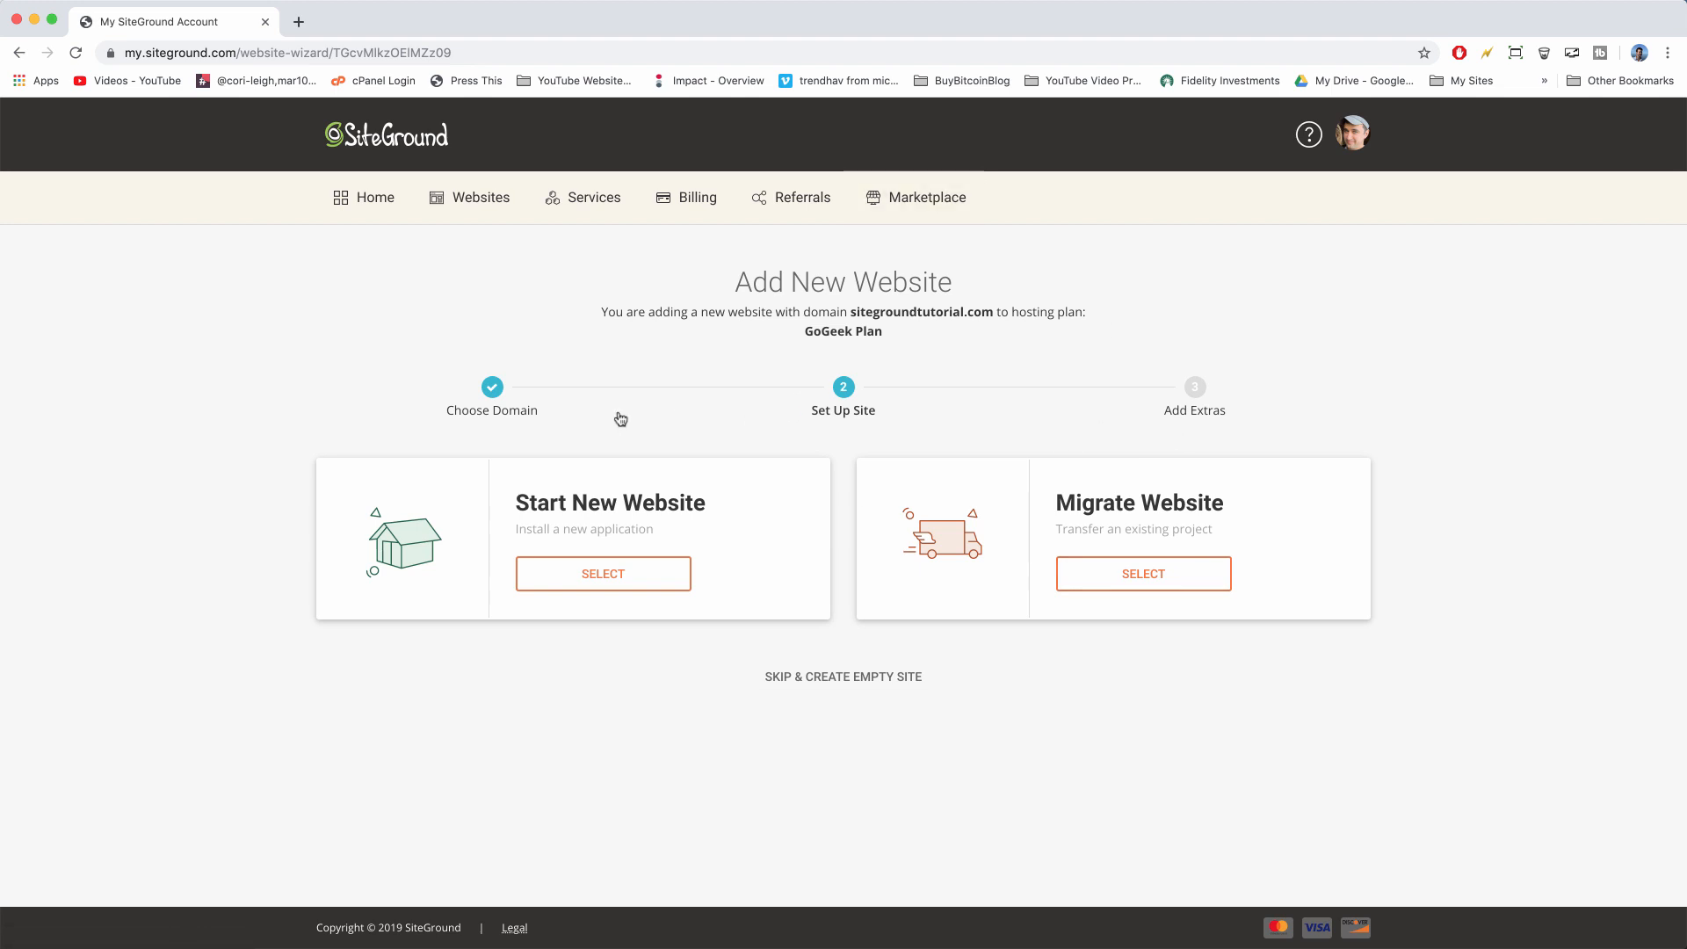
{"action": "mouse_move", "coordinate": [602, 587]}
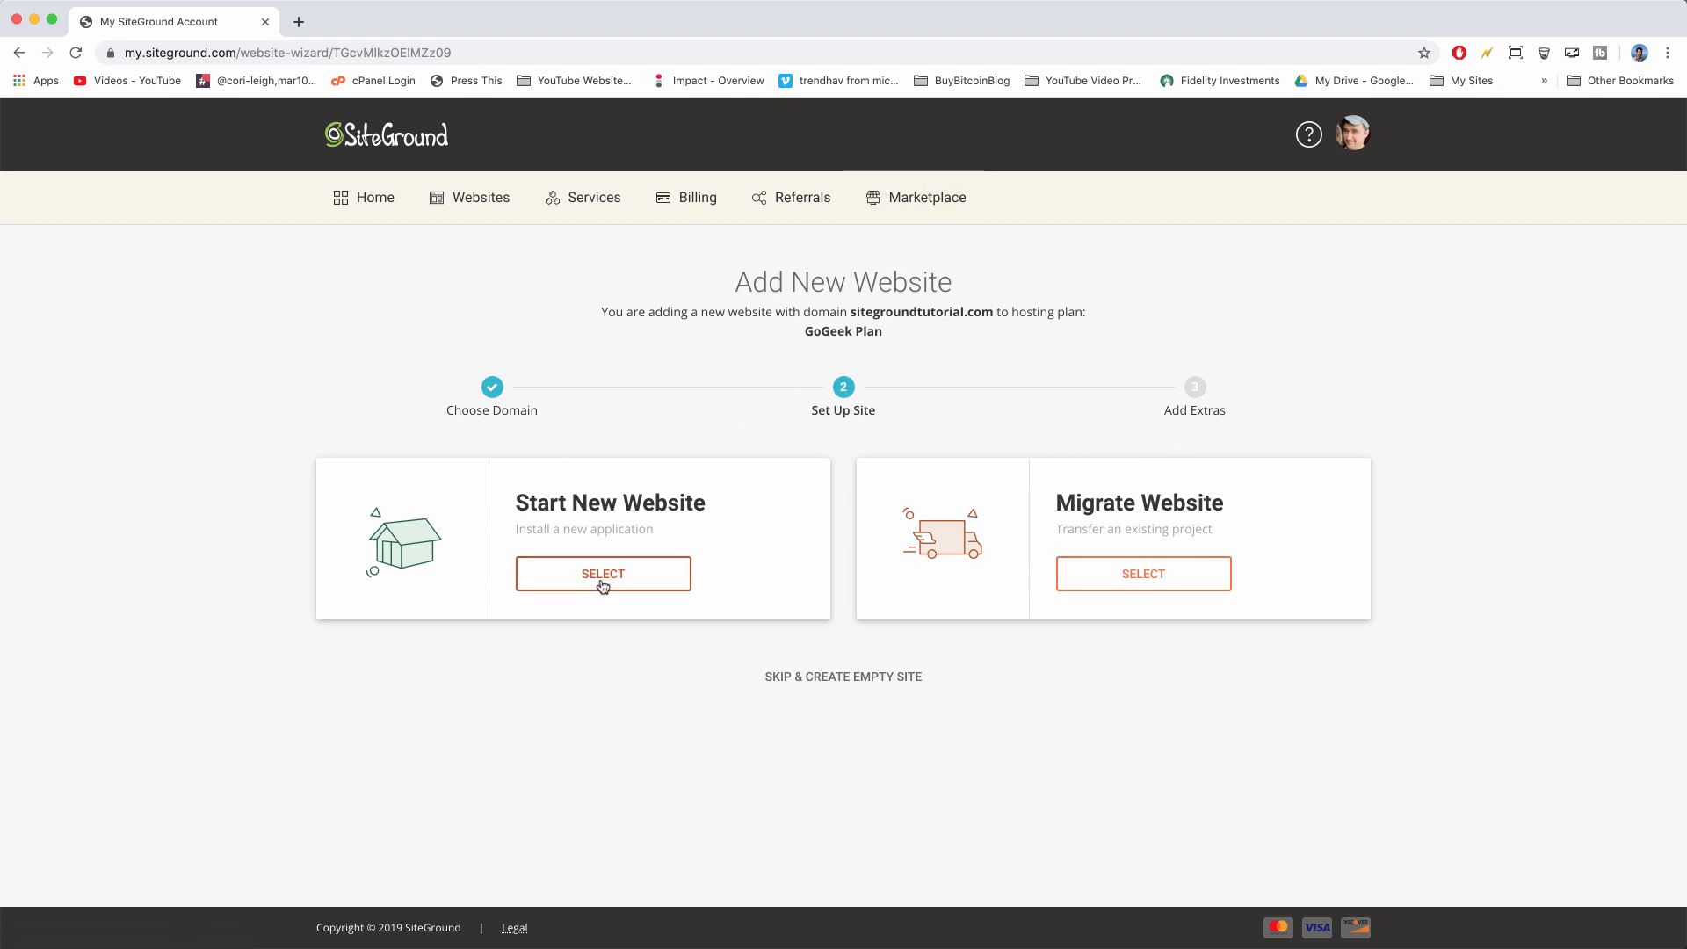
{"action": "left_click", "coordinate": [605, 573]}
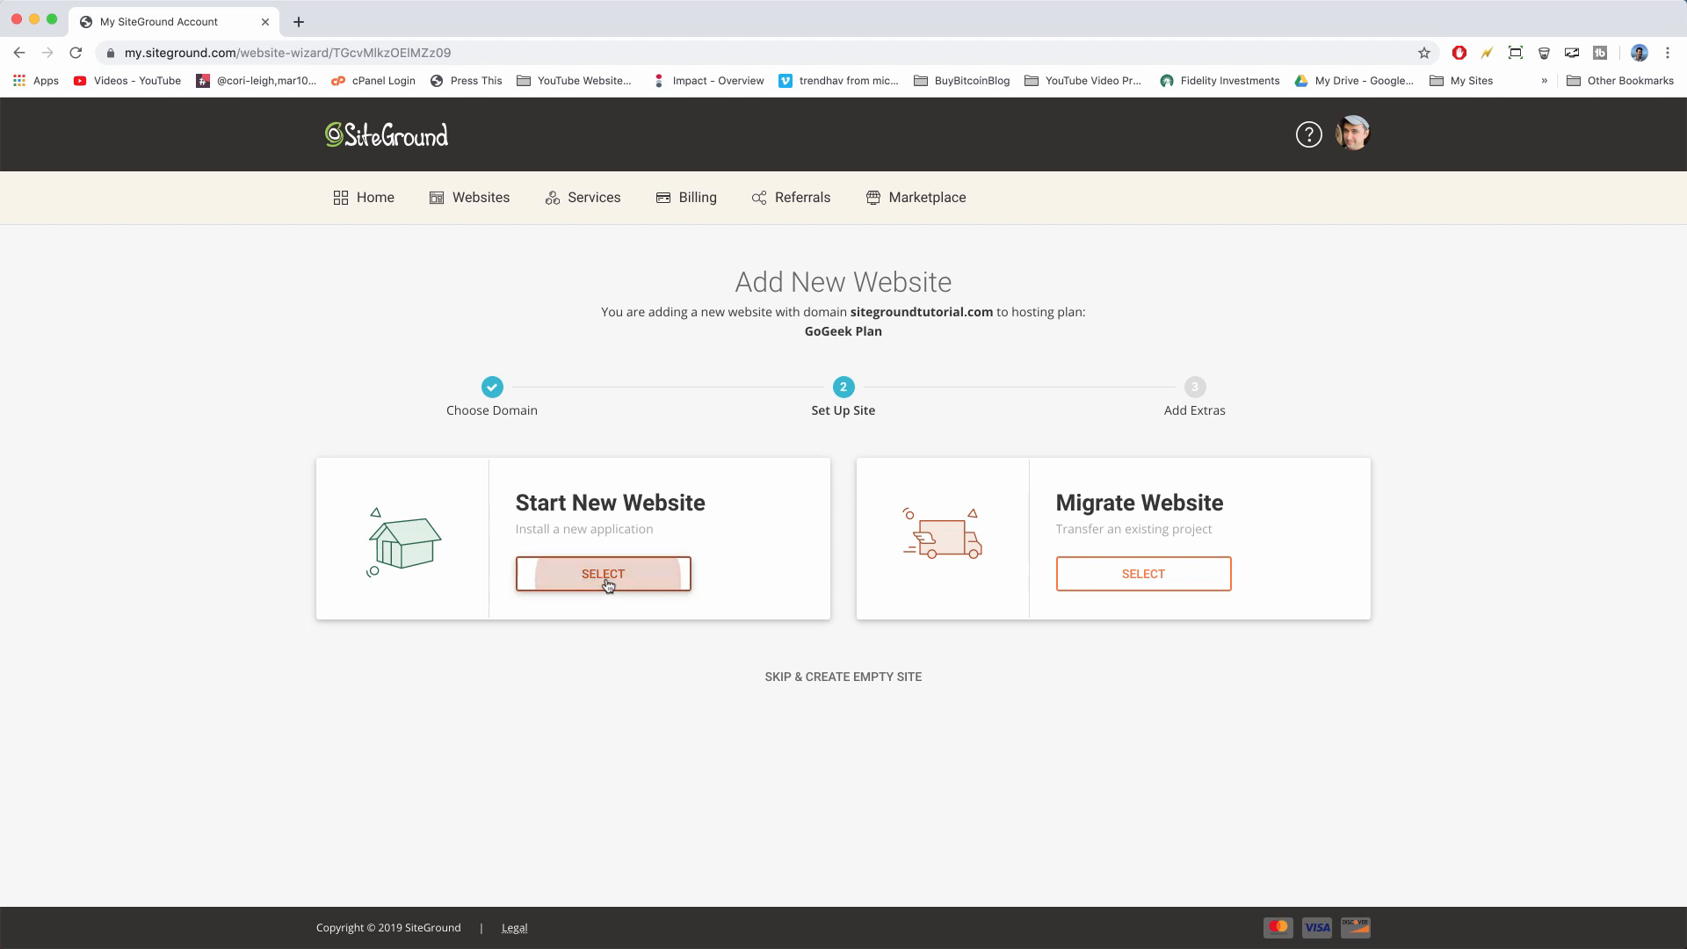
{"action": "left_click", "coordinate": [605, 573]}
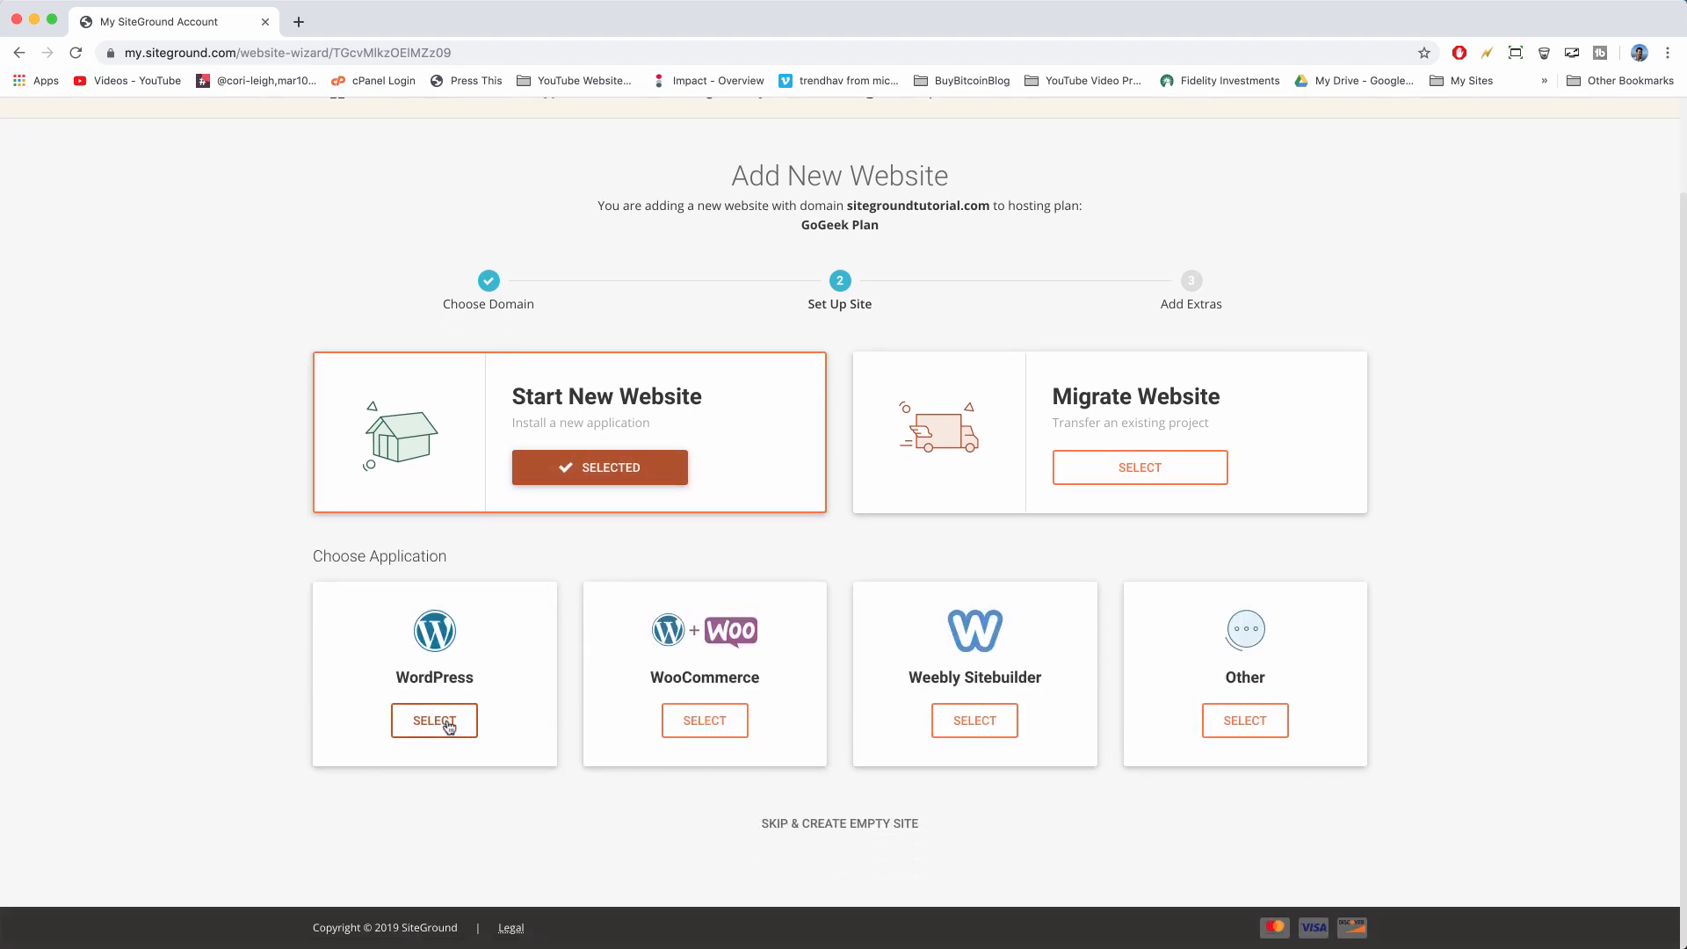
Set the WordPress admin email and password, then continue to Add Extras
{"action": "left_click", "coordinate": [434, 720]}
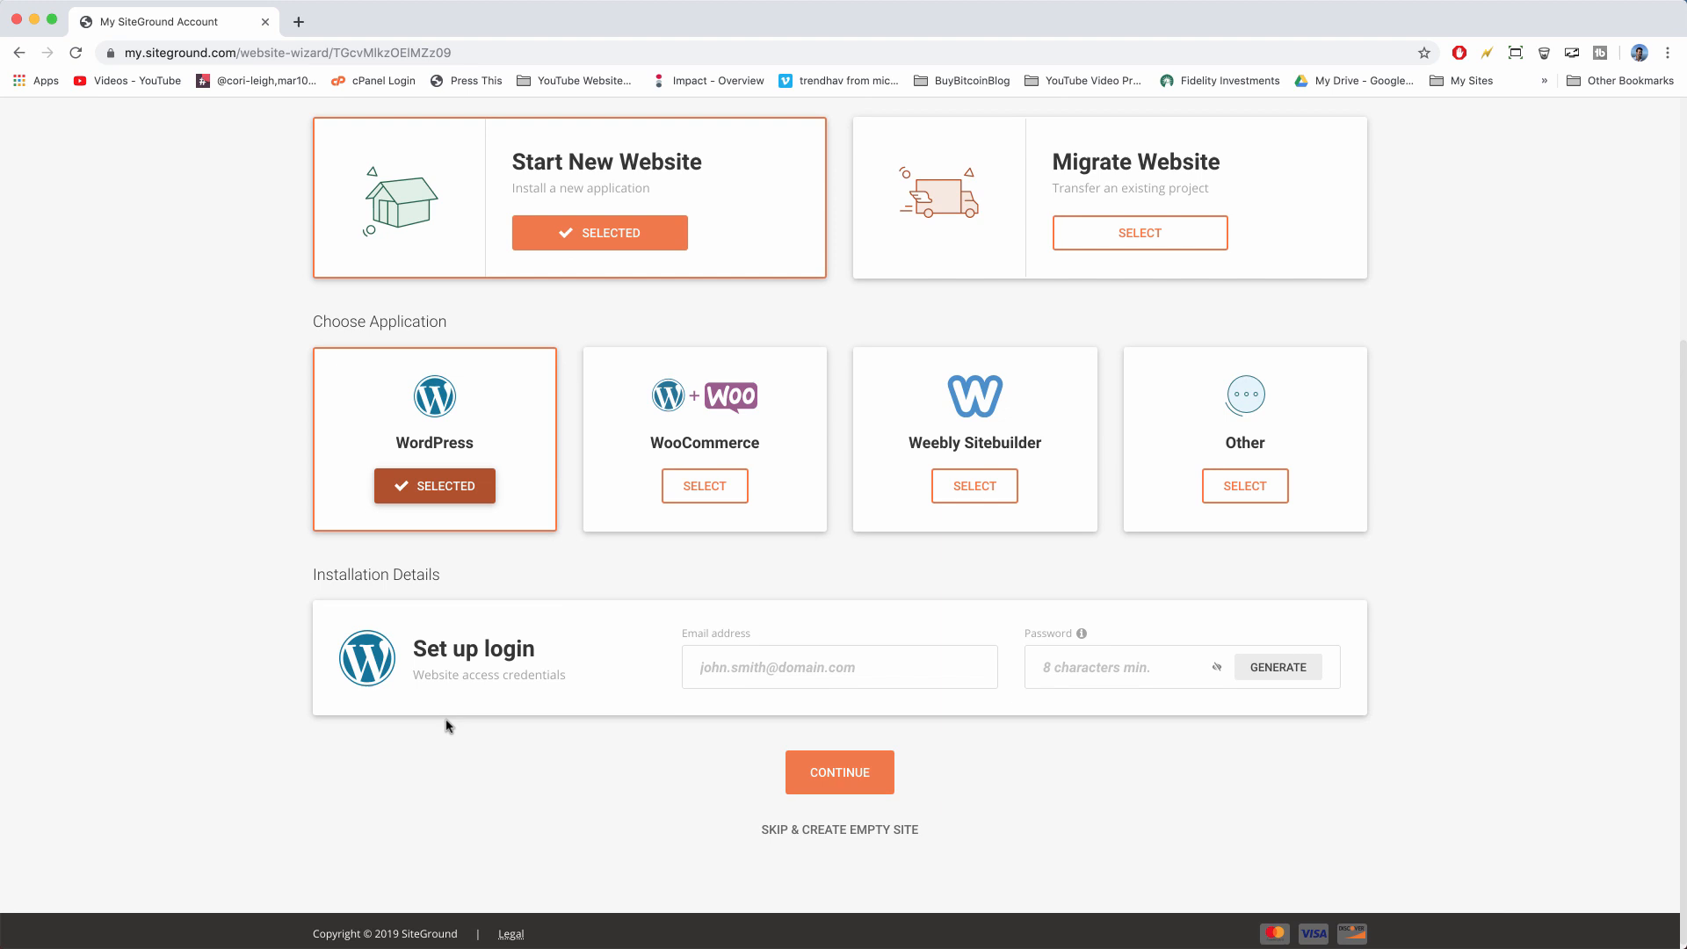
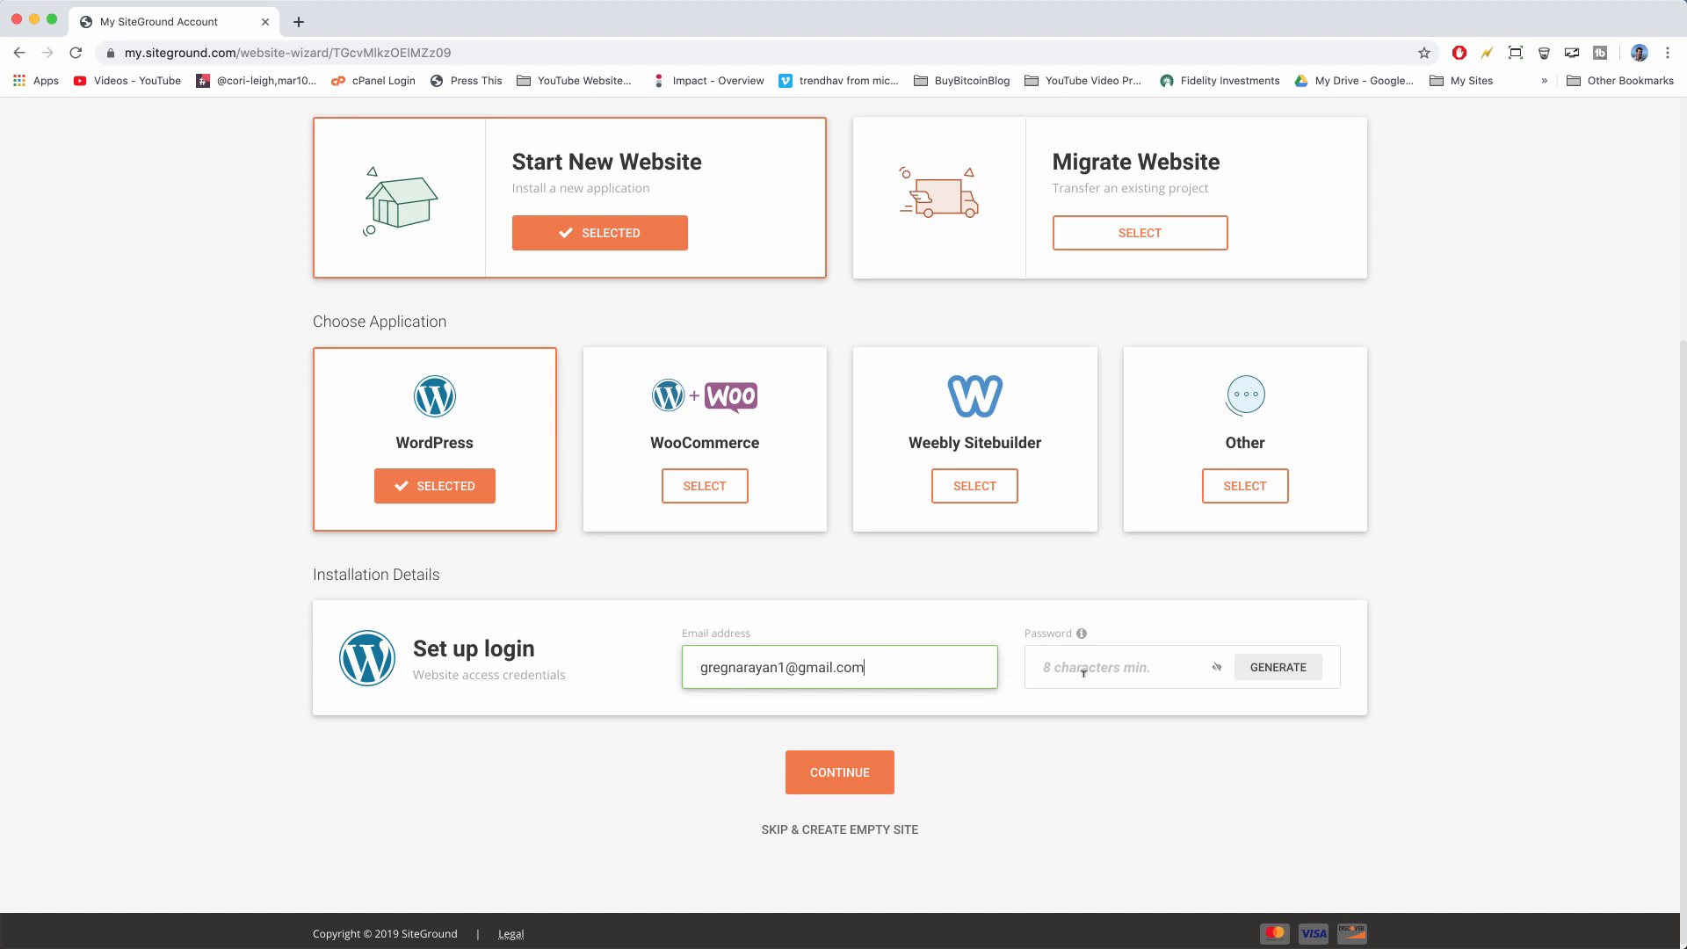
{"action": "type", "text": "password"}
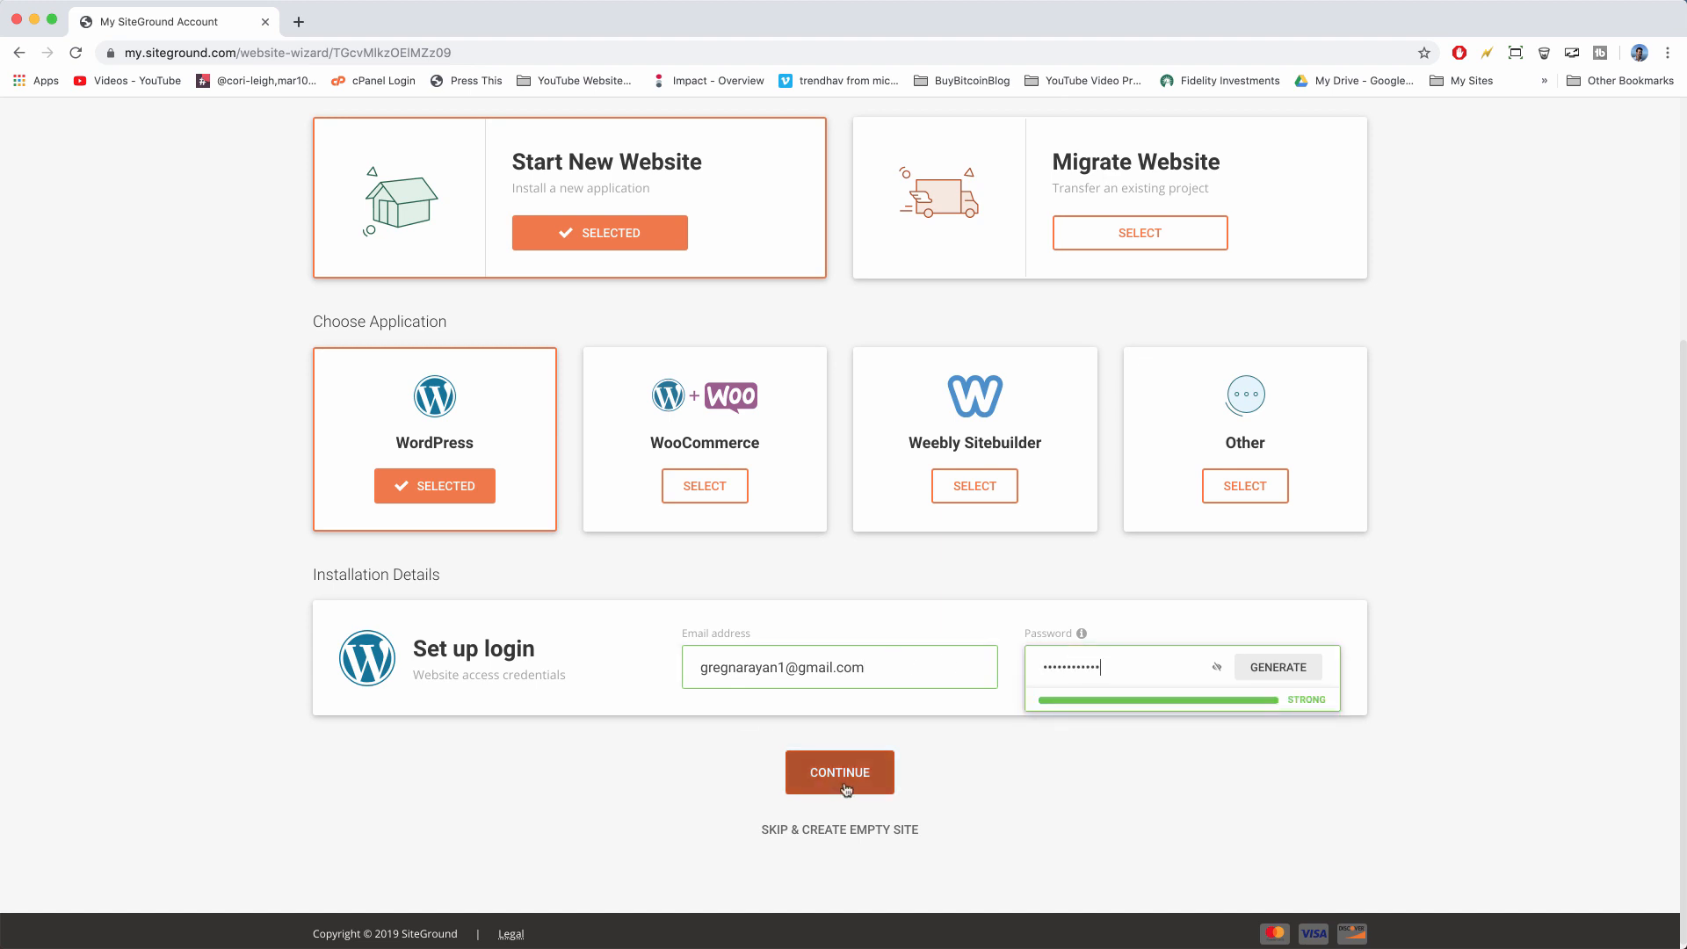
{"action": "left_click", "coordinate": [840, 773]}
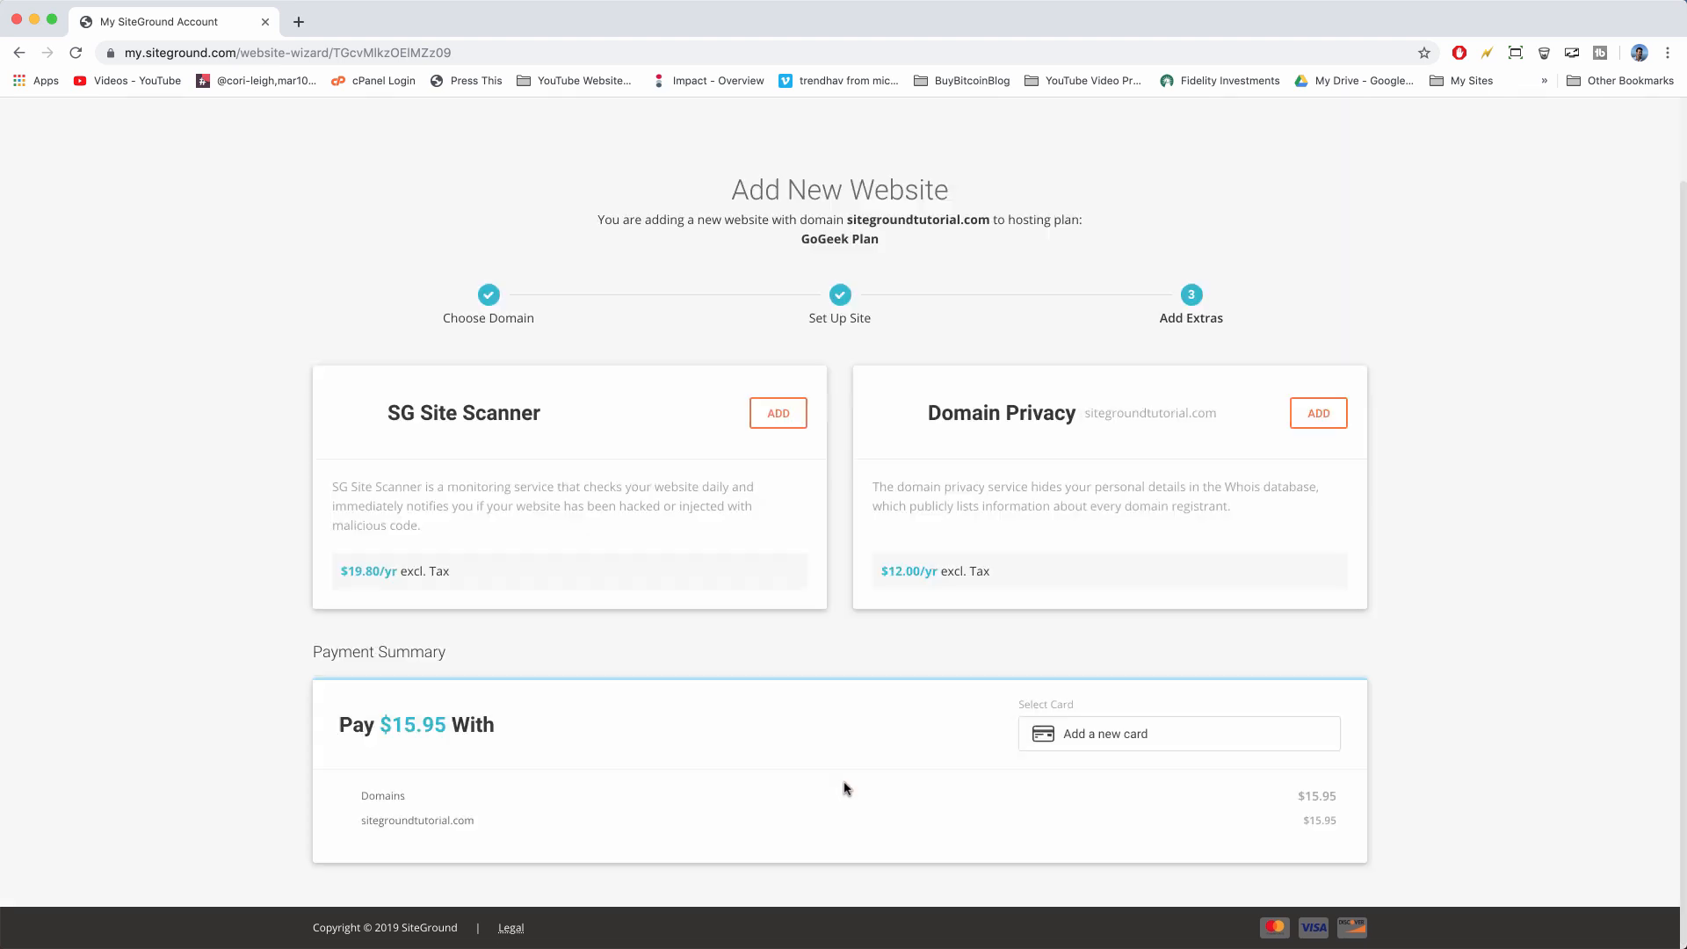
Show the new-card fields and add Domain Privacy, raising the total to $27.95
{"action": "left_click", "coordinate": [1177, 734]}
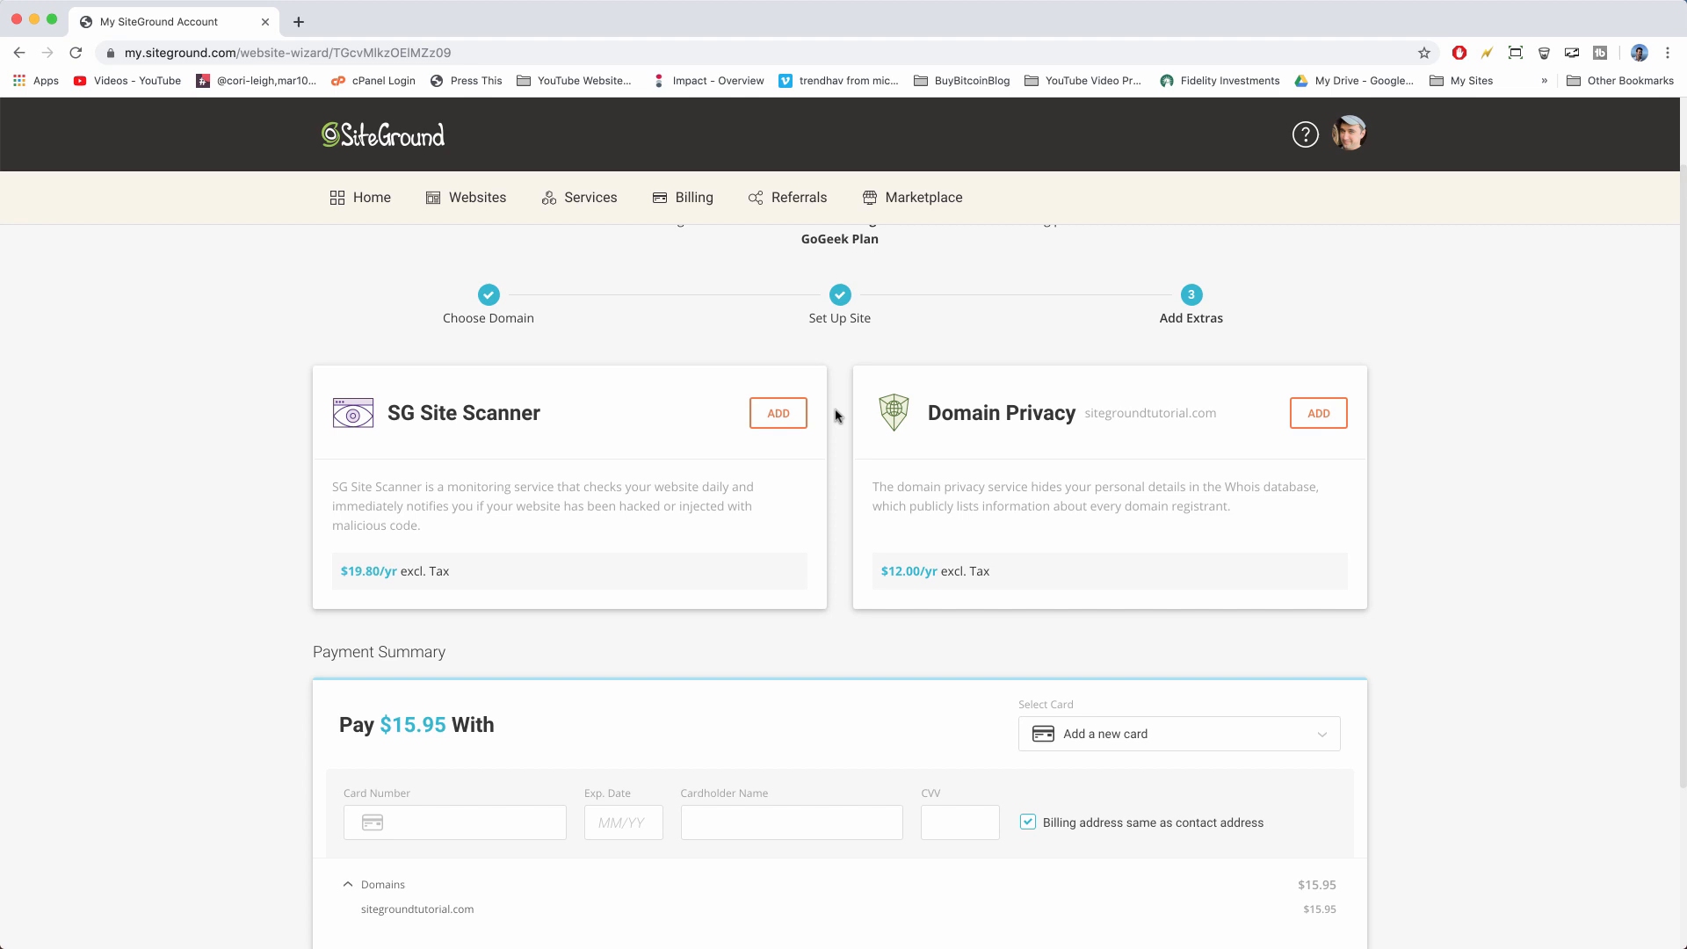
{"action": "scroll", "scroll_direction": "down", "scroll_amount": 3}
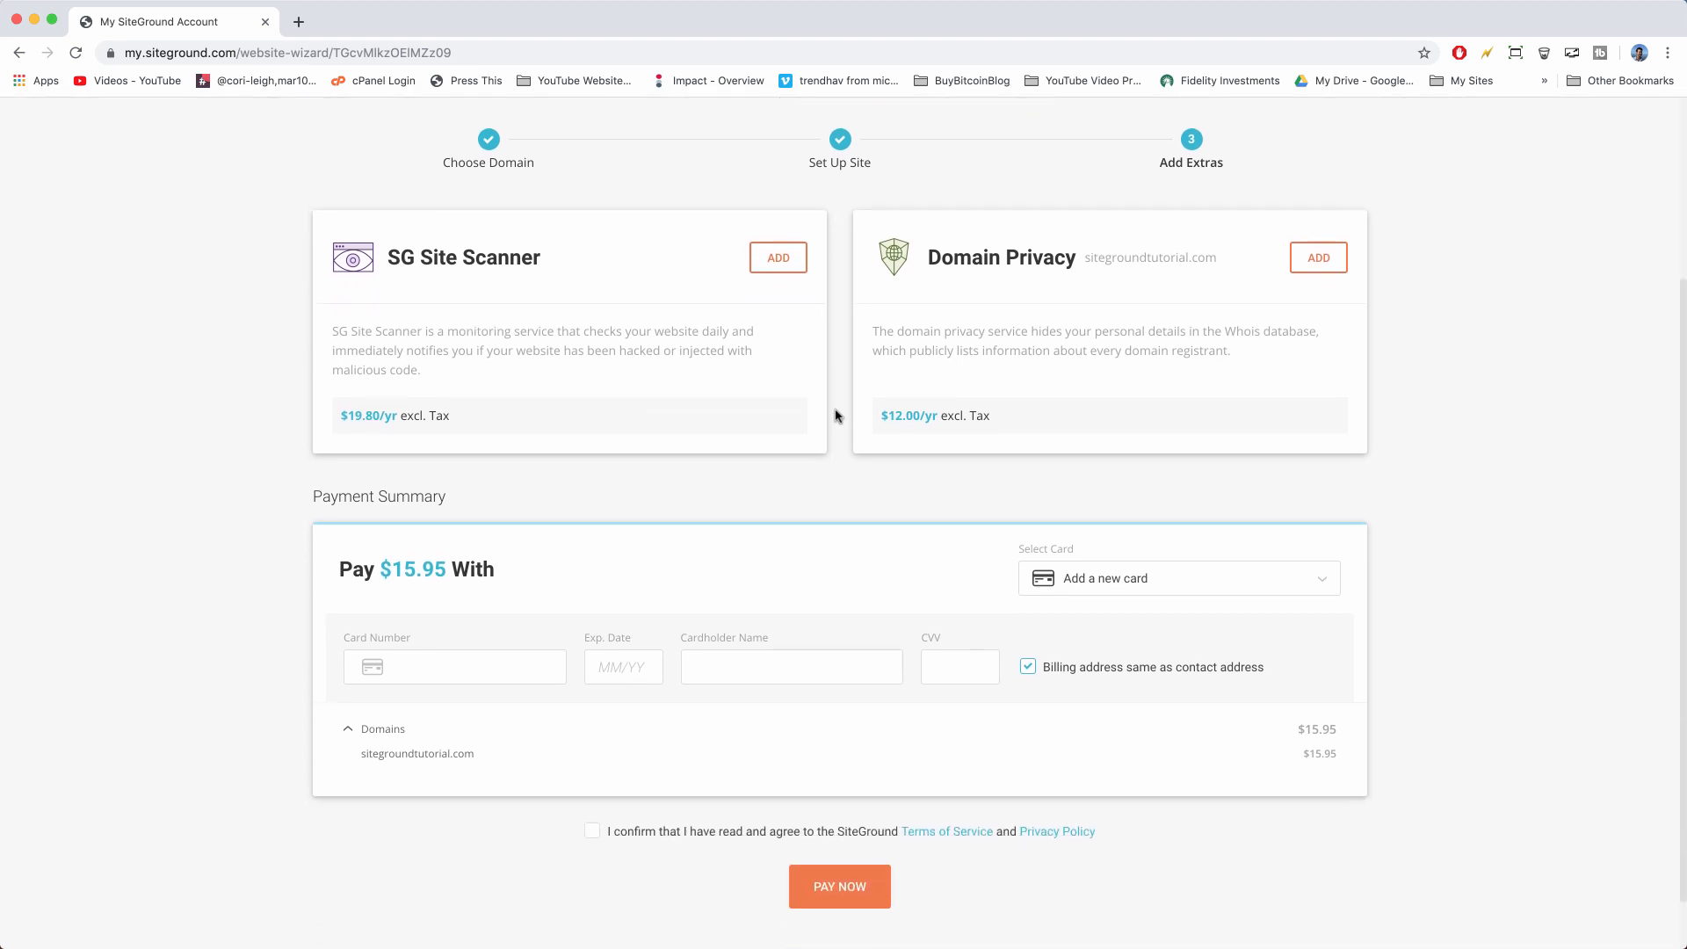
{"action": "scroll", "scroll_direction": "up", "scroll_amount": 3}
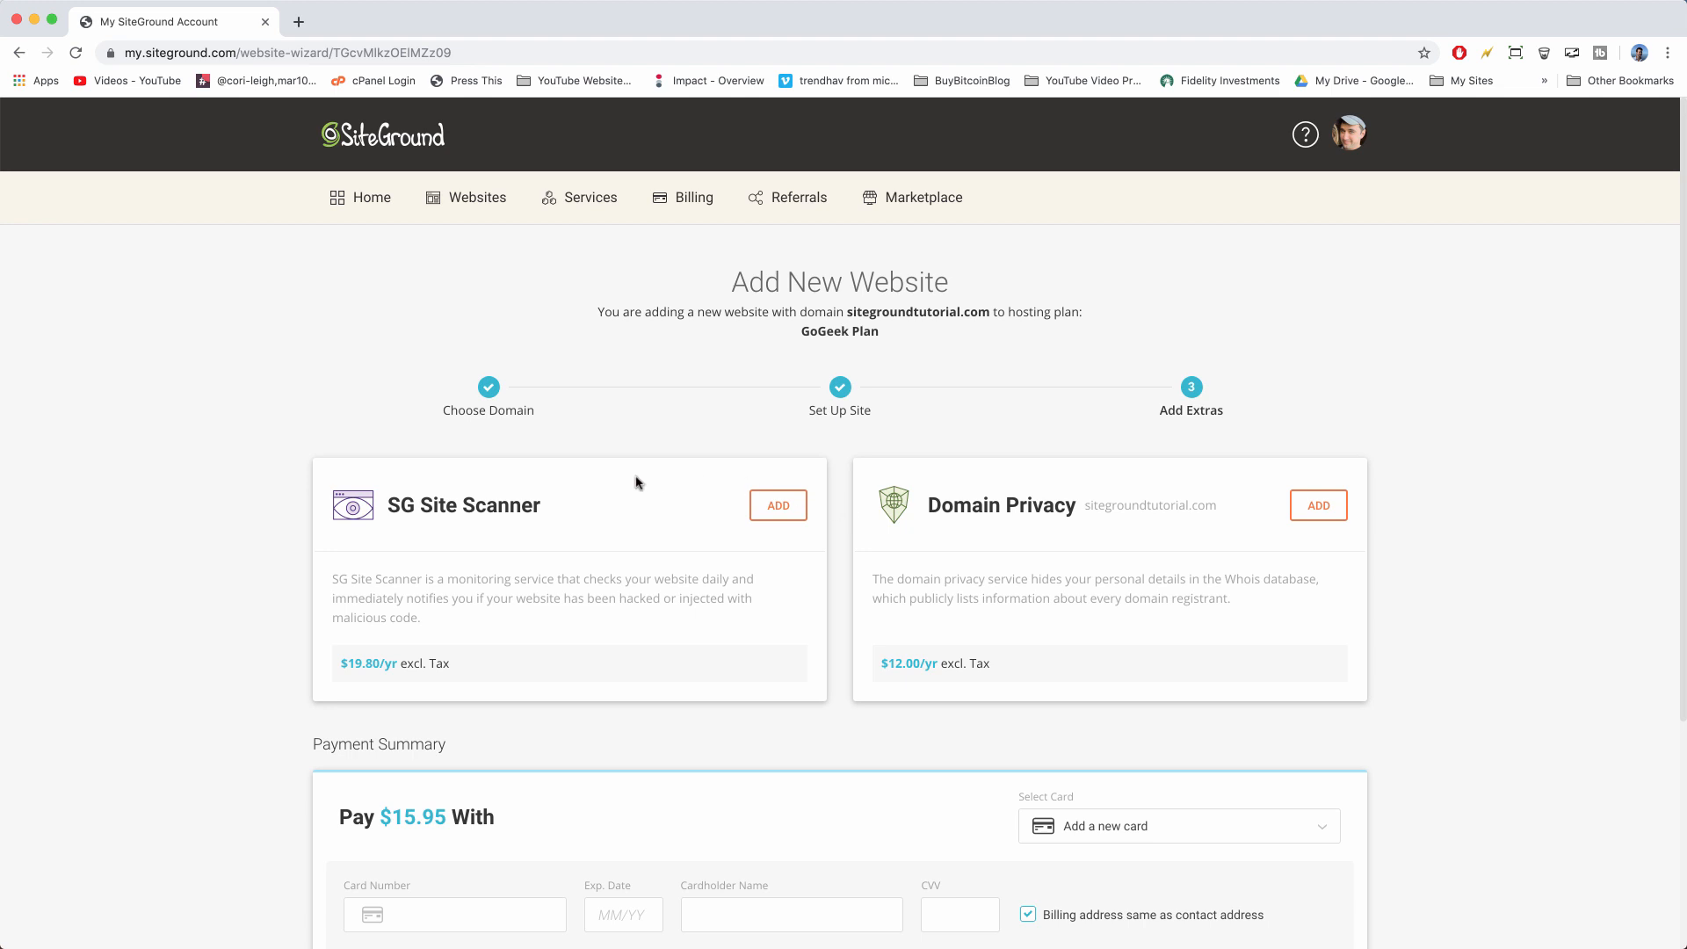
{"action": "mouse_move", "coordinate": [625, 501]}
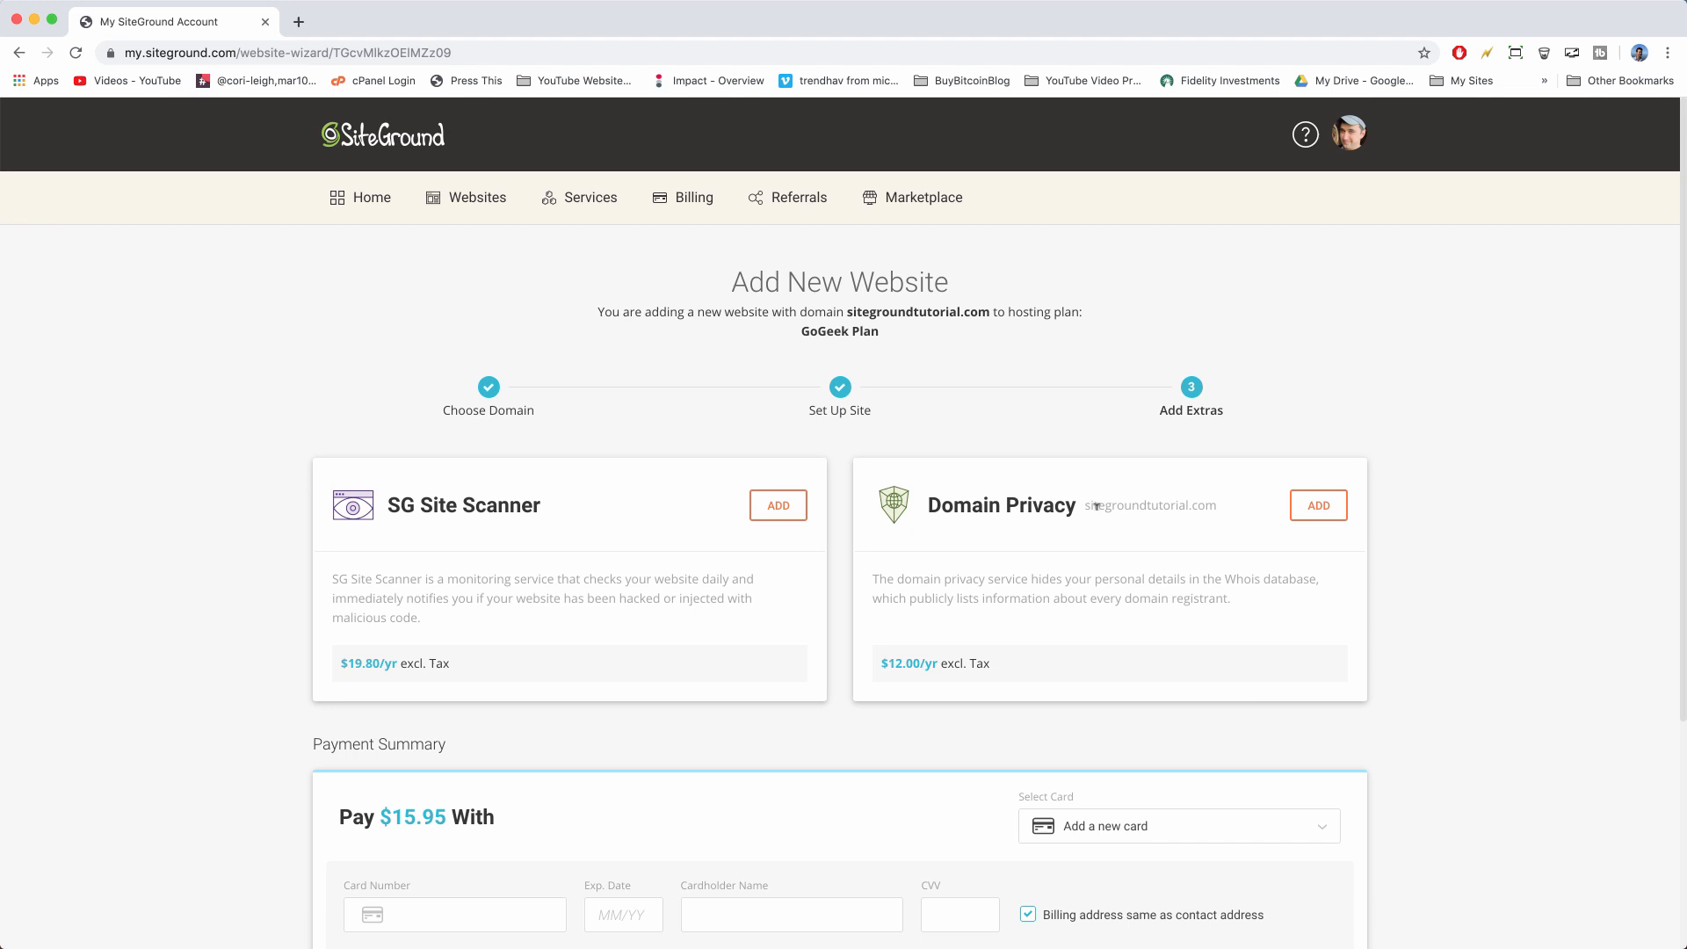
{"action": "scroll", "scroll_direction": "down", "scroll_amount": 3}
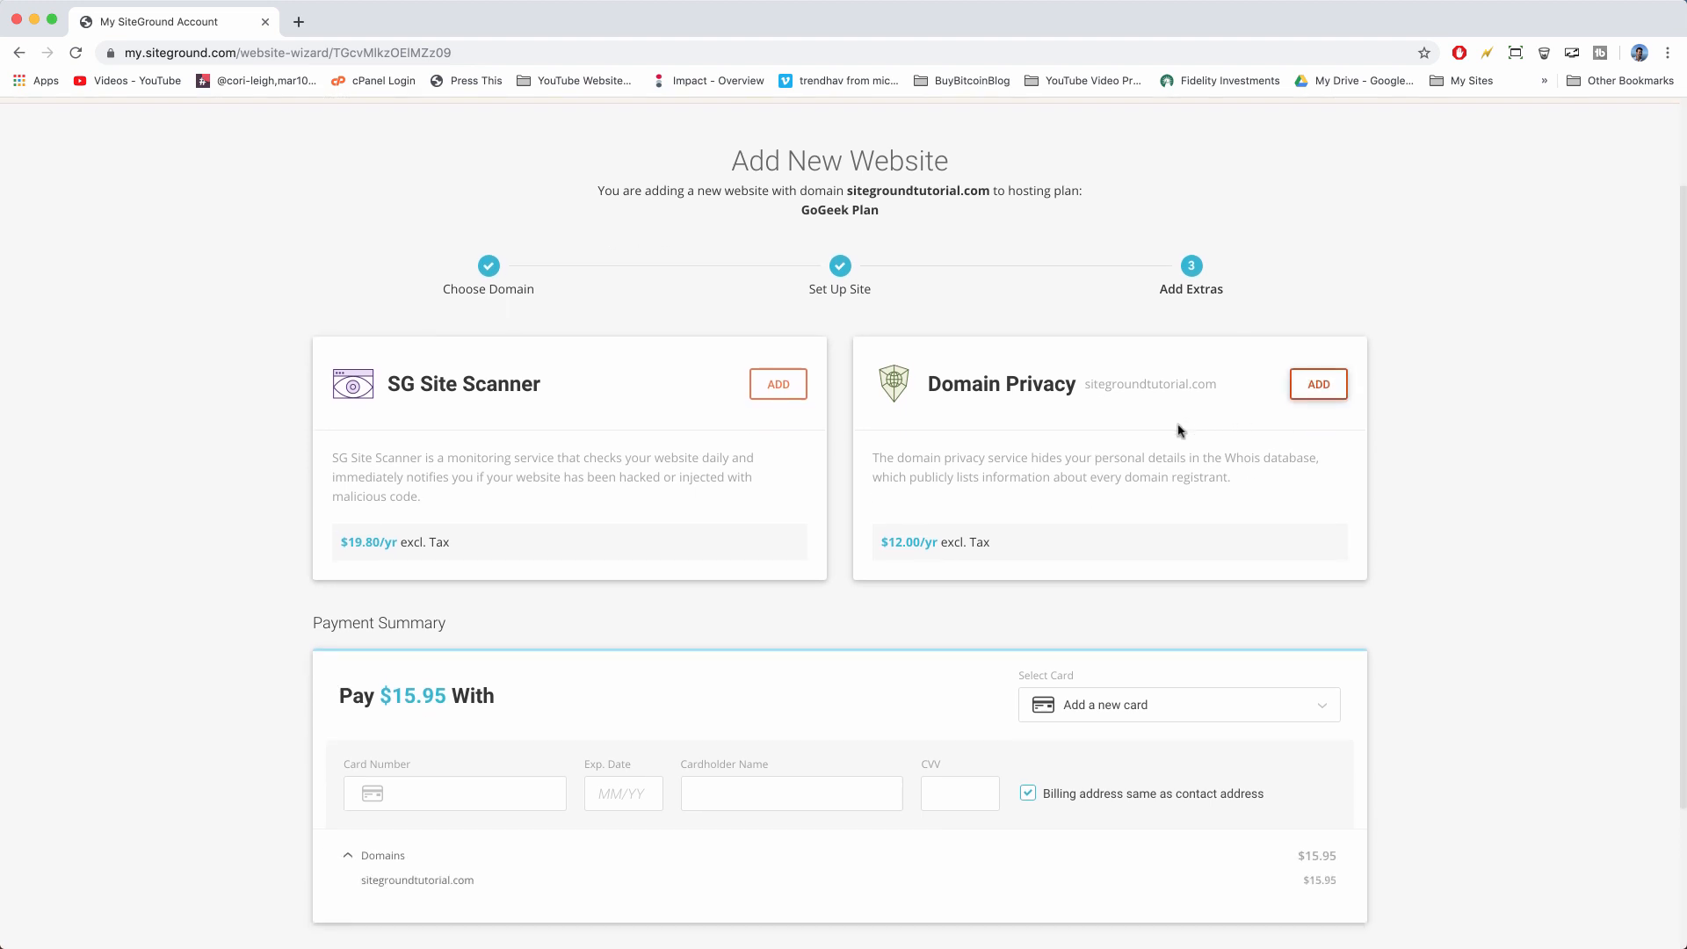
{"action": "left_click", "coordinate": [1318, 383]}
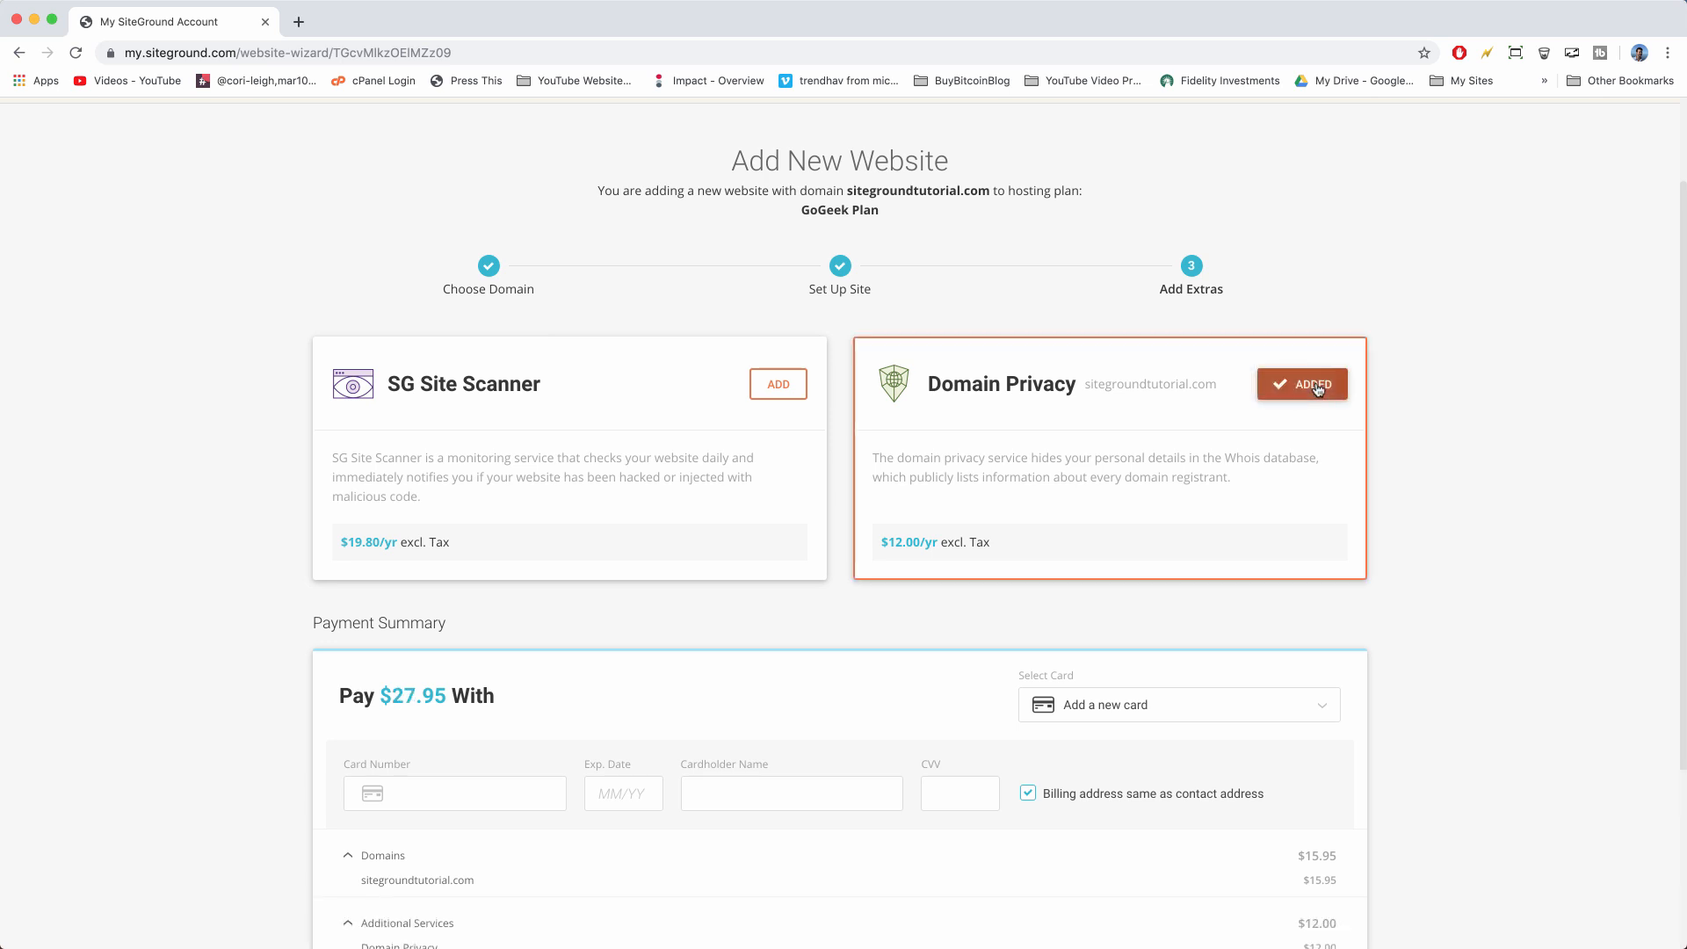
{"action": "mouse_move", "coordinate": [836, 608]}
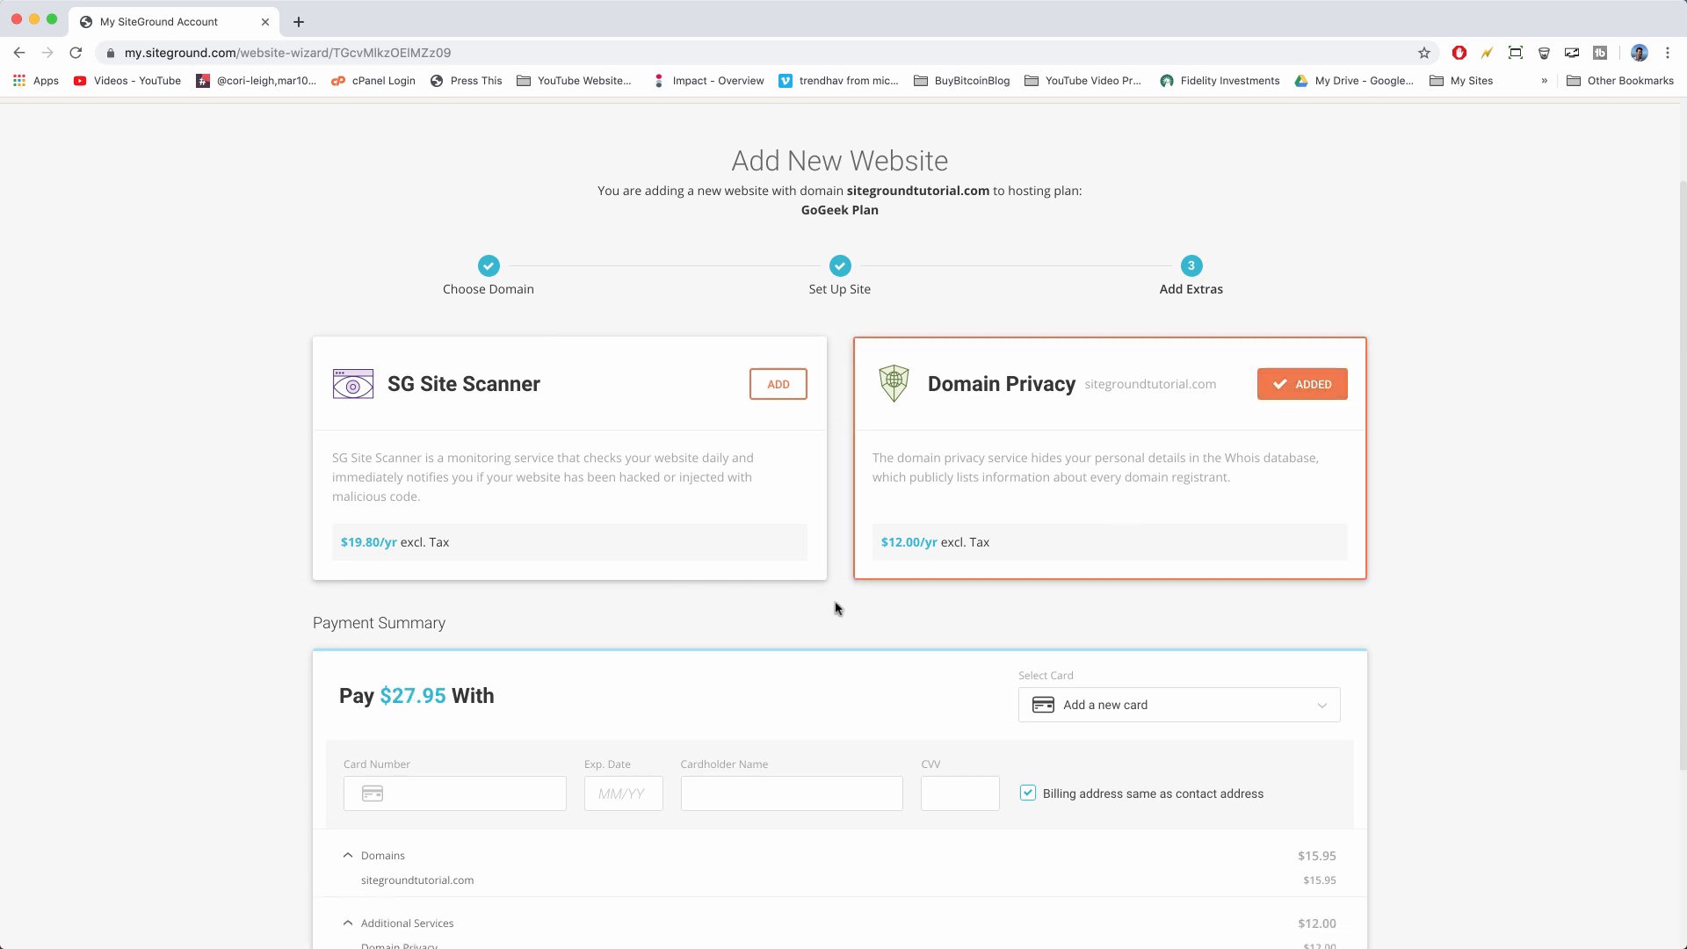
Accept the Terms of Service and pay the $27.95 order to create sitegroundtutorial.com
{"action": "scroll", "scroll_direction": "down", "scroll_amount": 3}
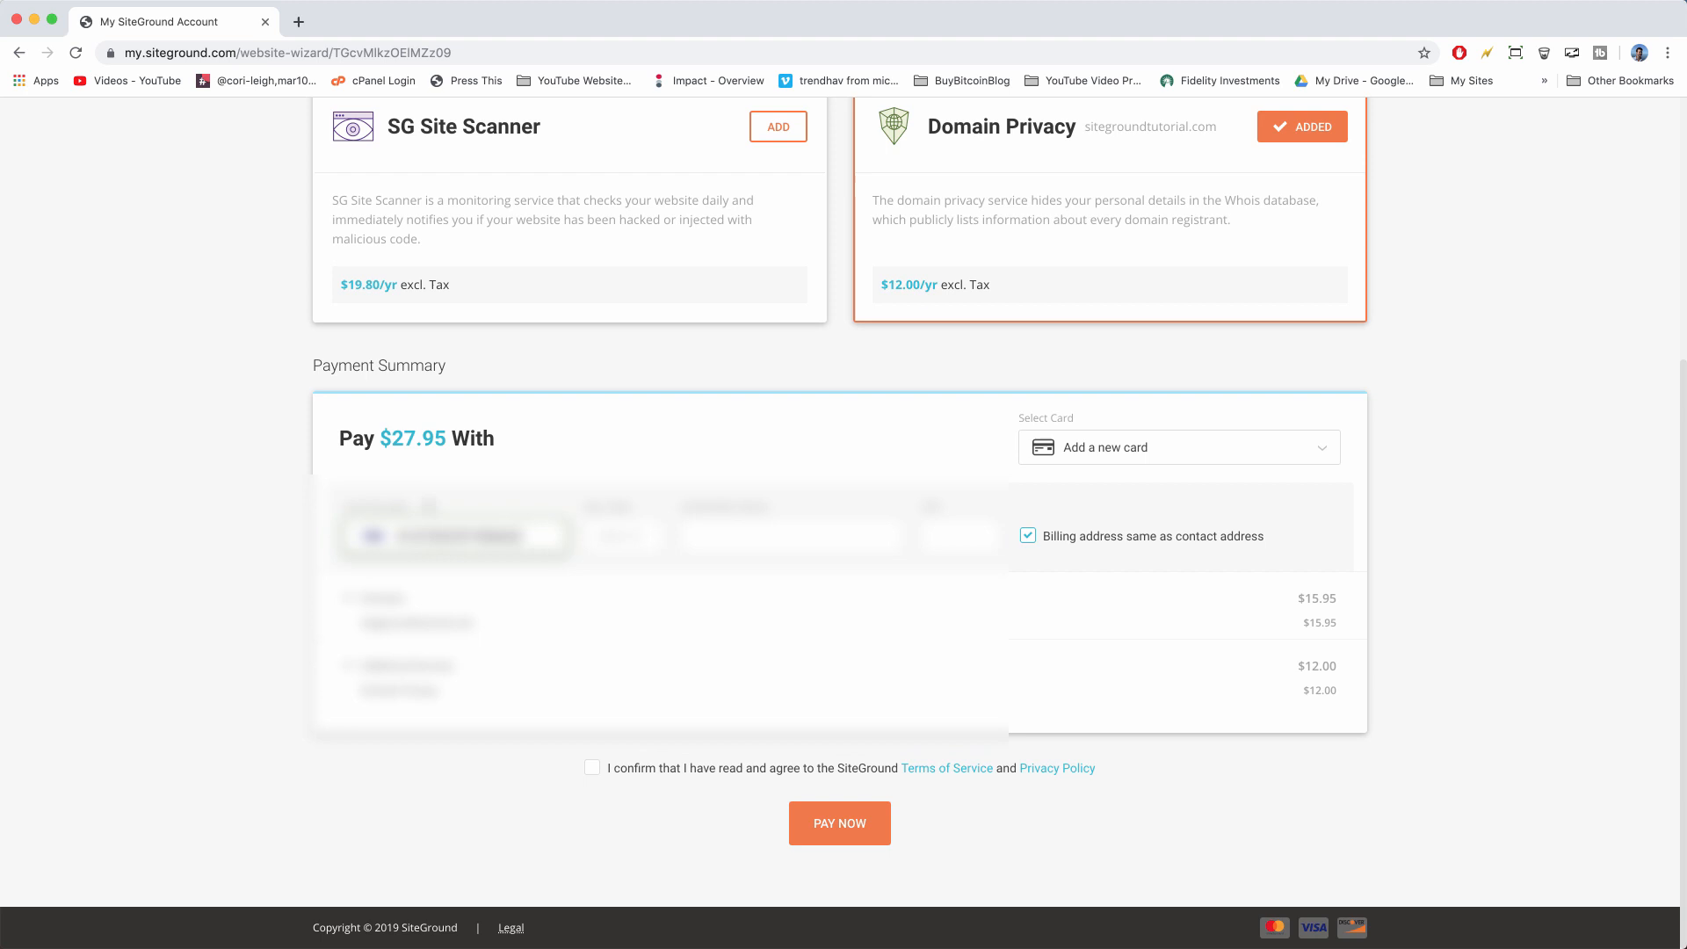
{"action": "mouse_move", "coordinate": [504, 408]}
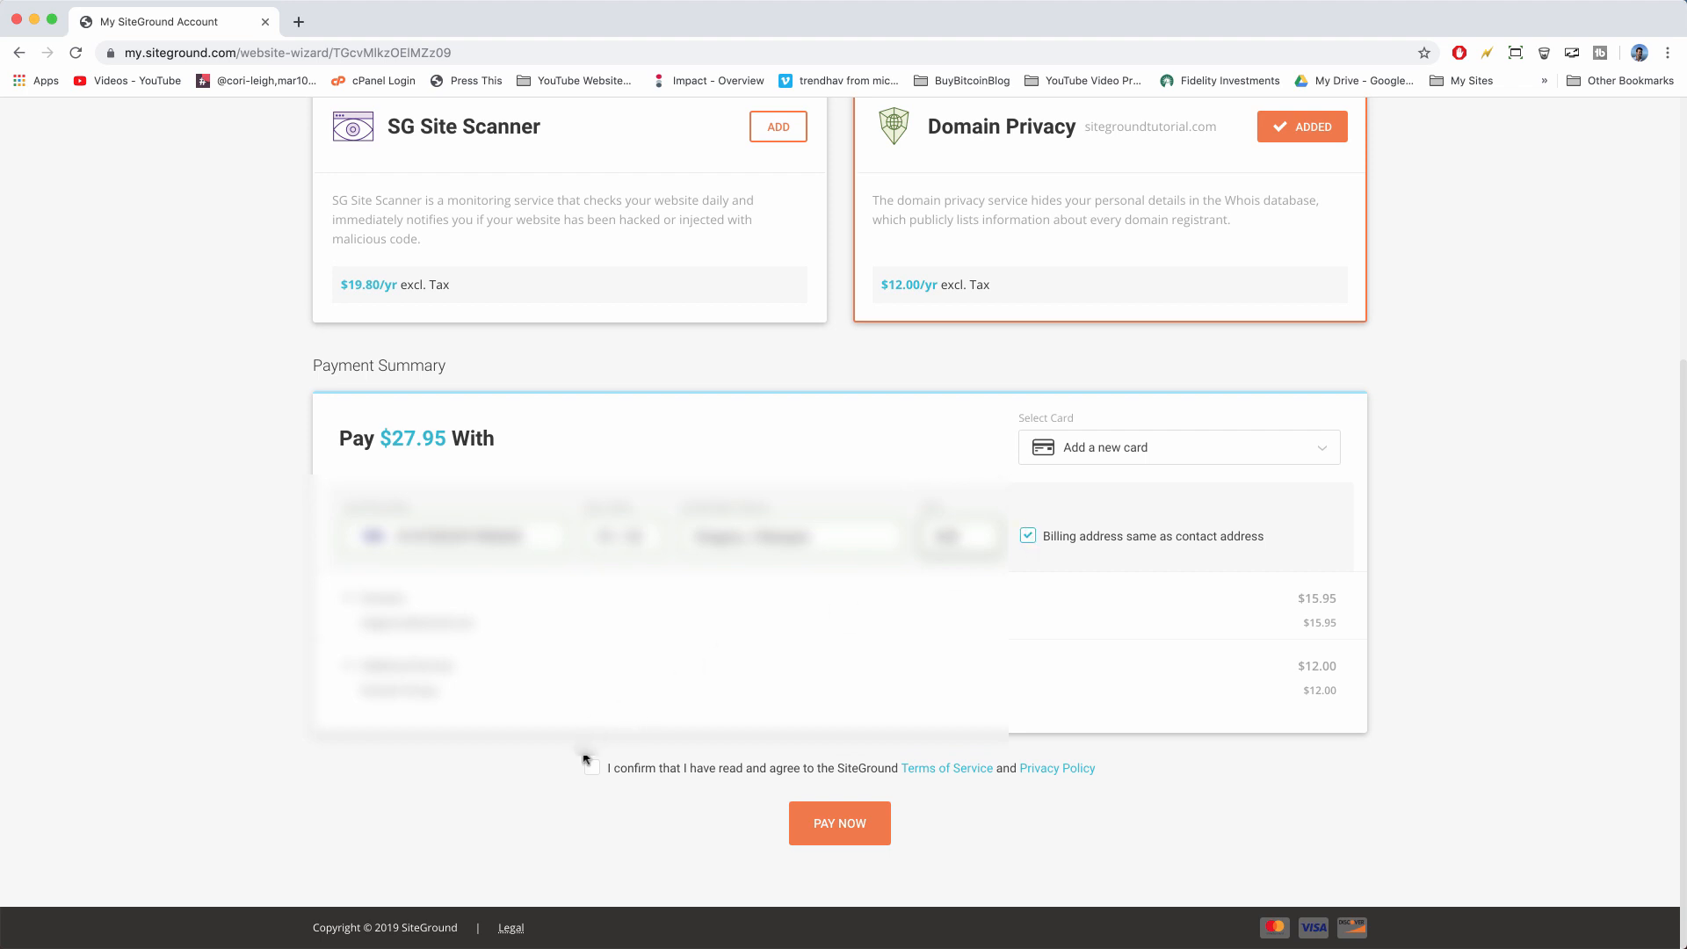
{"action": "left_click", "coordinate": [592, 766]}
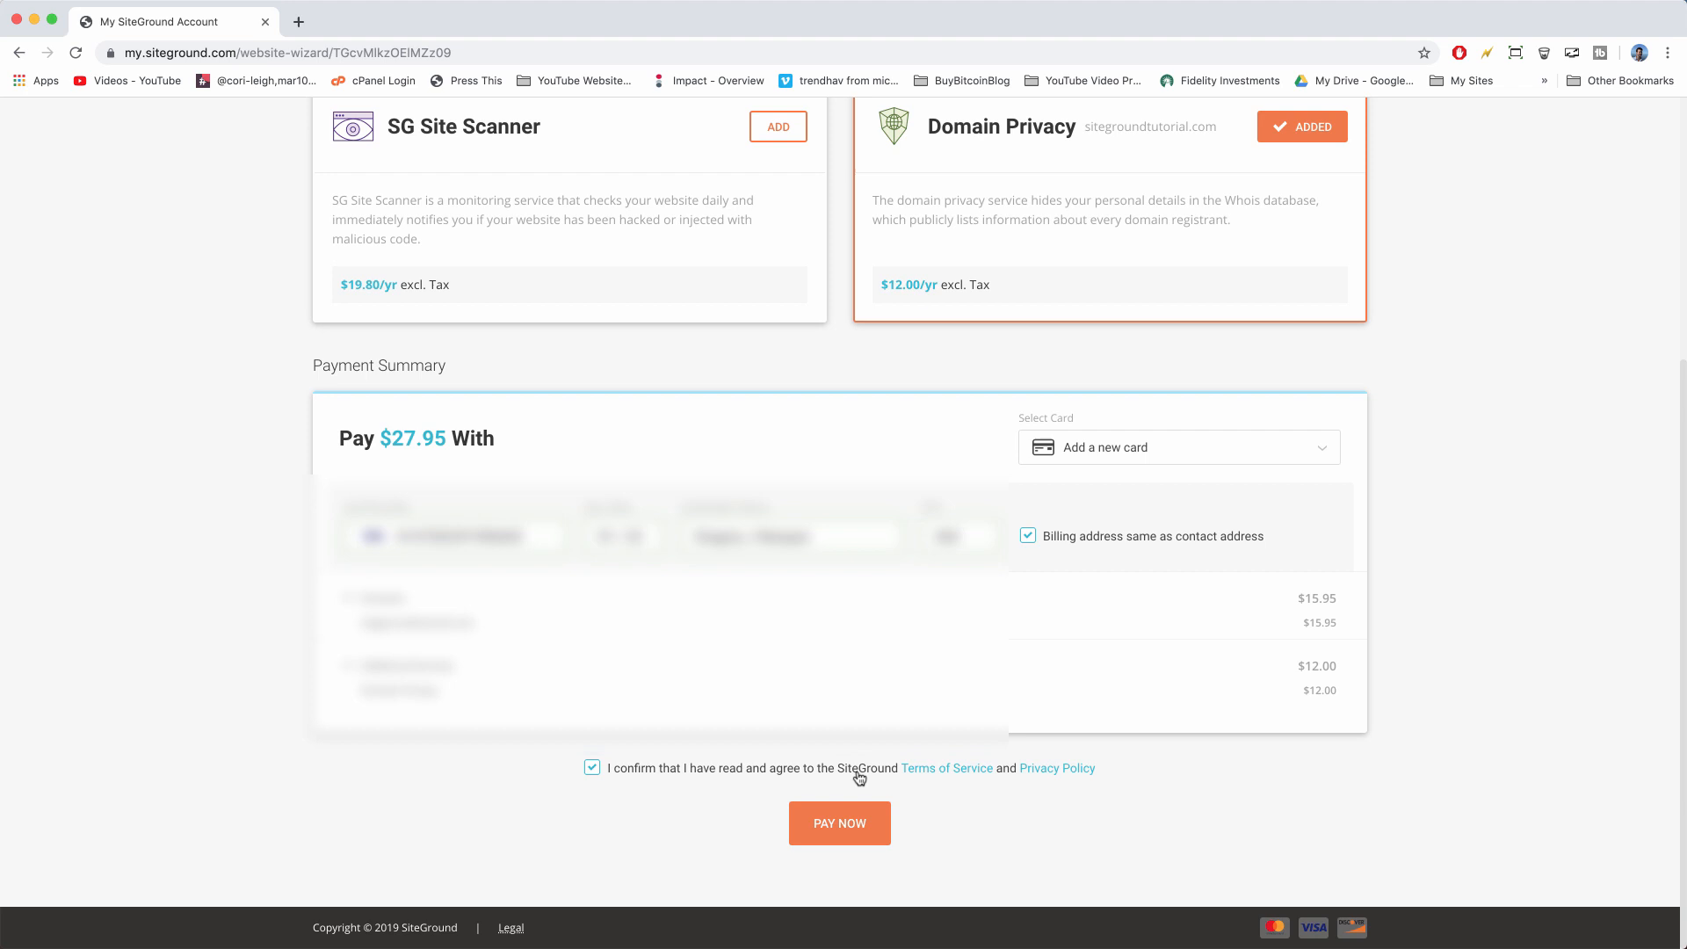
{"action": "mouse_move", "coordinate": [1068, 784]}
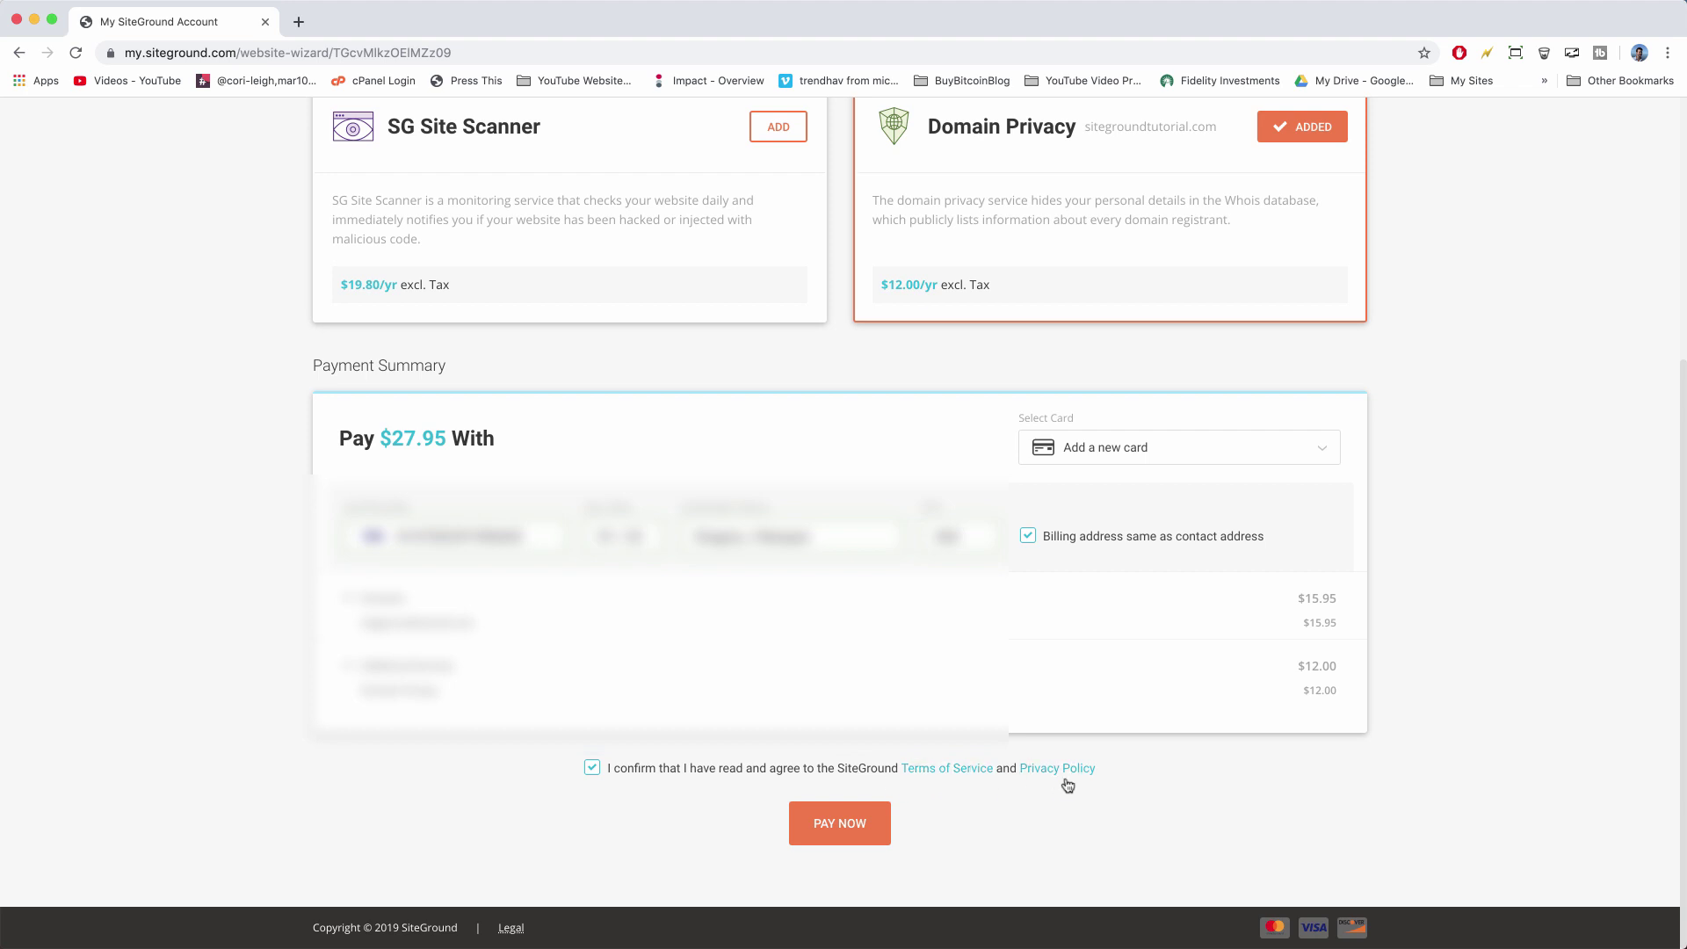
{"action": "mouse_move", "coordinate": [1063, 735]}
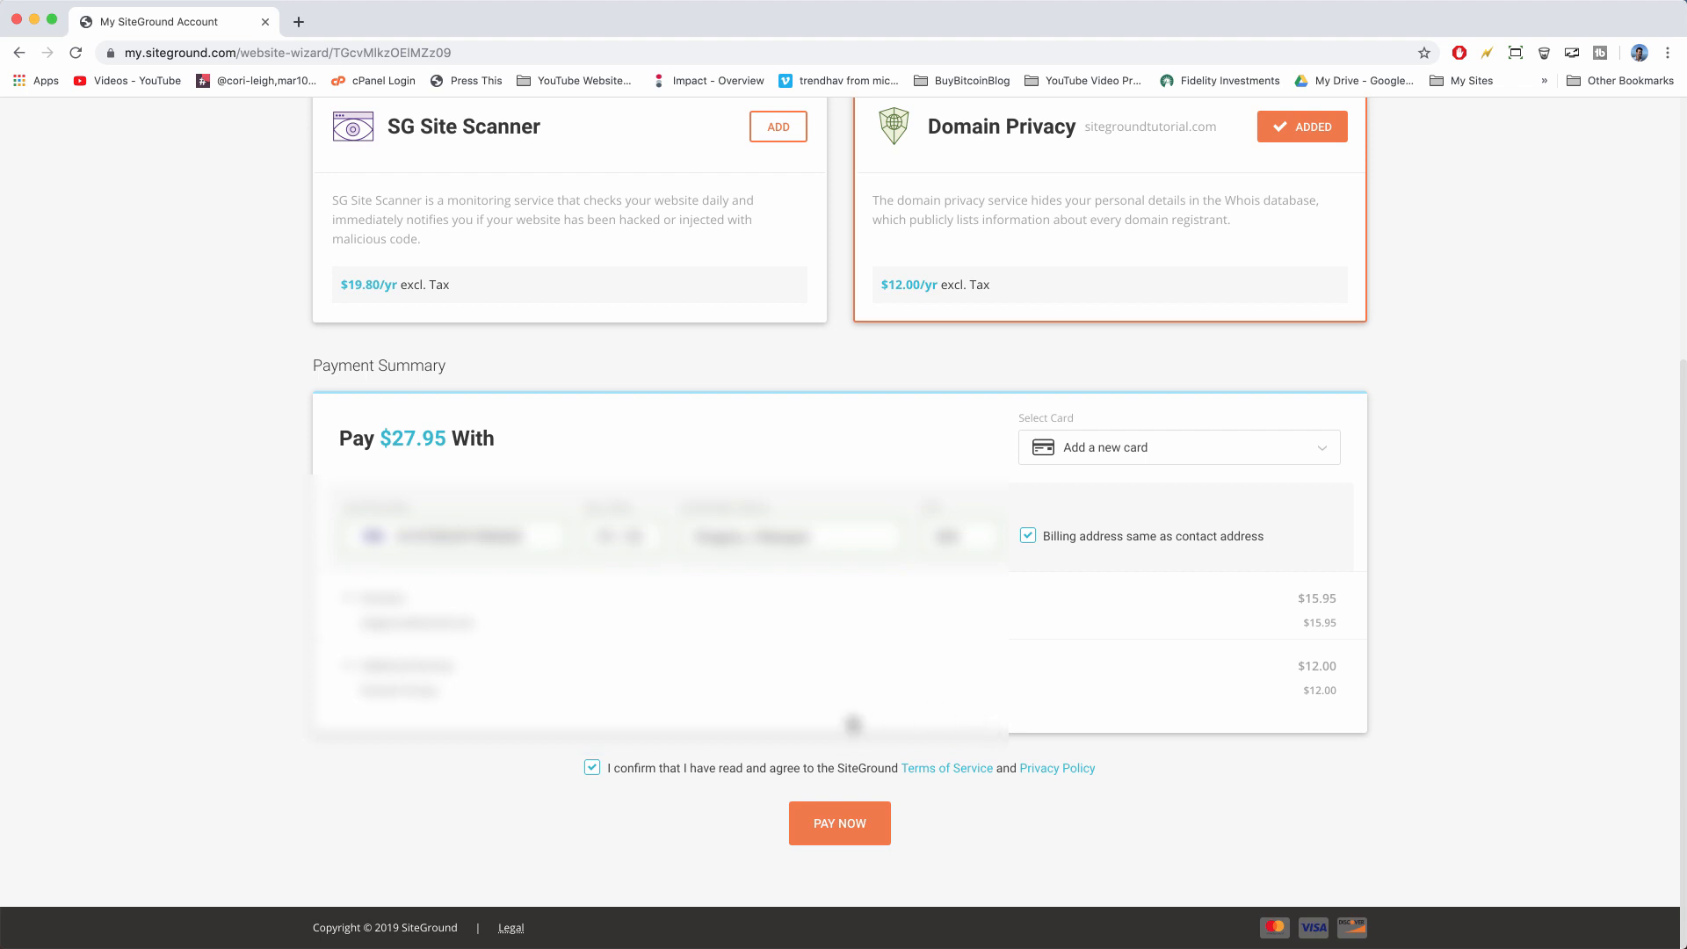
{"action": "left_click", "coordinate": [840, 823]}
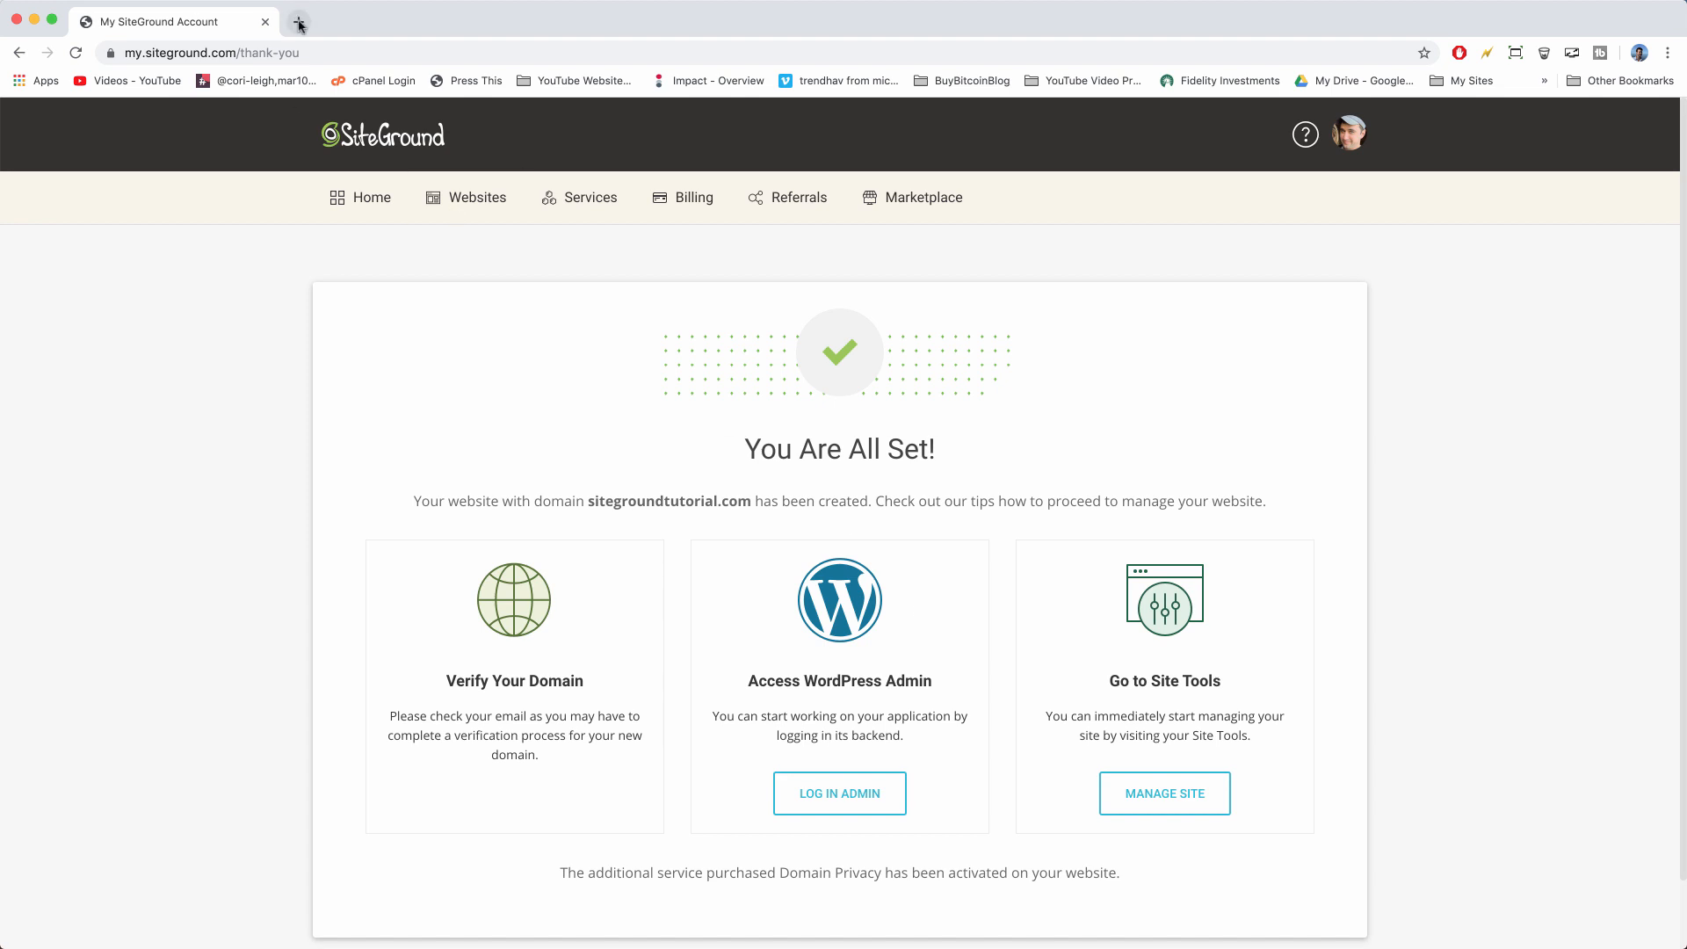
Follow the Gmail verification link and verify the sitegroundtutorial.com contact information
{"action": "left_click", "coordinate": [301, 23]}
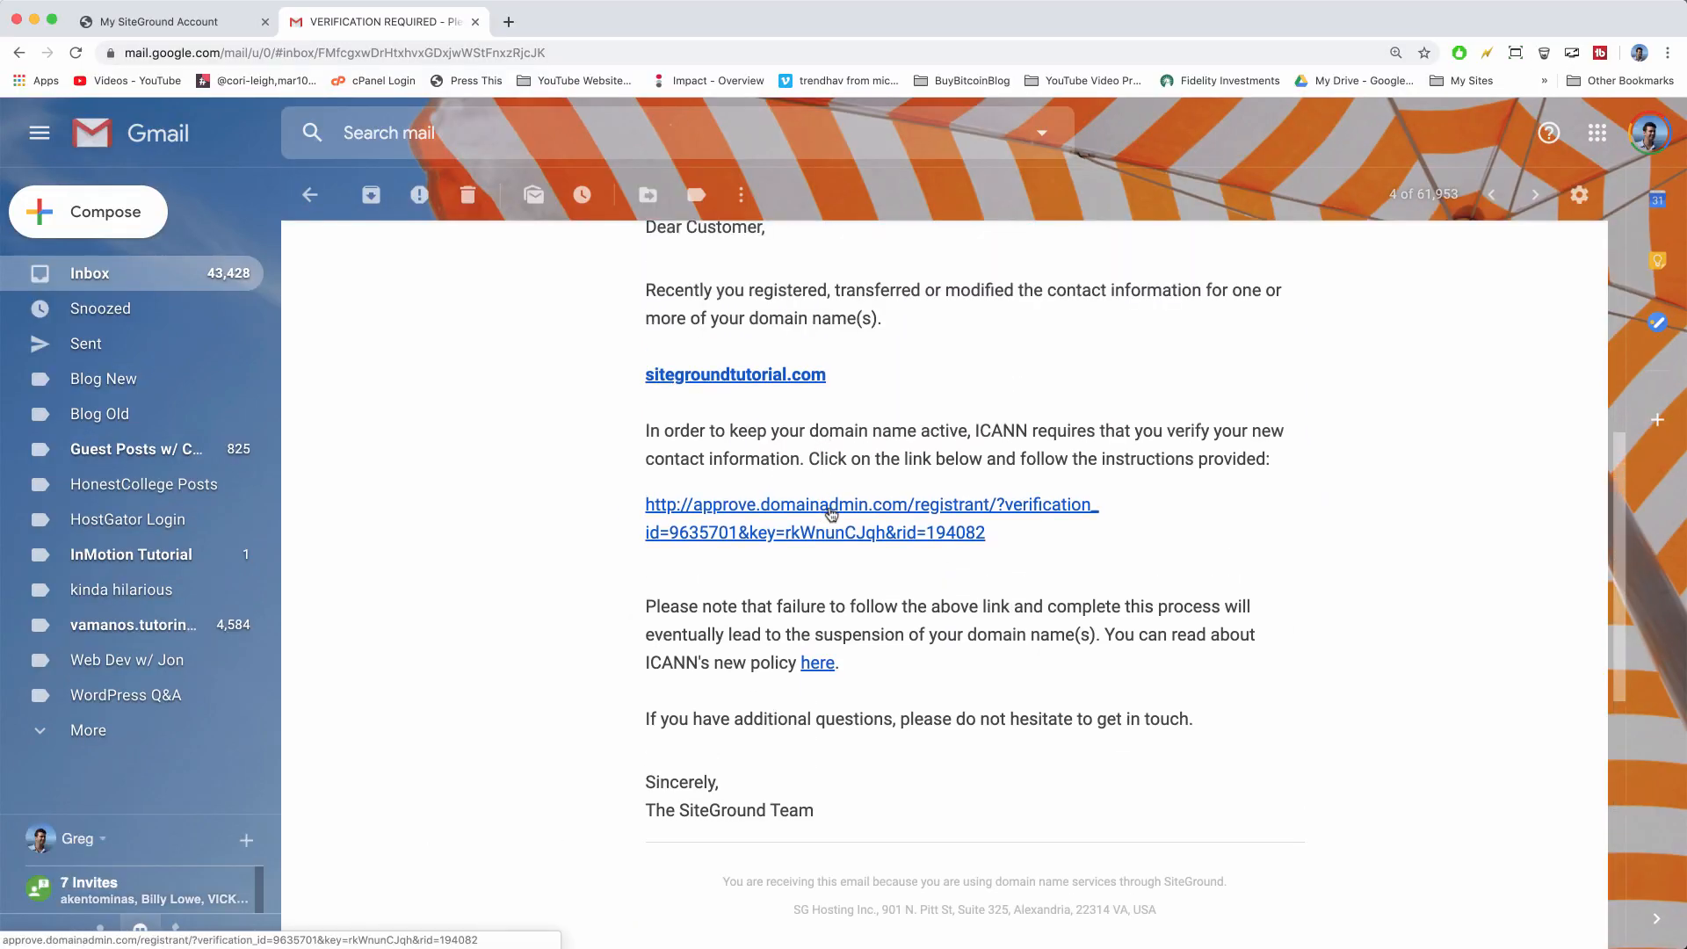
{"action": "left_click", "coordinate": [829, 504]}
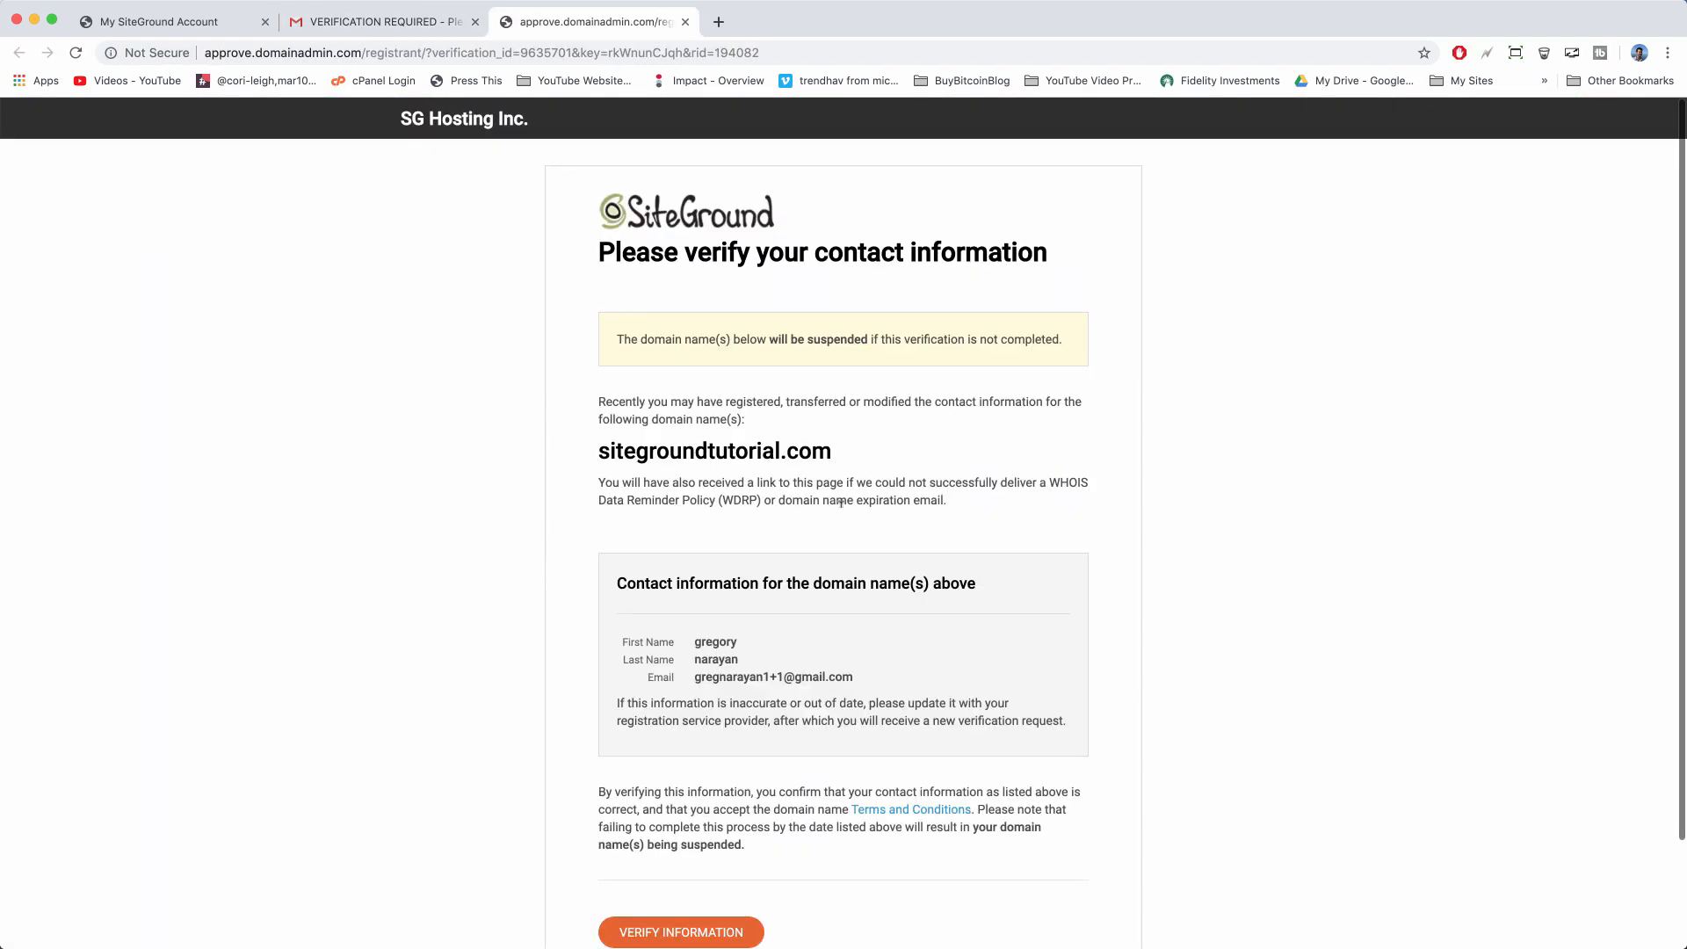
{"action": "scroll", "scroll_direction": "down", "scroll_amount": 3}
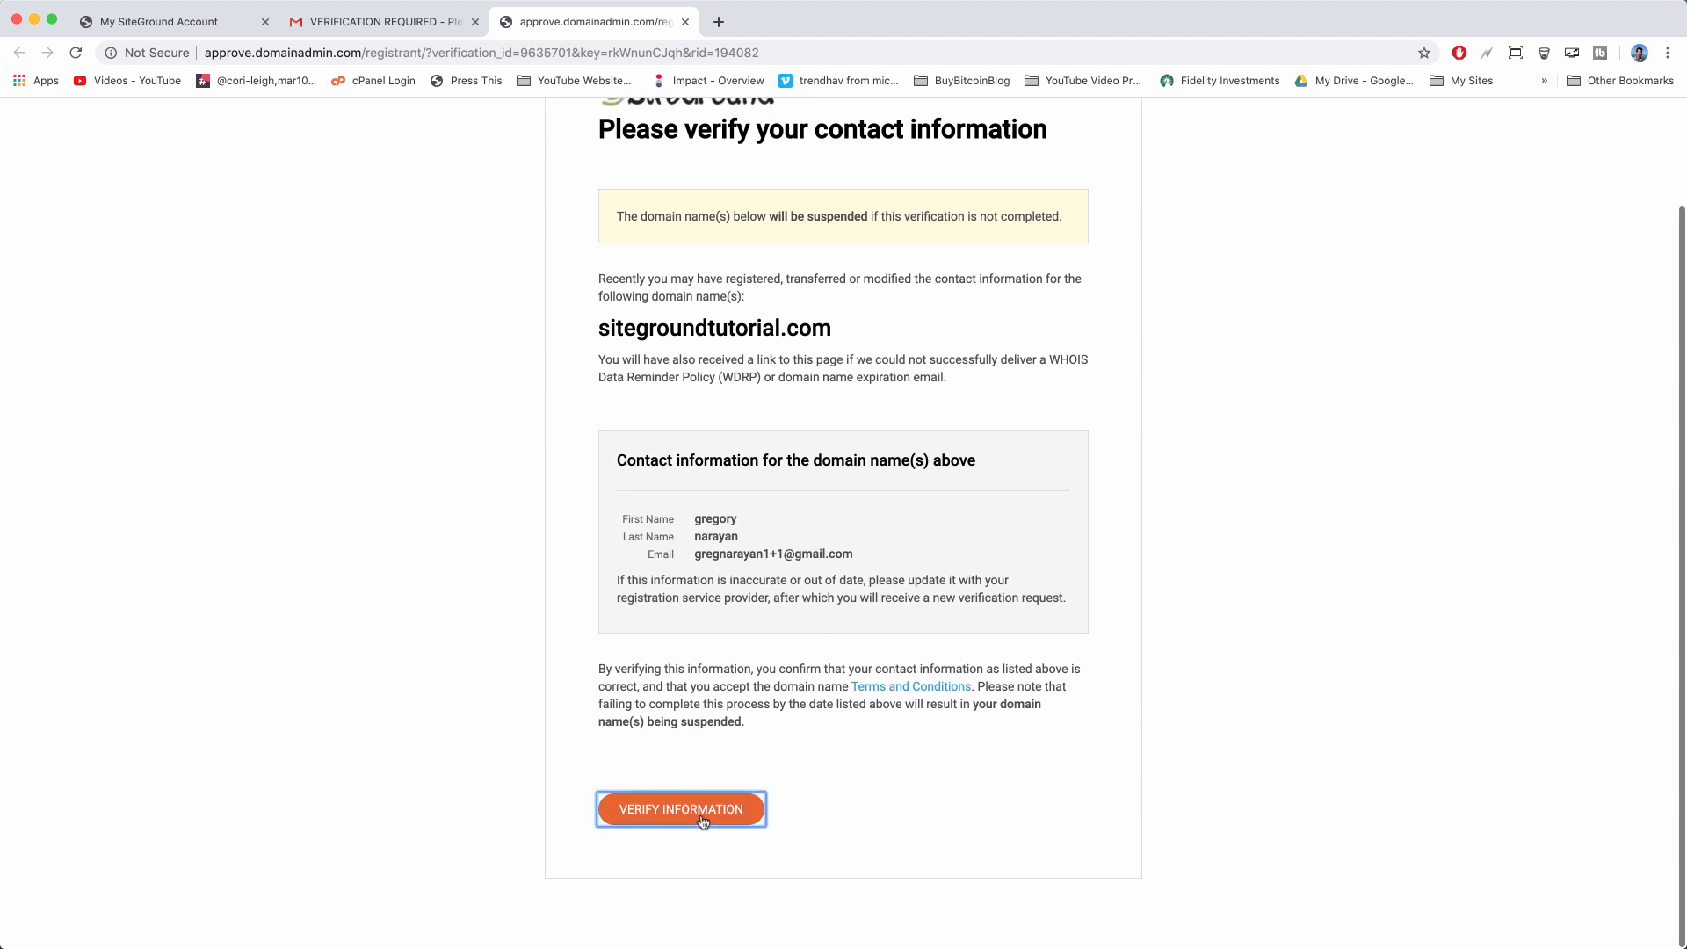
{"action": "left_click", "coordinate": [680, 808]}
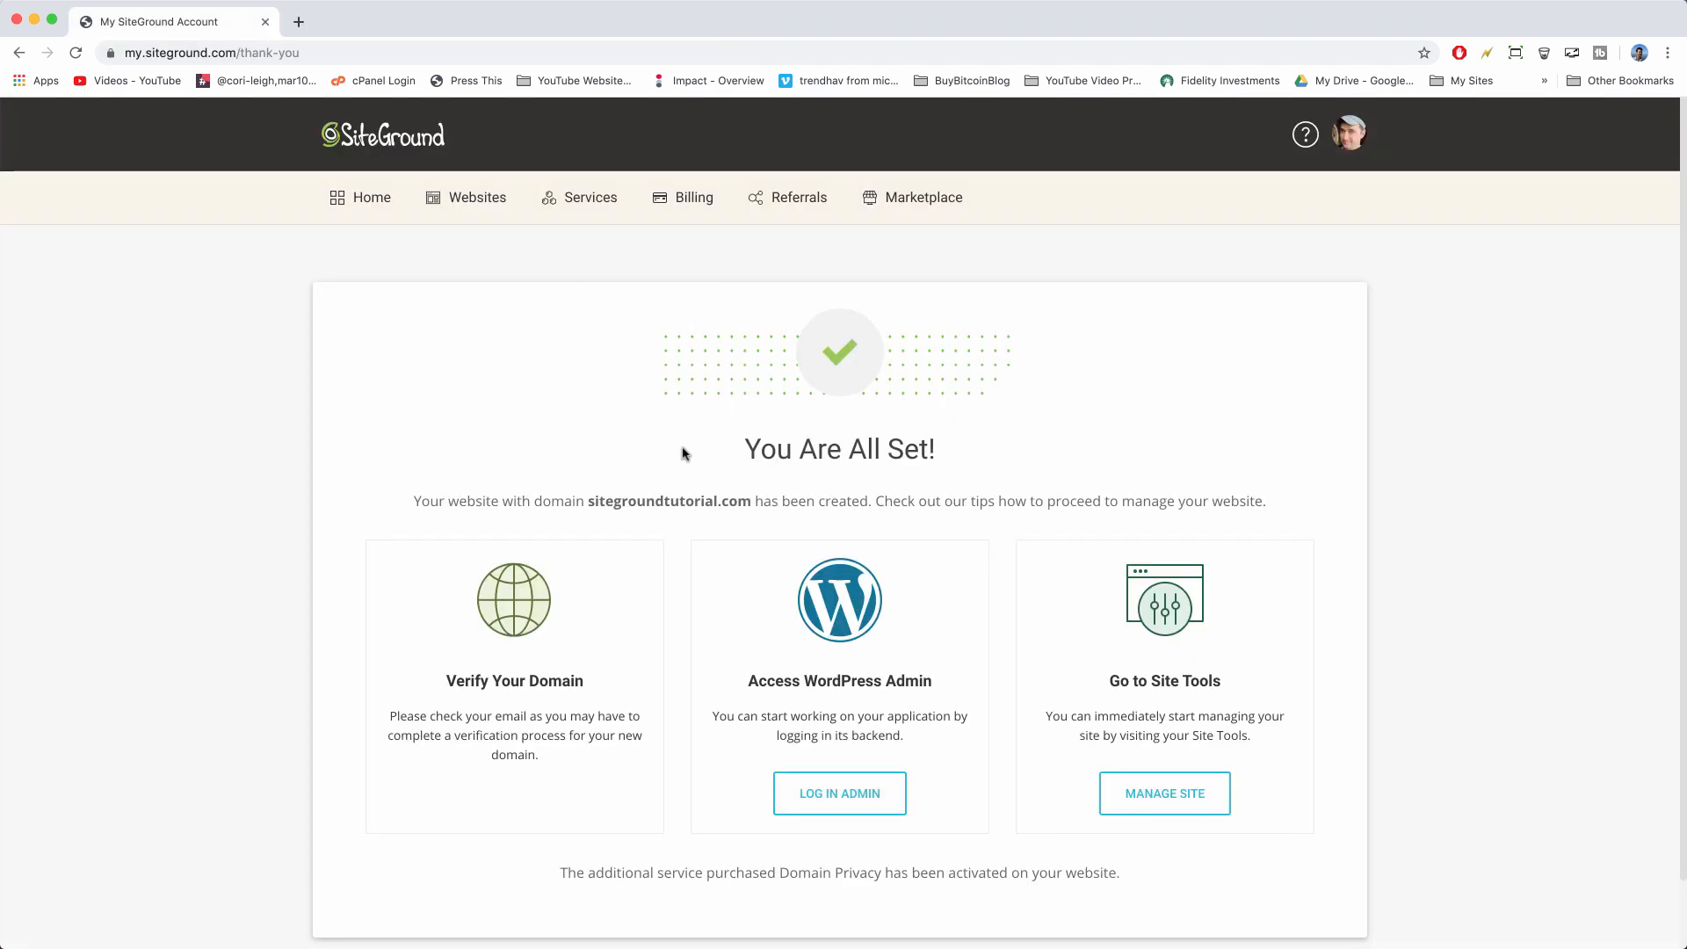
Enter Site Tools for sitegroundtutorial.com to see its IP and name servers, then start a new tab
{"action": "scroll", "scroll_direction": "down", "scroll_amount": 3}
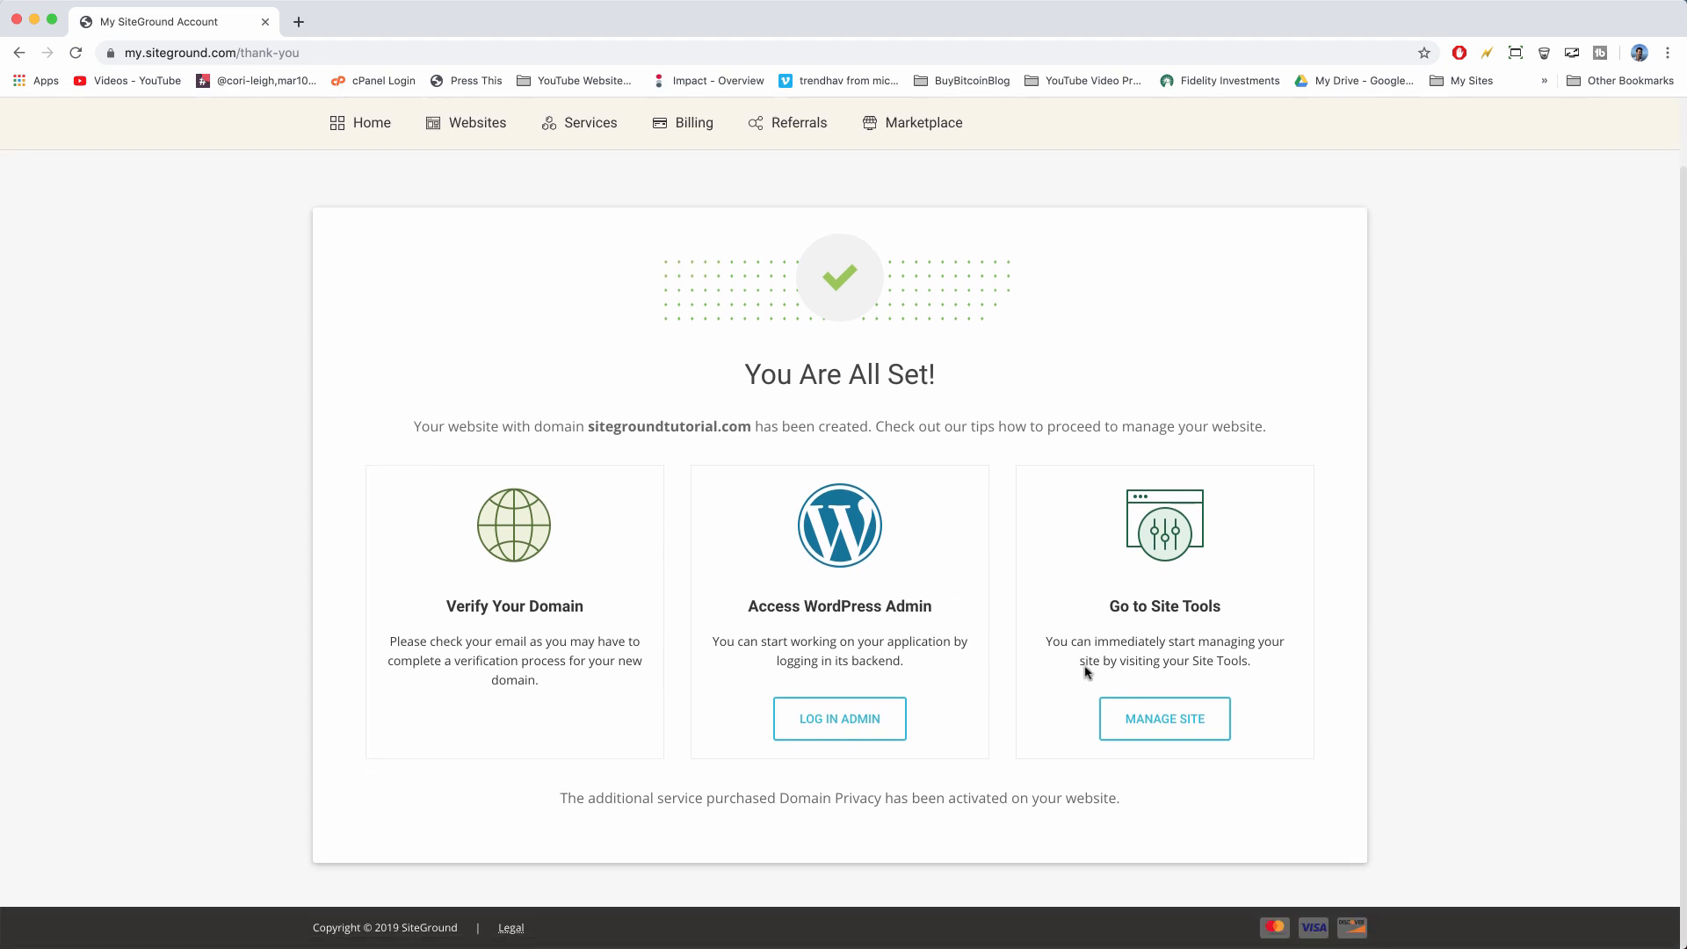
{"action": "left_click", "coordinate": [1163, 719]}
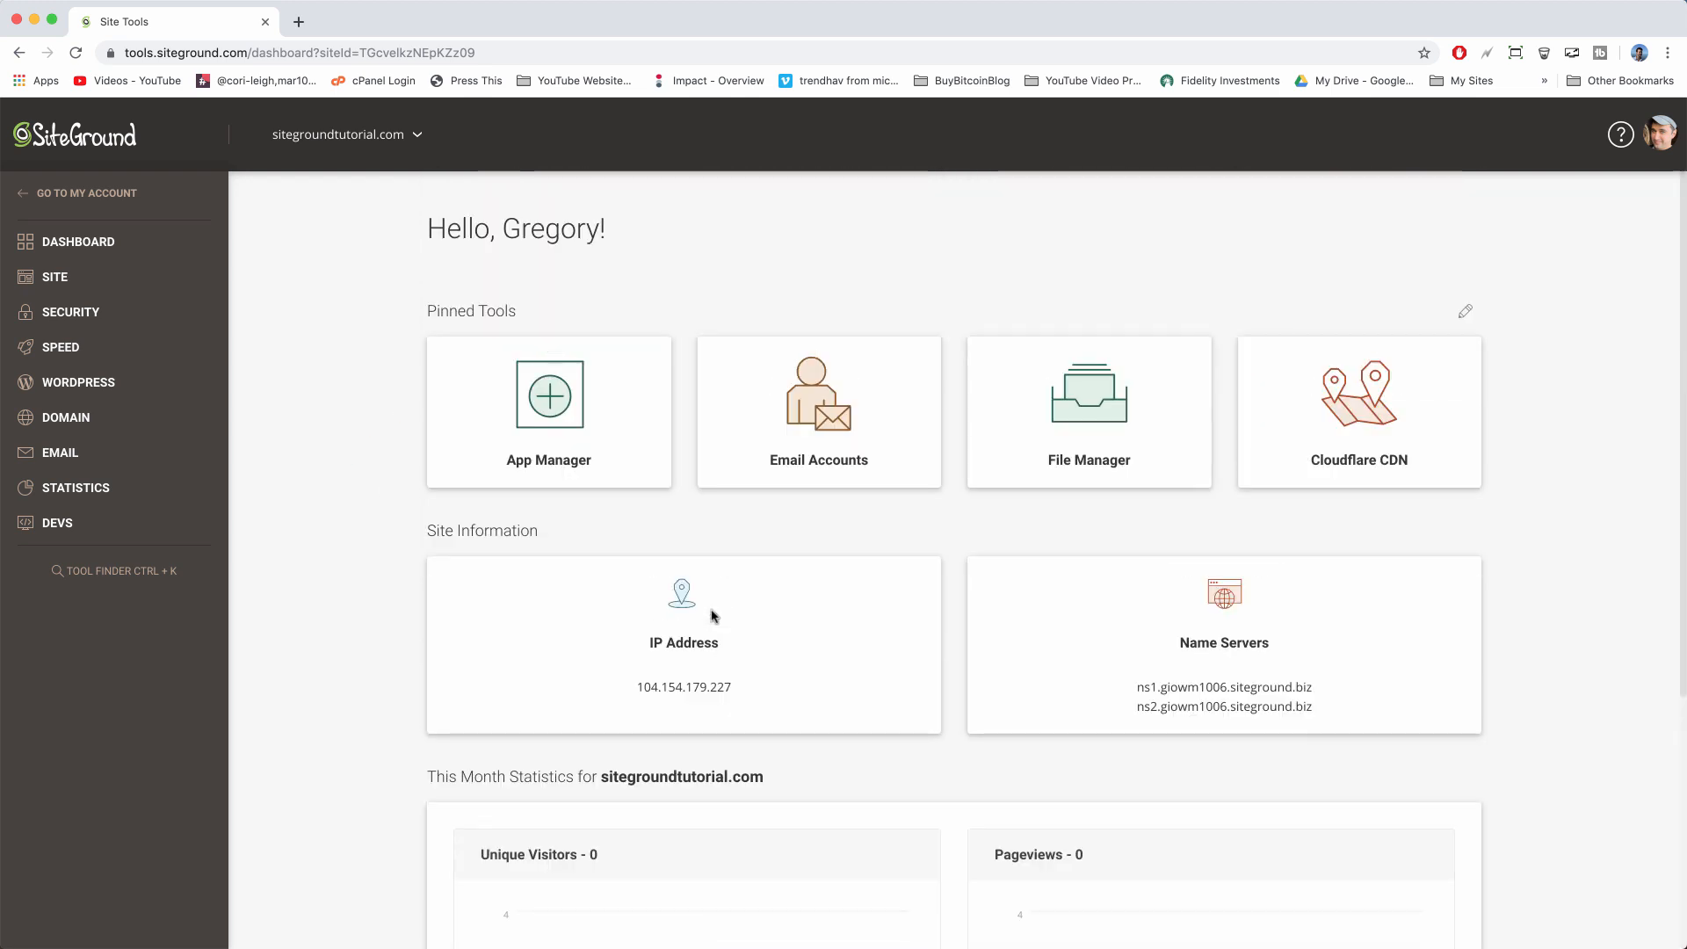
{"action": "mouse_move", "coordinate": [313, 276]}
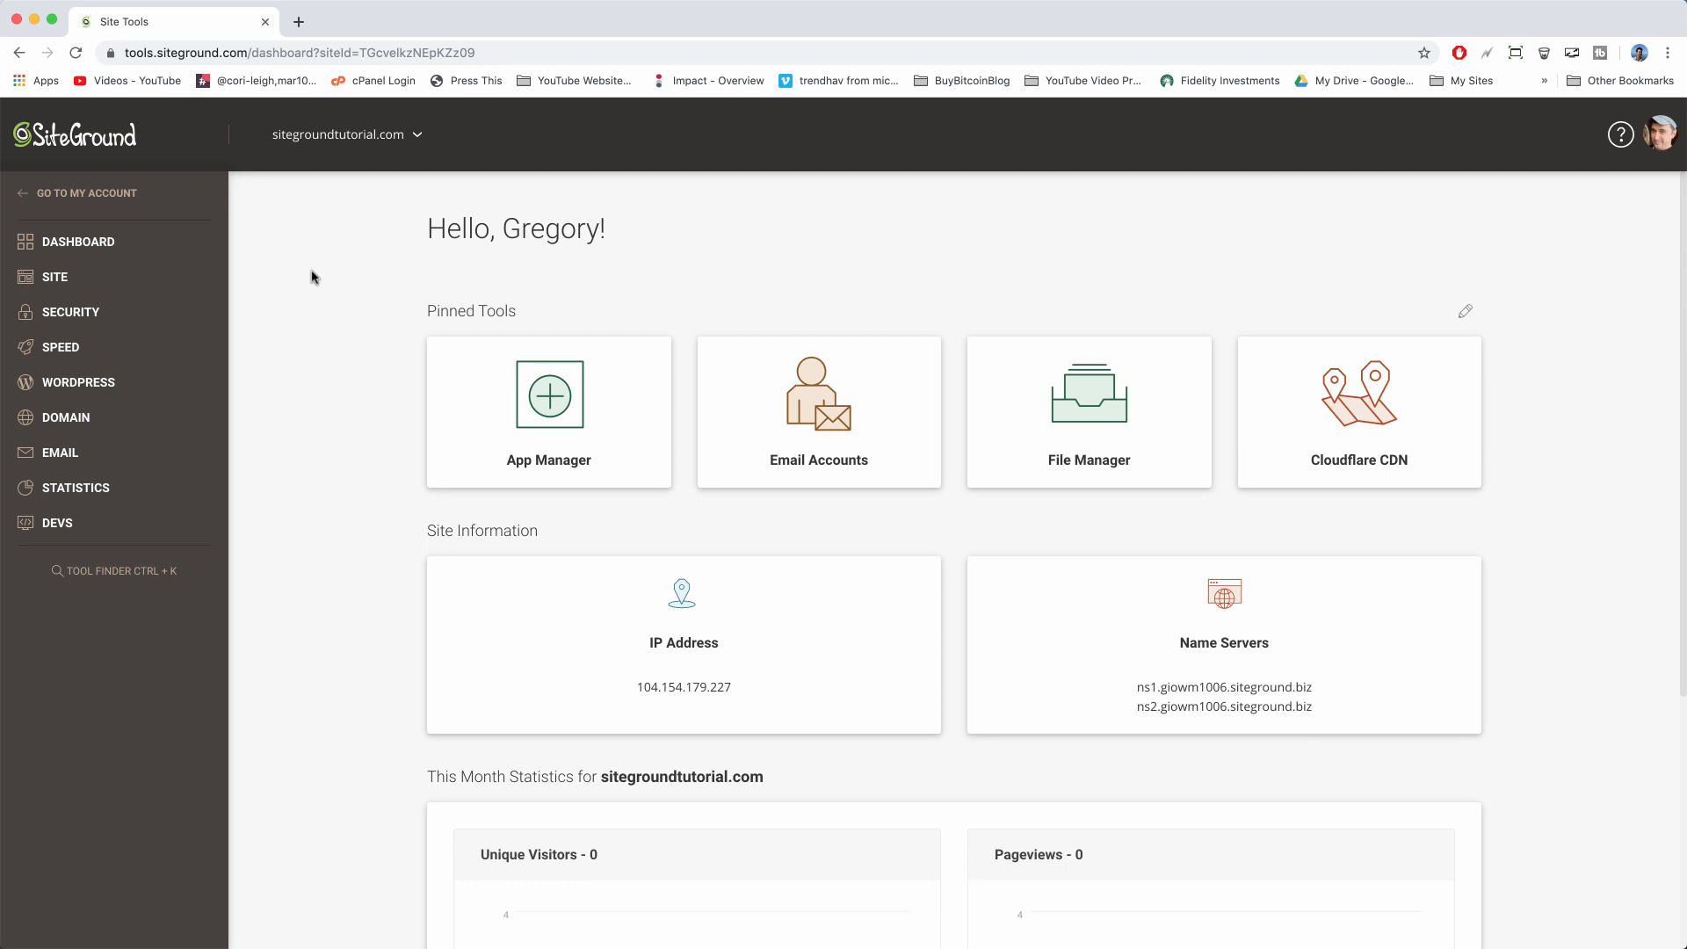
{"action": "left_click", "coordinate": [302, 23]}
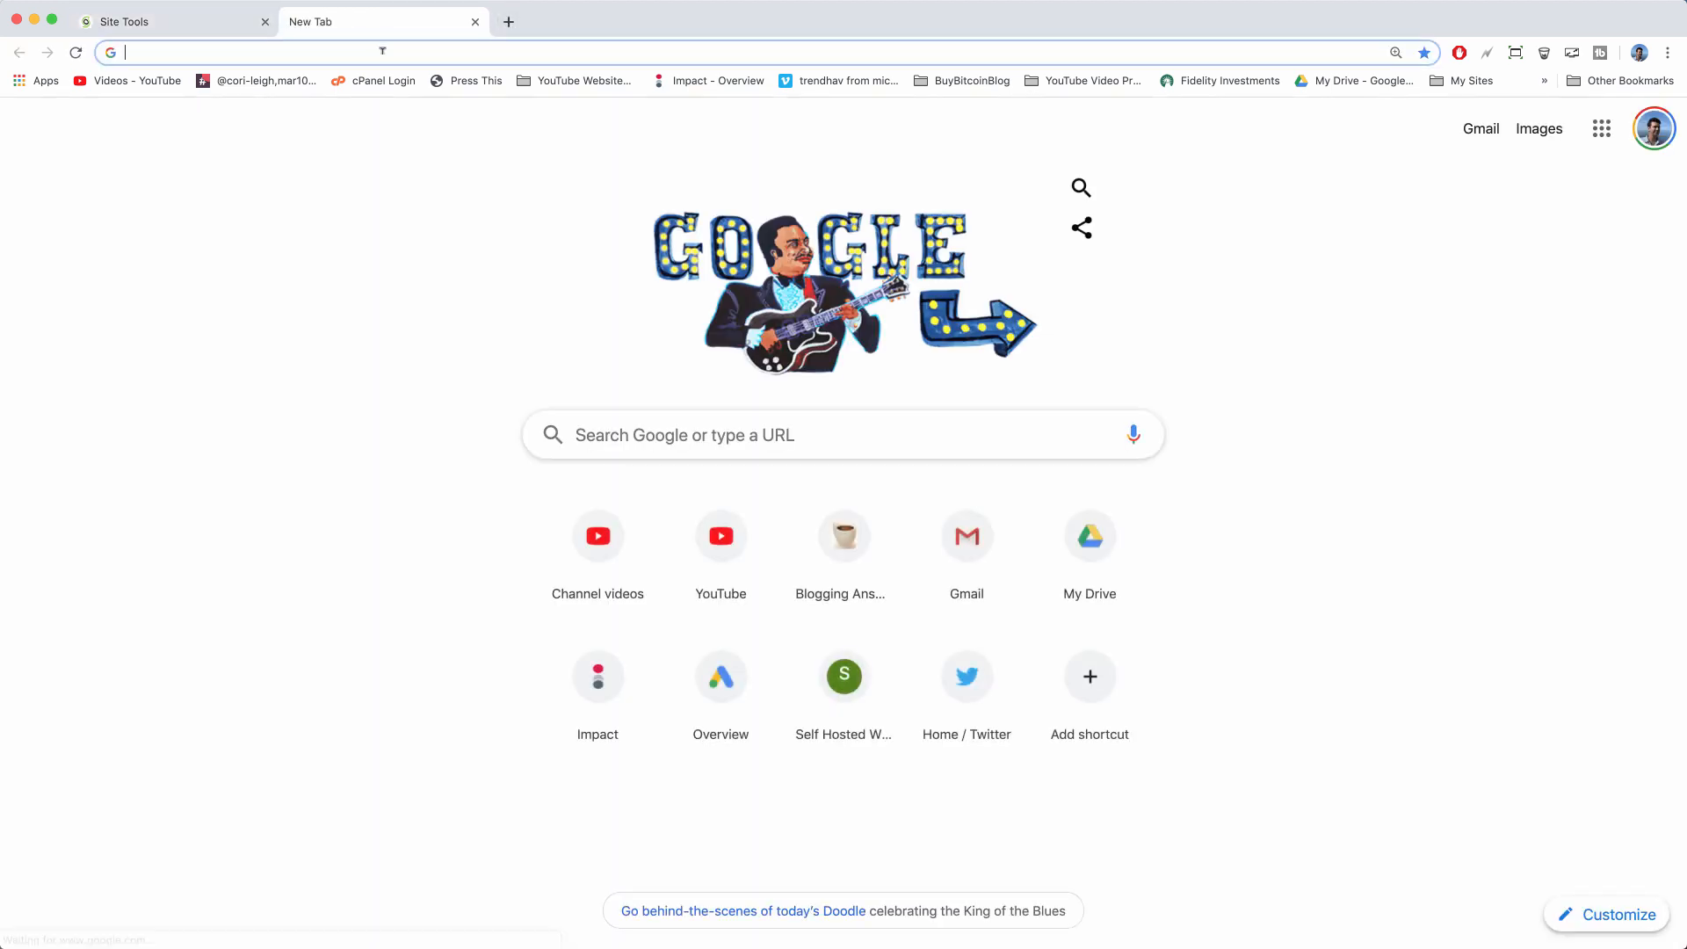
Visit sitegroundtutorial.com, clear the browser cache when it fails, and close its tab
{"action": "type", "text": "siteground.com"}
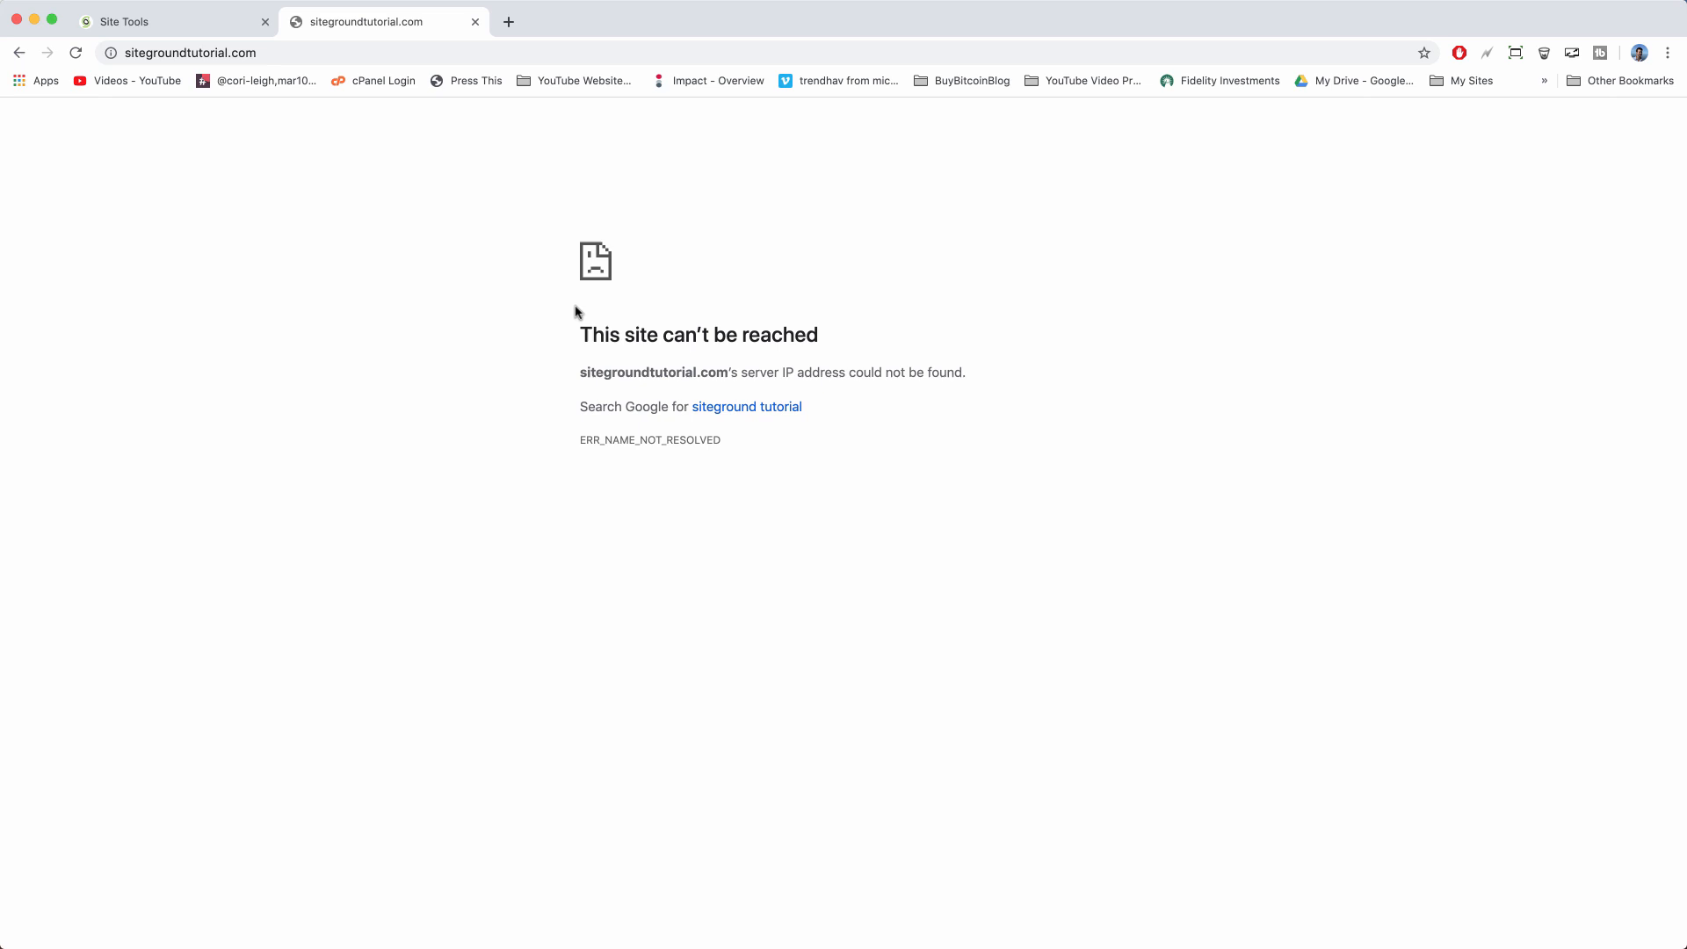
{"action": "mouse_move", "coordinate": [726, 204]}
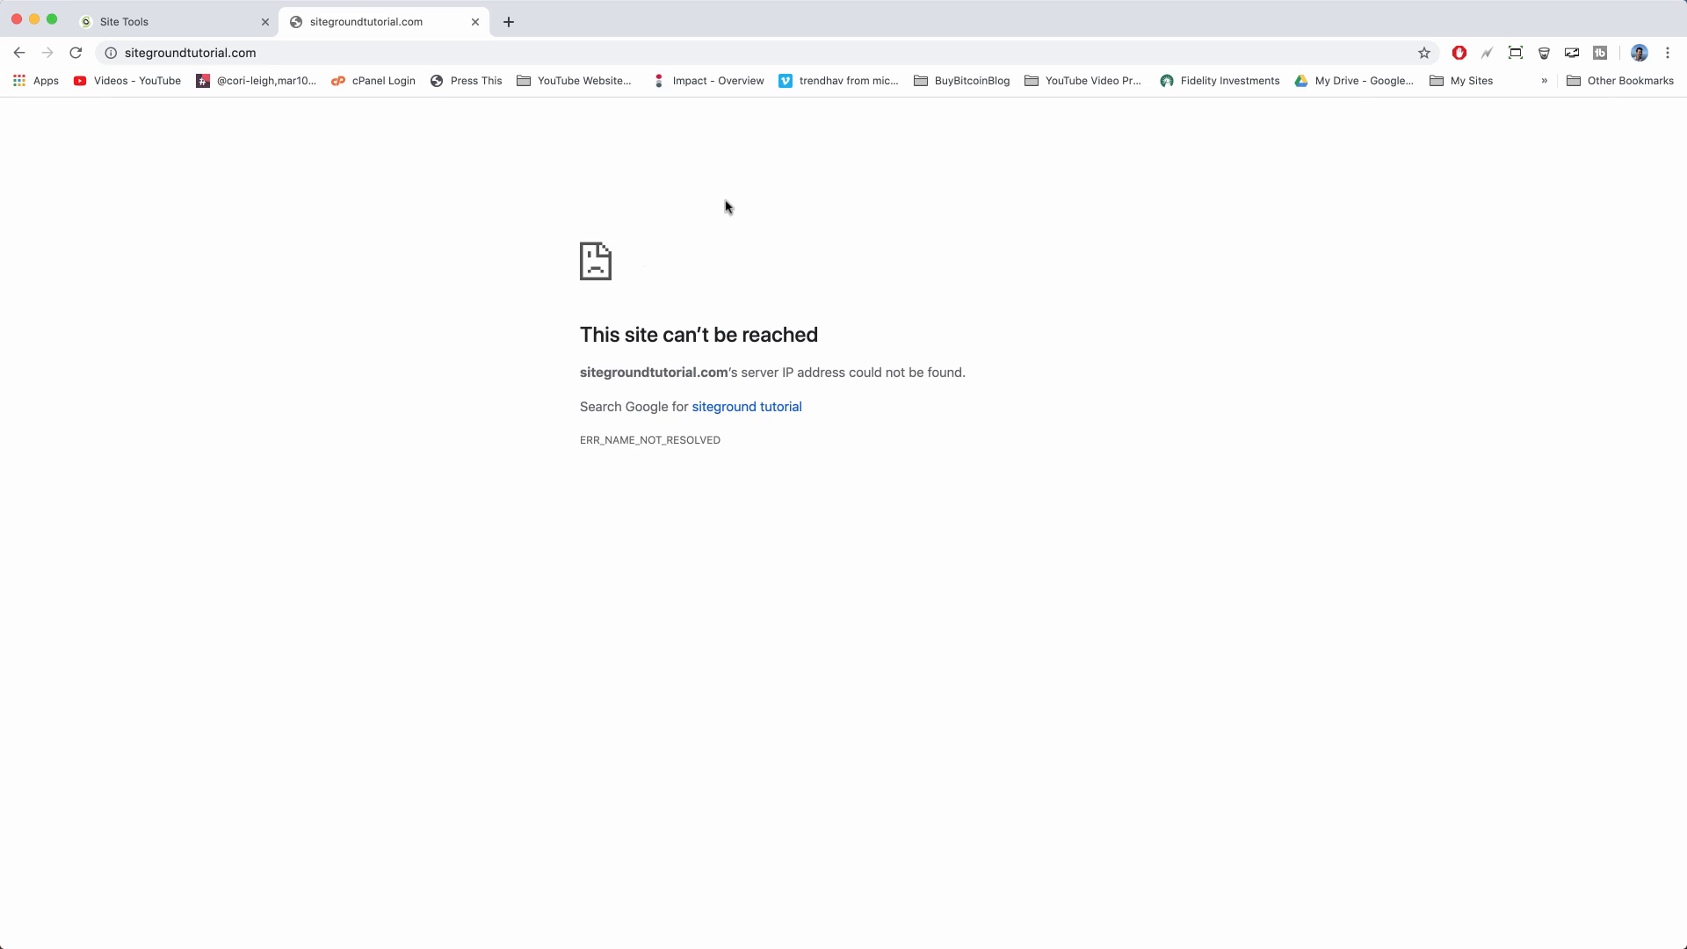
{"action": "mouse_move", "coordinate": [798, 341]}
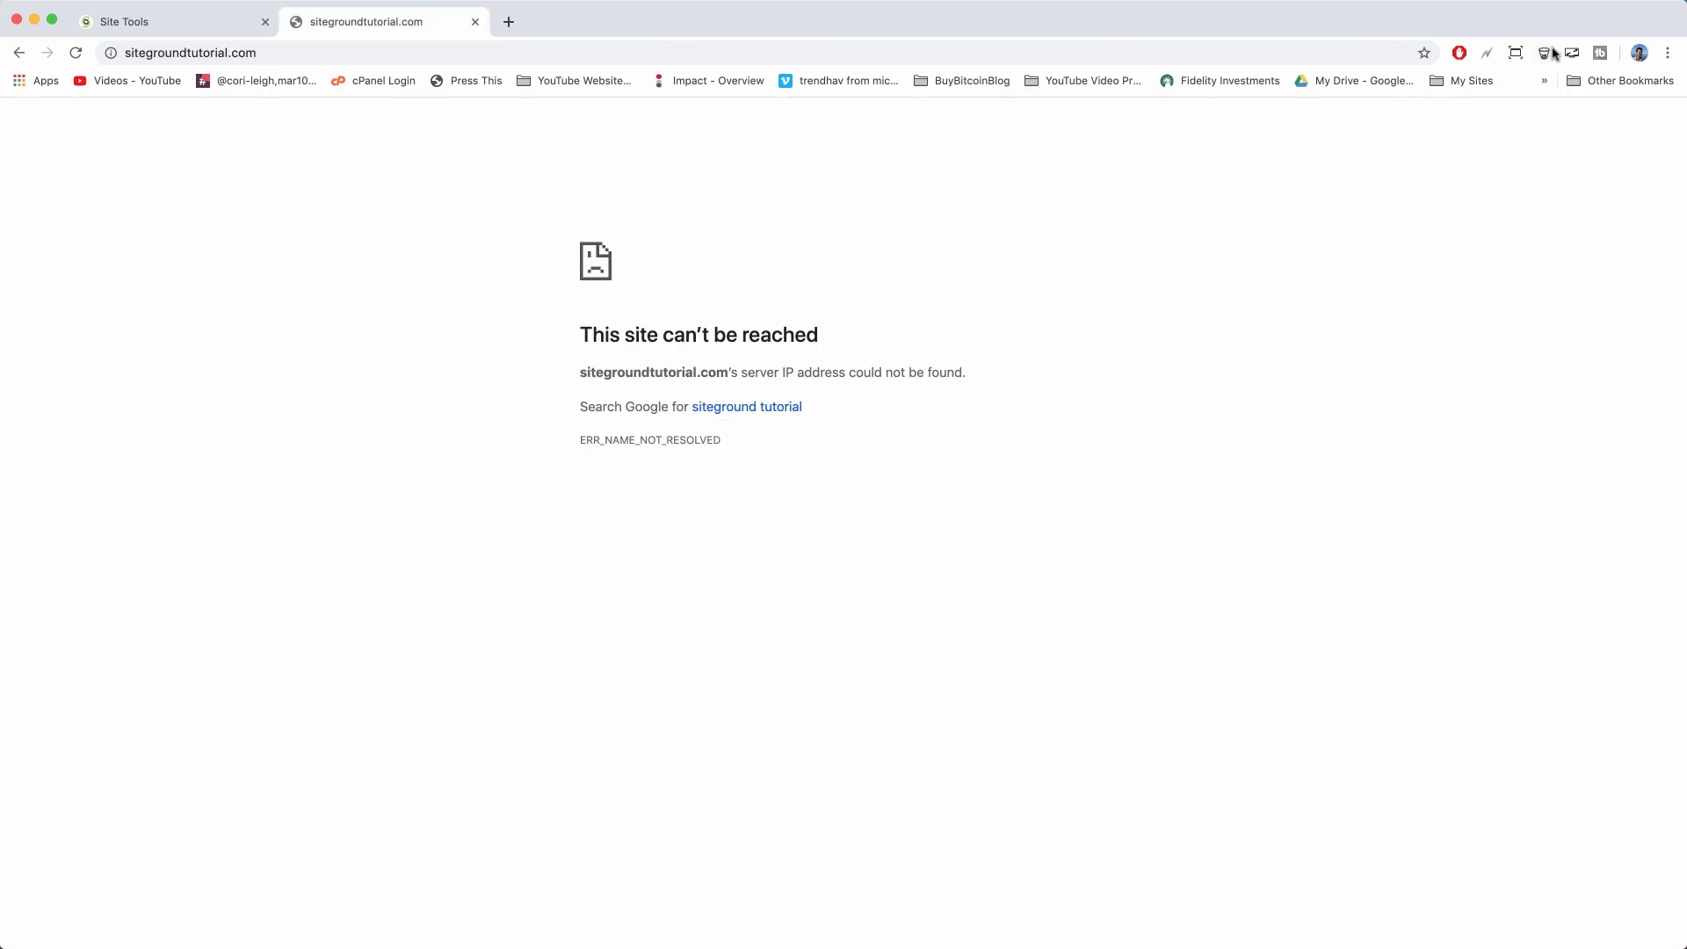
{"action": "mouse_move", "coordinate": [1549, 51]}
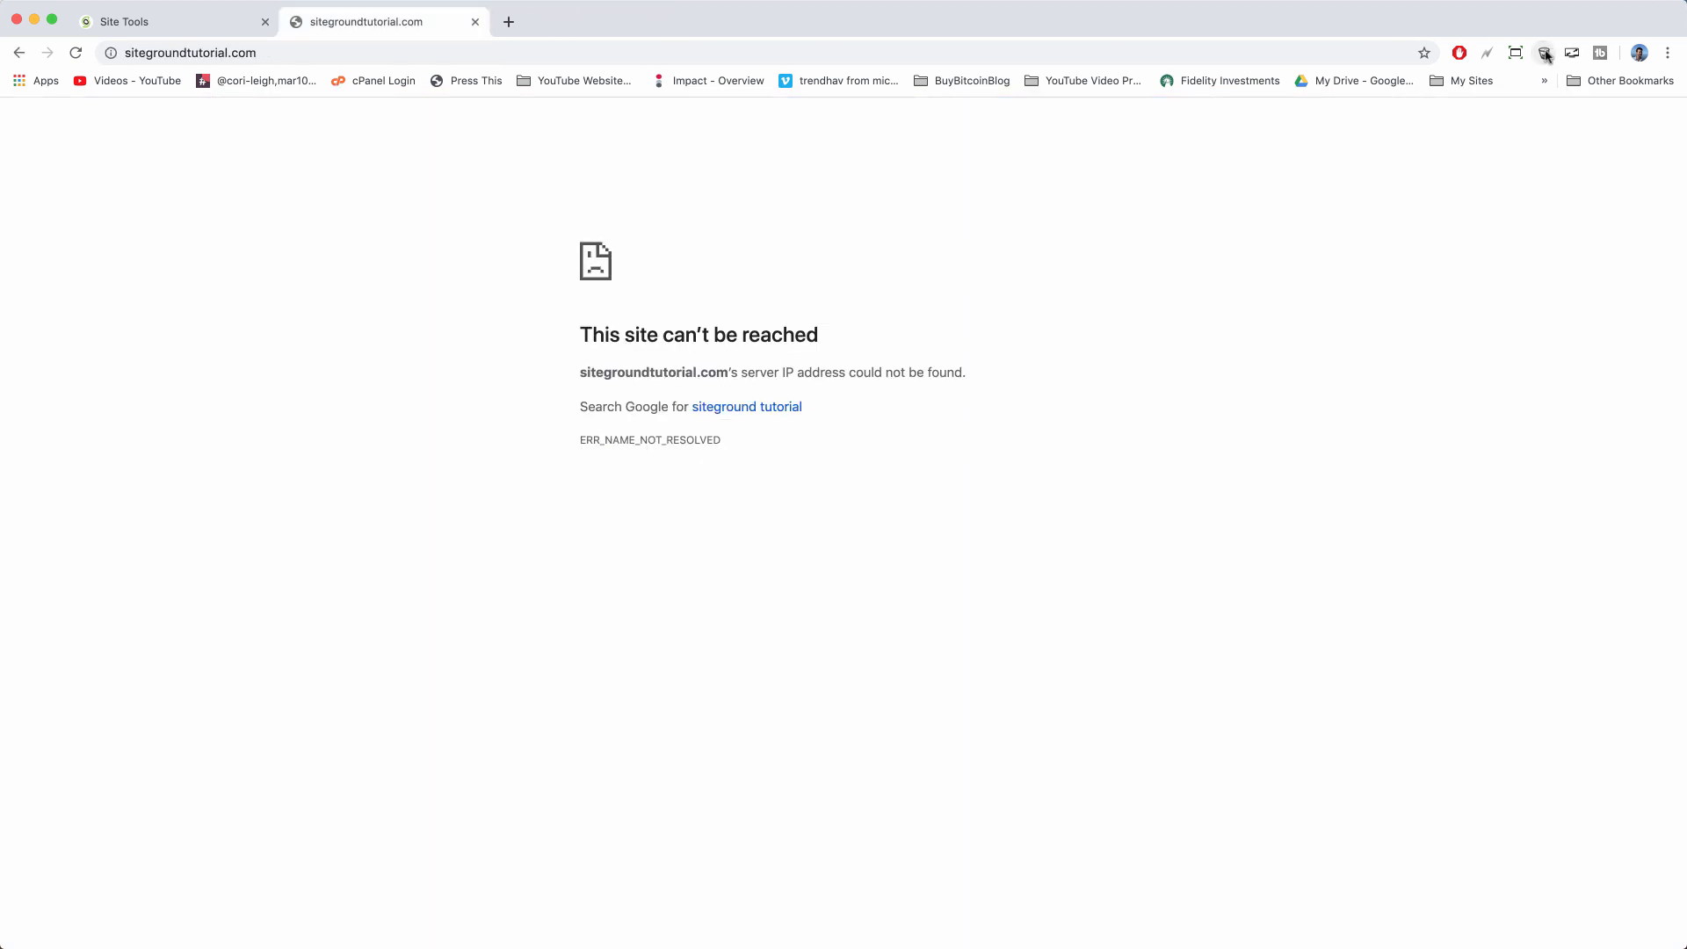
{"action": "left_click", "coordinate": [1543, 51]}
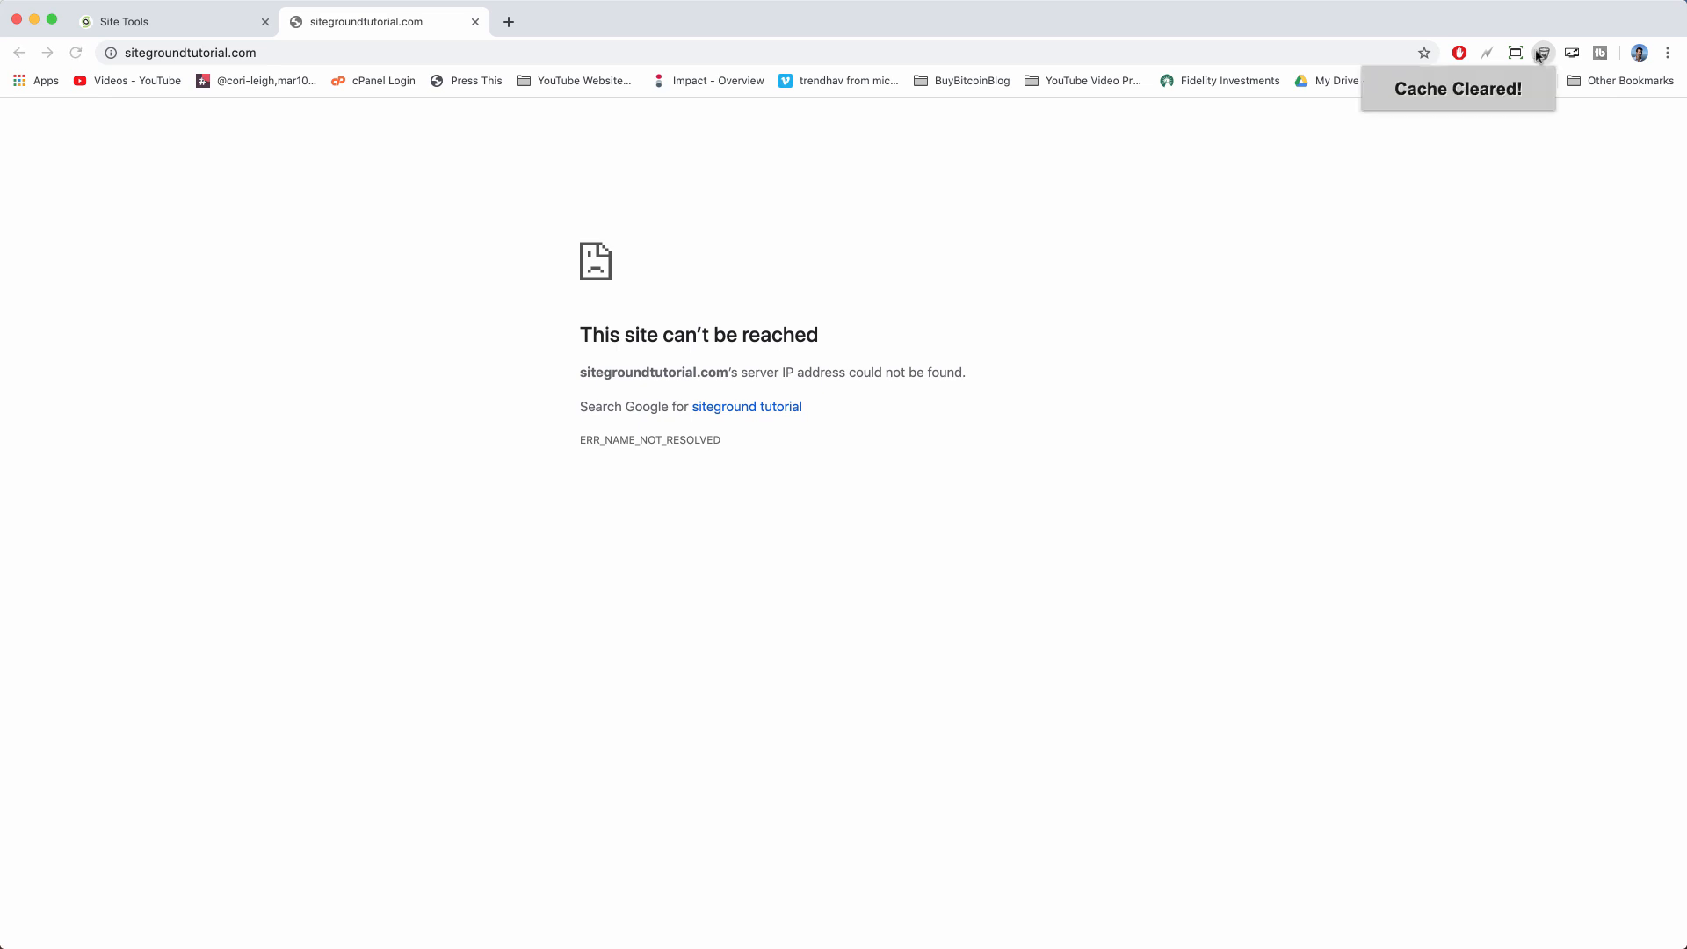
{"action": "left_click", "coordinate": [131, 23]}
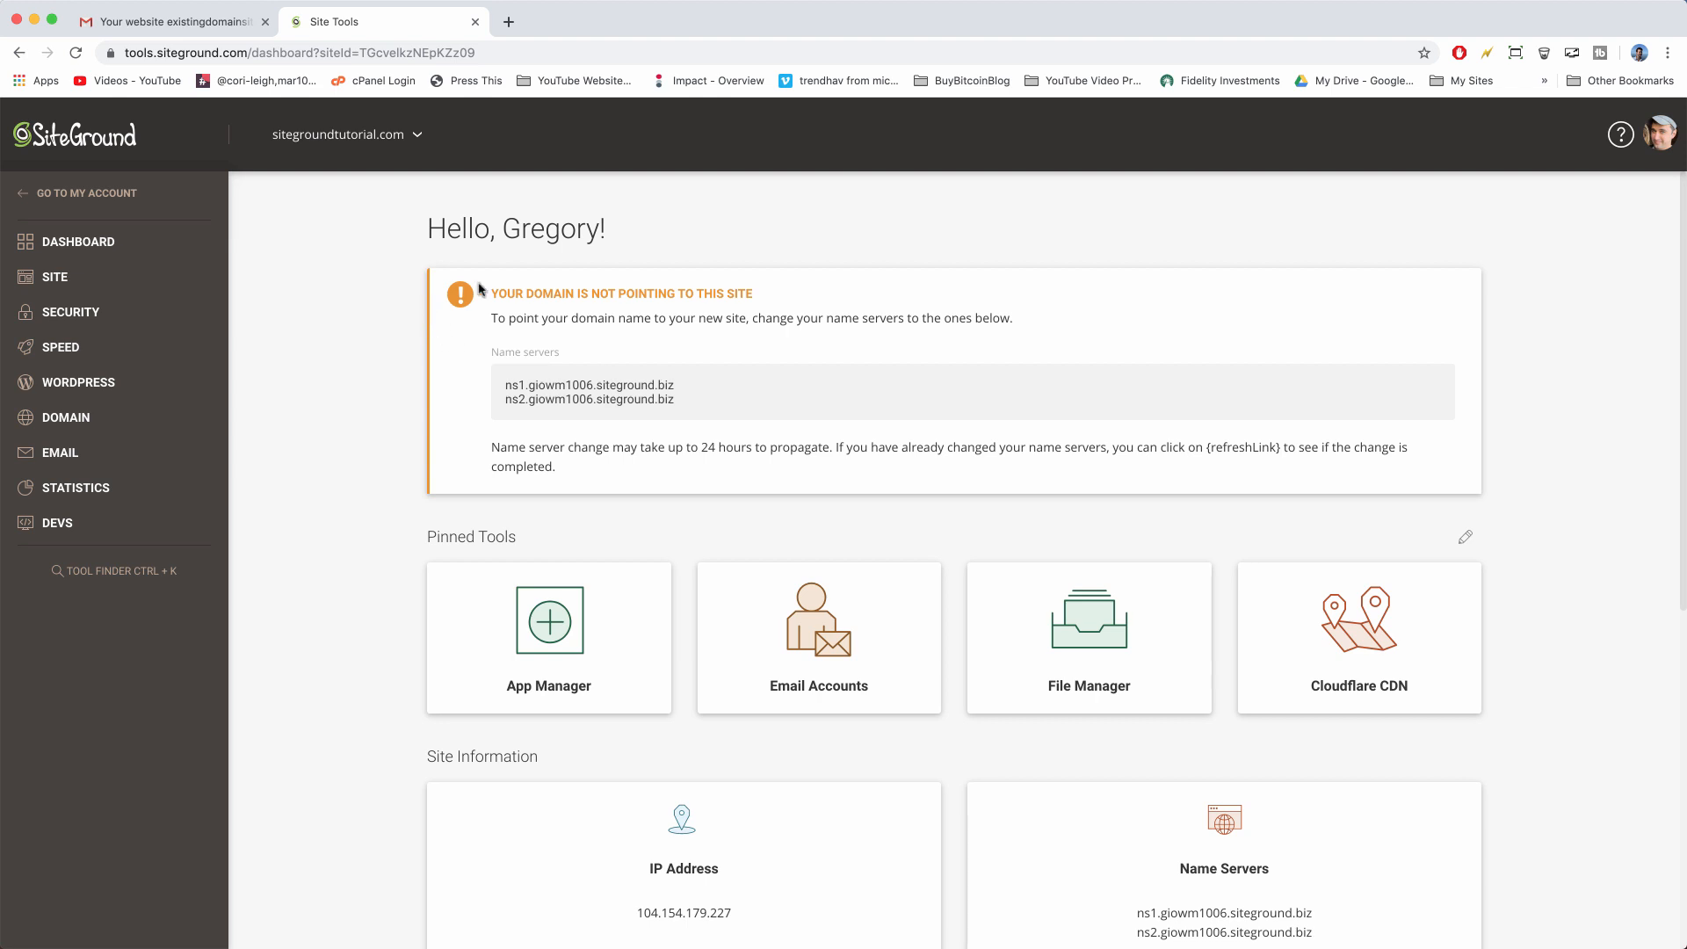
{"action": "mouse_move", "coordinate": [376, 290]}
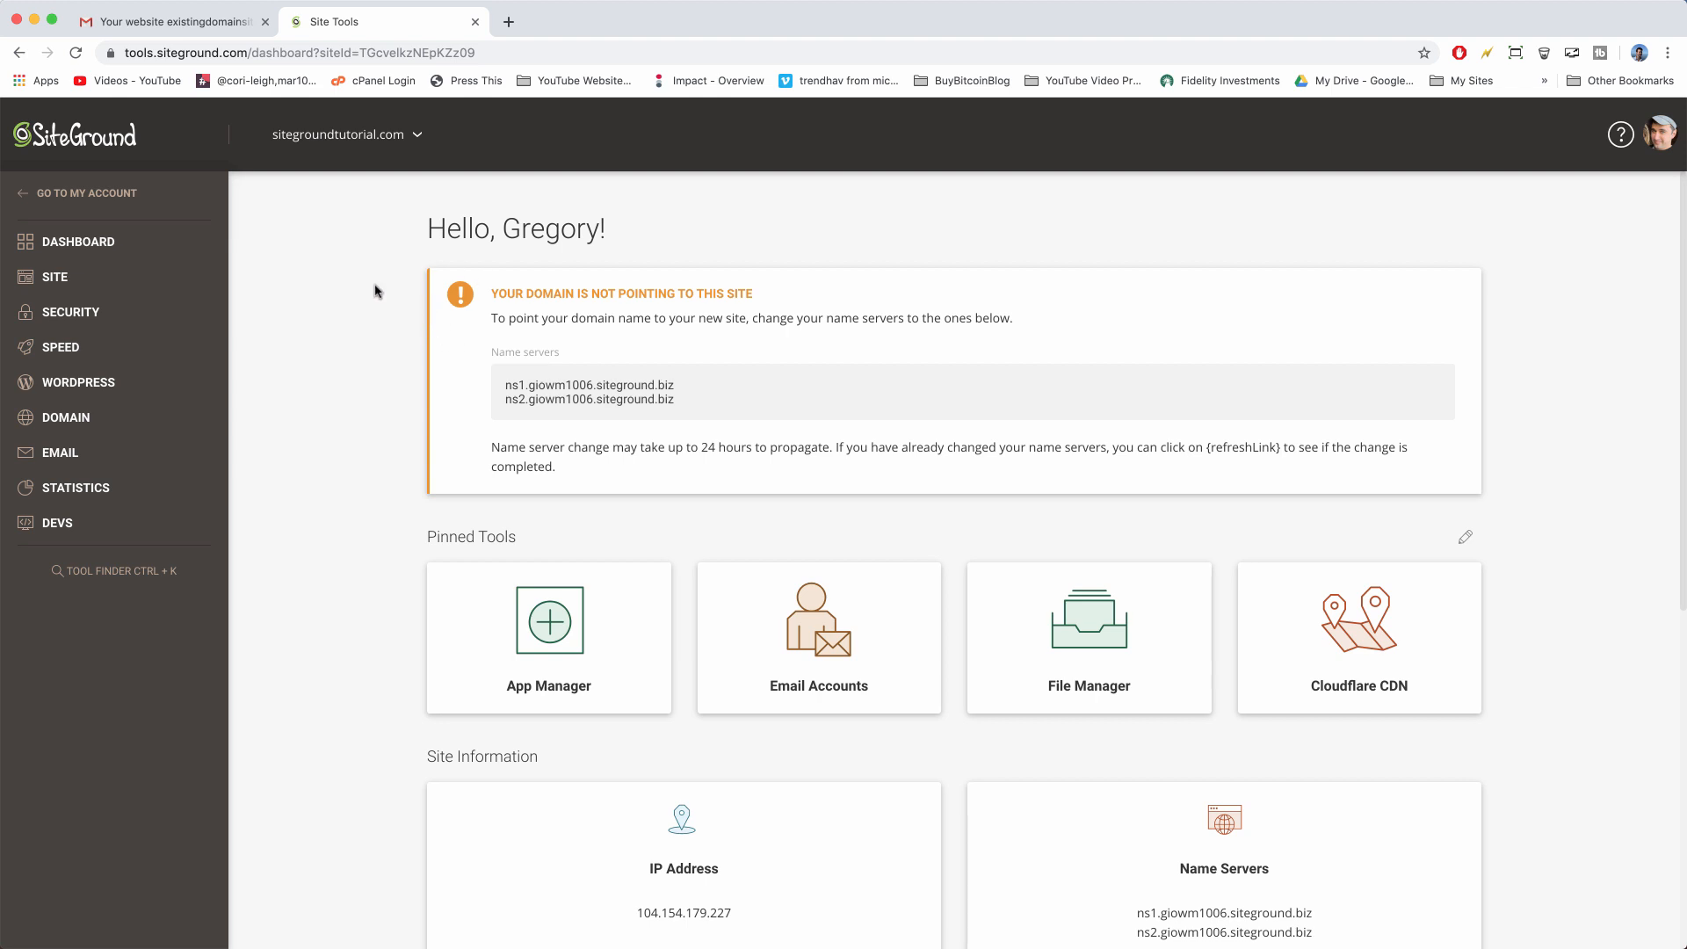
{"action": "mouse_move", "coordinate": [495, 292]}
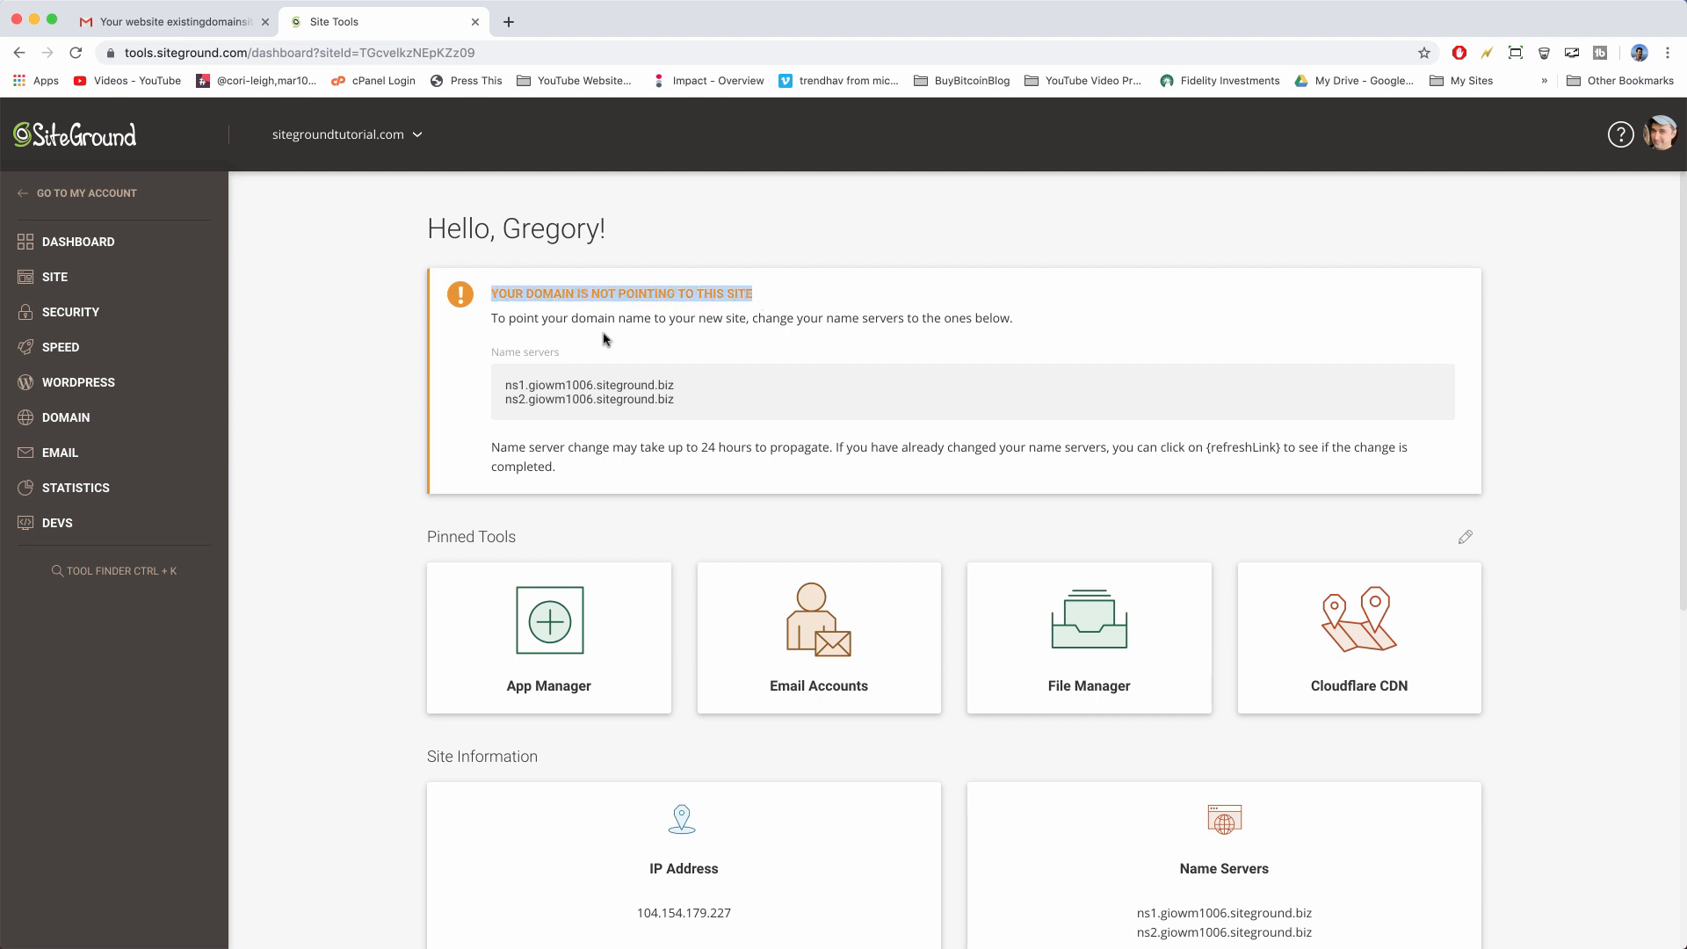
Highlight the domain-not-pointing warning and compare its name servers with the welcome email
{"action": "left_click_drag", "start_coordinate": [506, 384], "coordinate": [675, 399]}
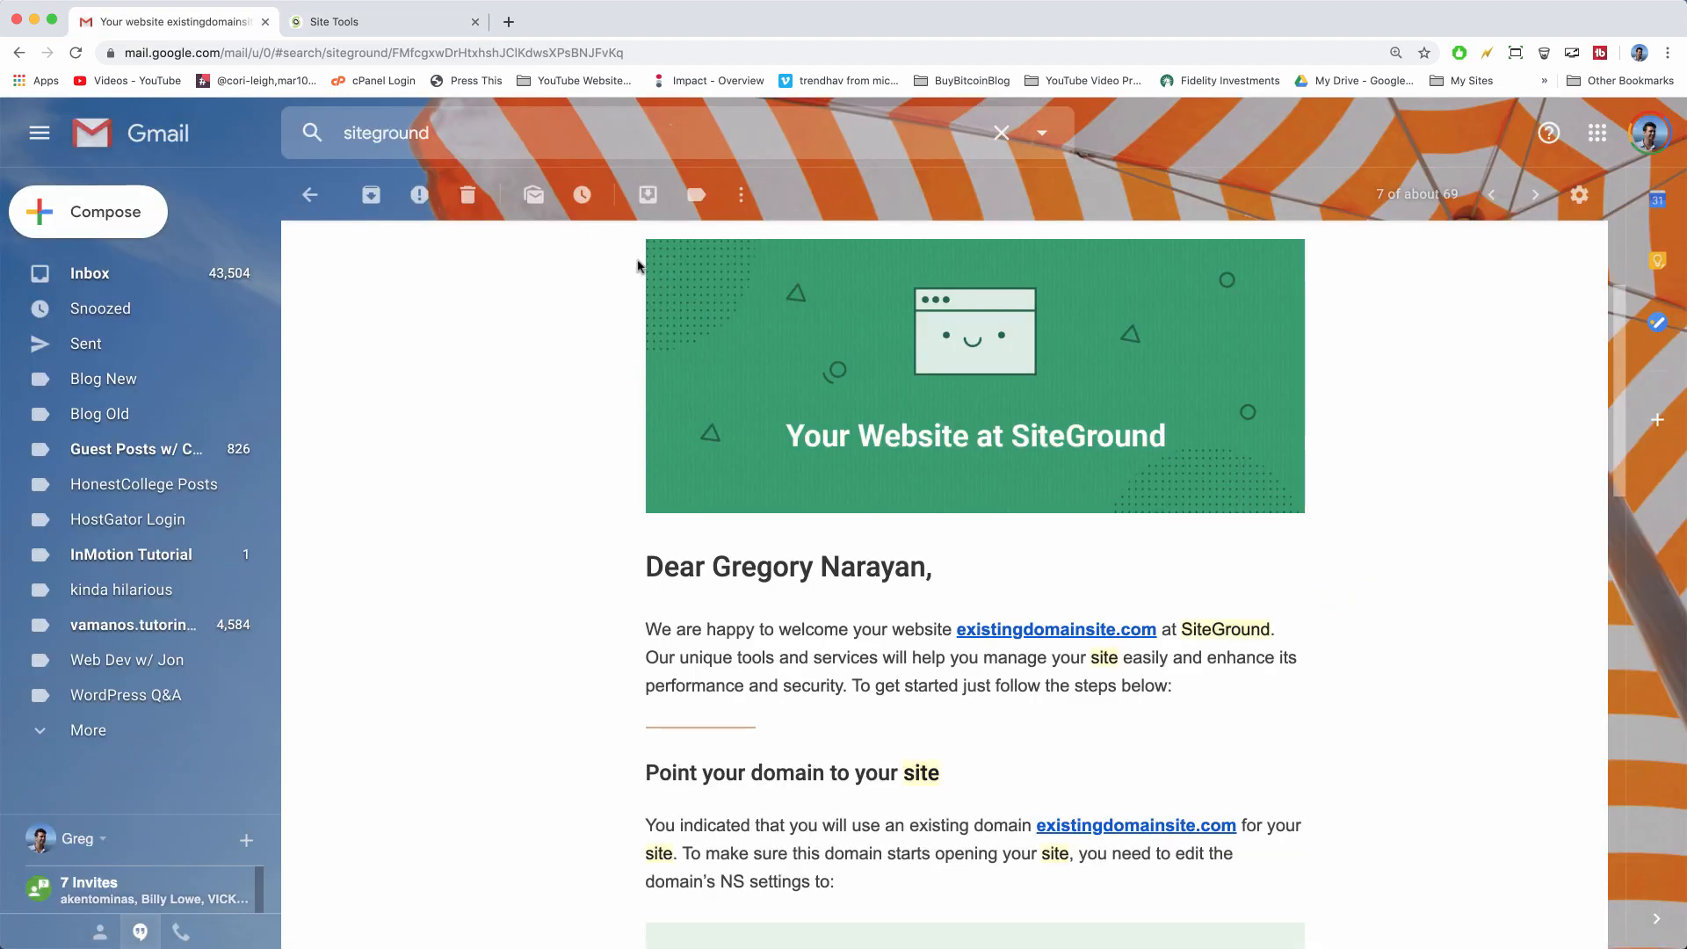
{"action": "mouse_move", "coordinate": [997, 503]}
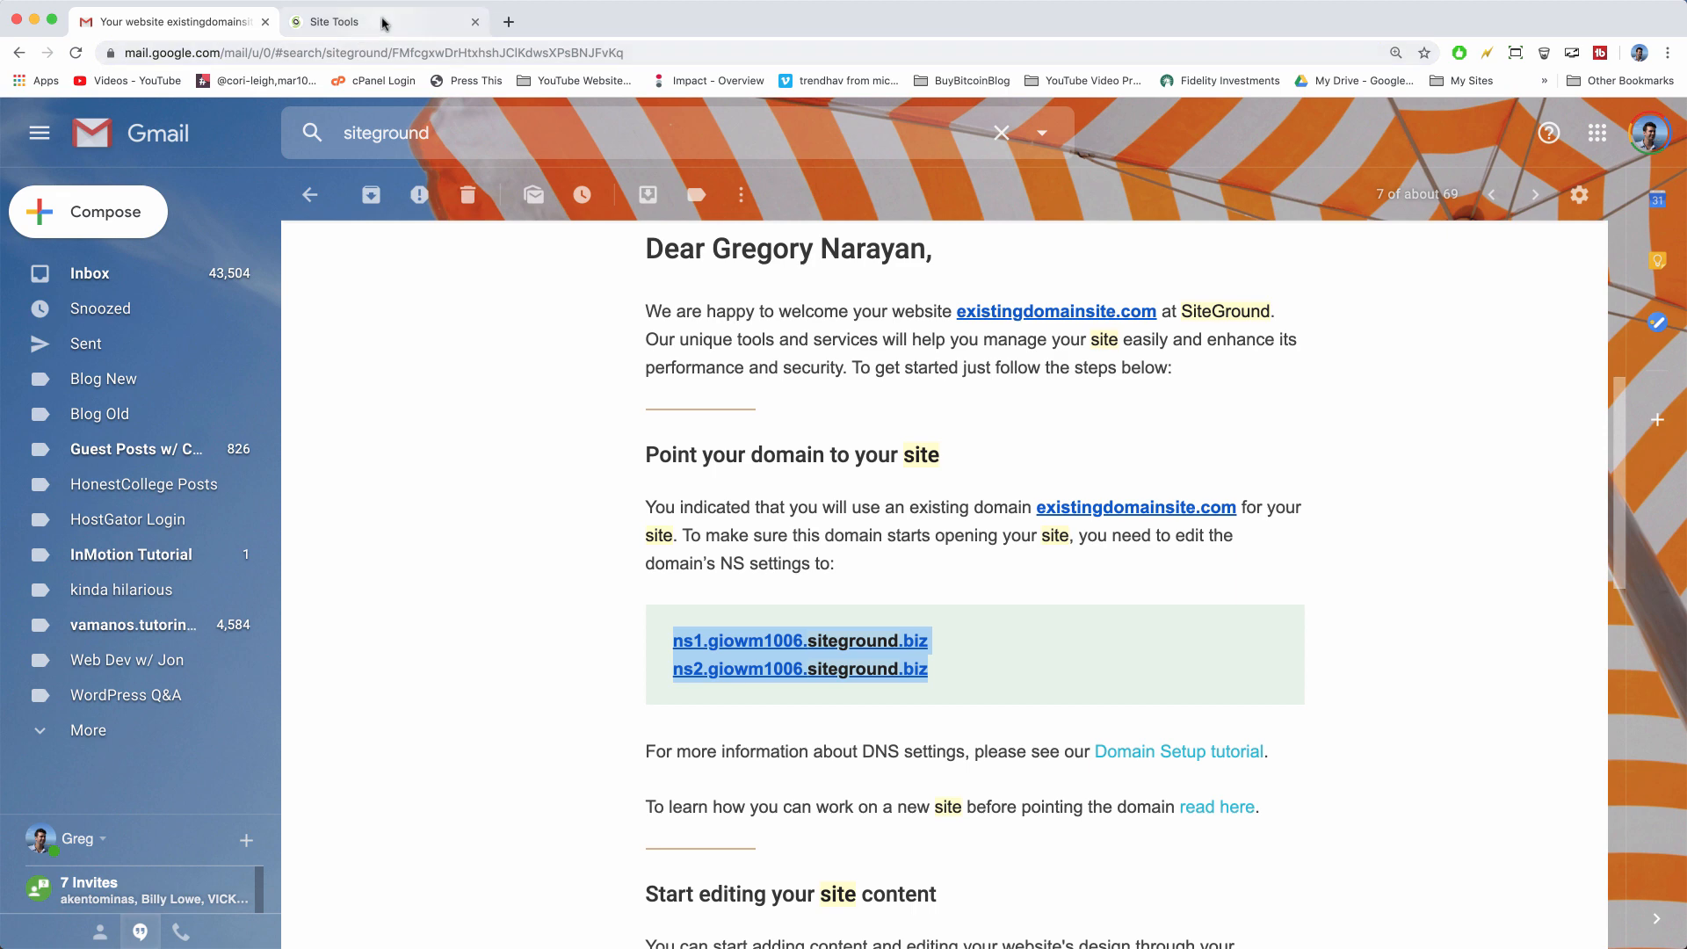
{"action": "left_click", "coordinate": [340, 21]}
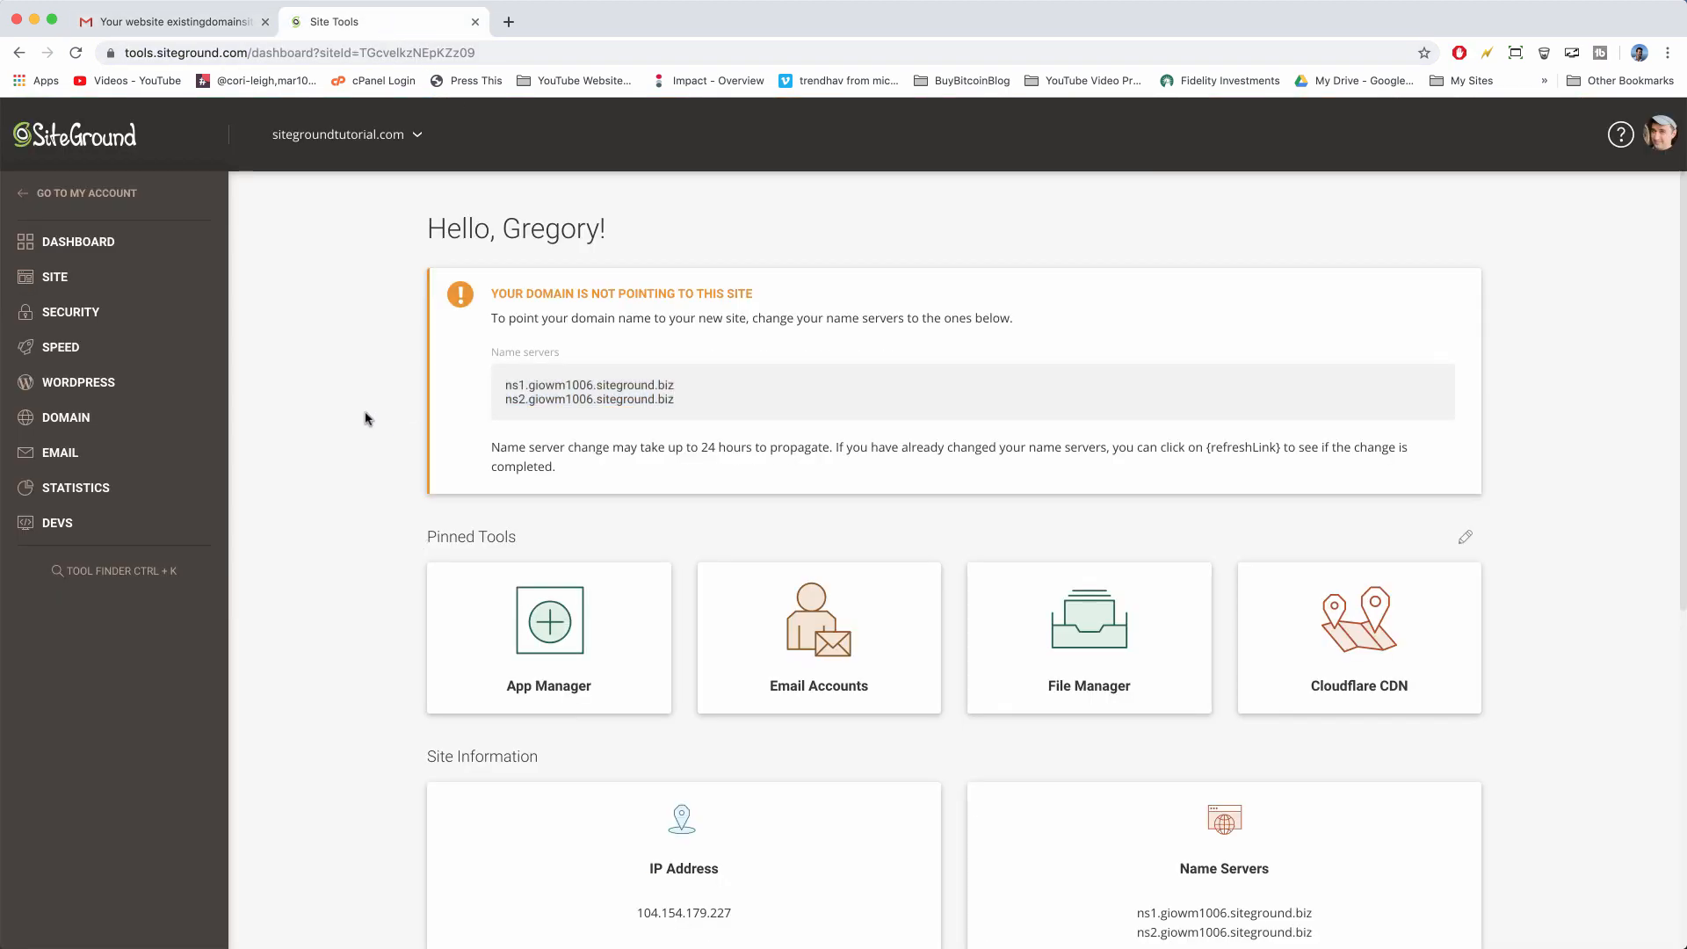
{"action": "left_click_drag", "start_coordinate": [506, 385], "coordinate": [676, 399]}
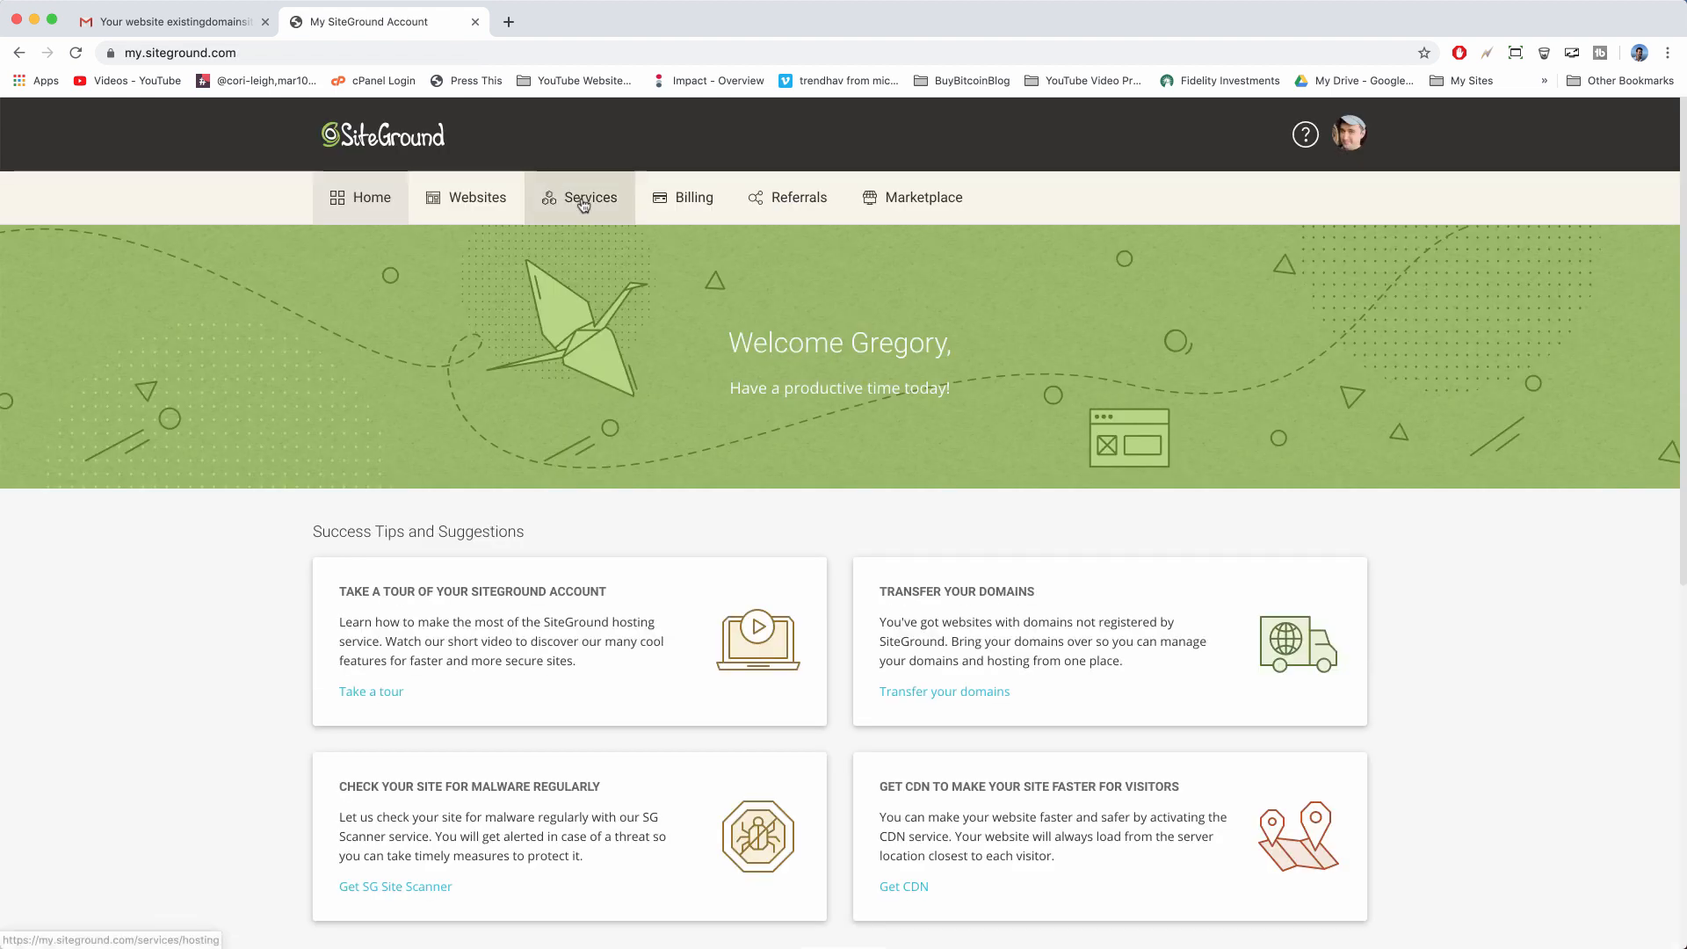
Reach the Manage nameservers page for sitegroundtutorial.com via Services > Domains
{"action": "left_click", "coordinate": [590, 197]}
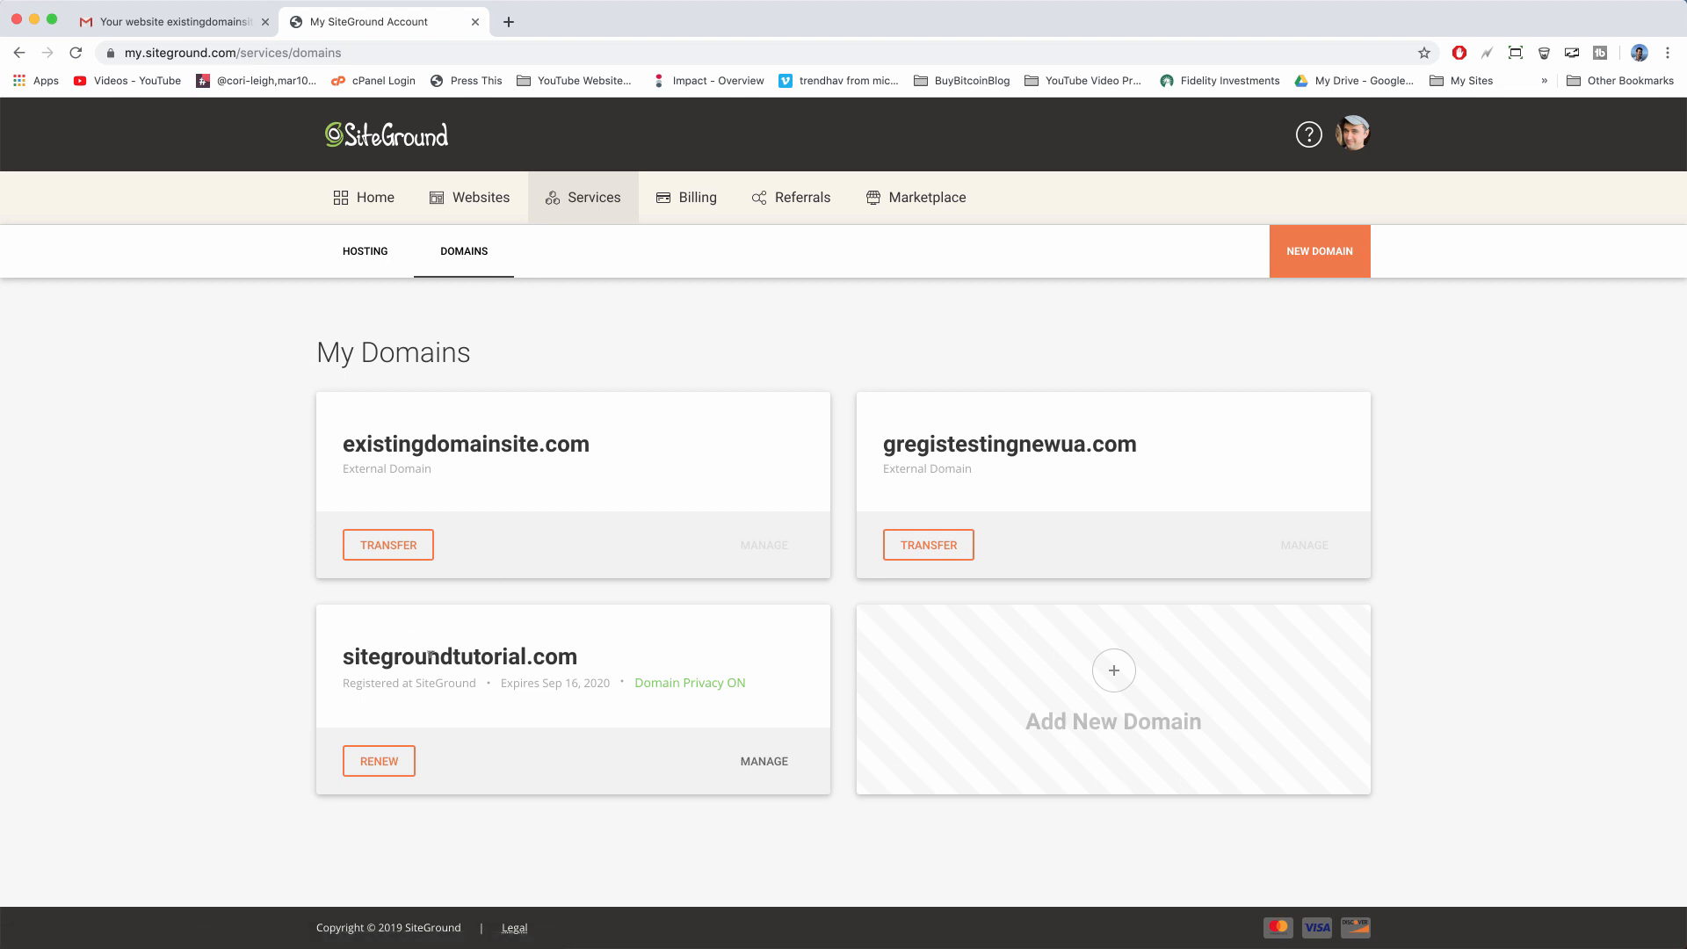
{"action": "left_click", "coordinate": [763, 761]}
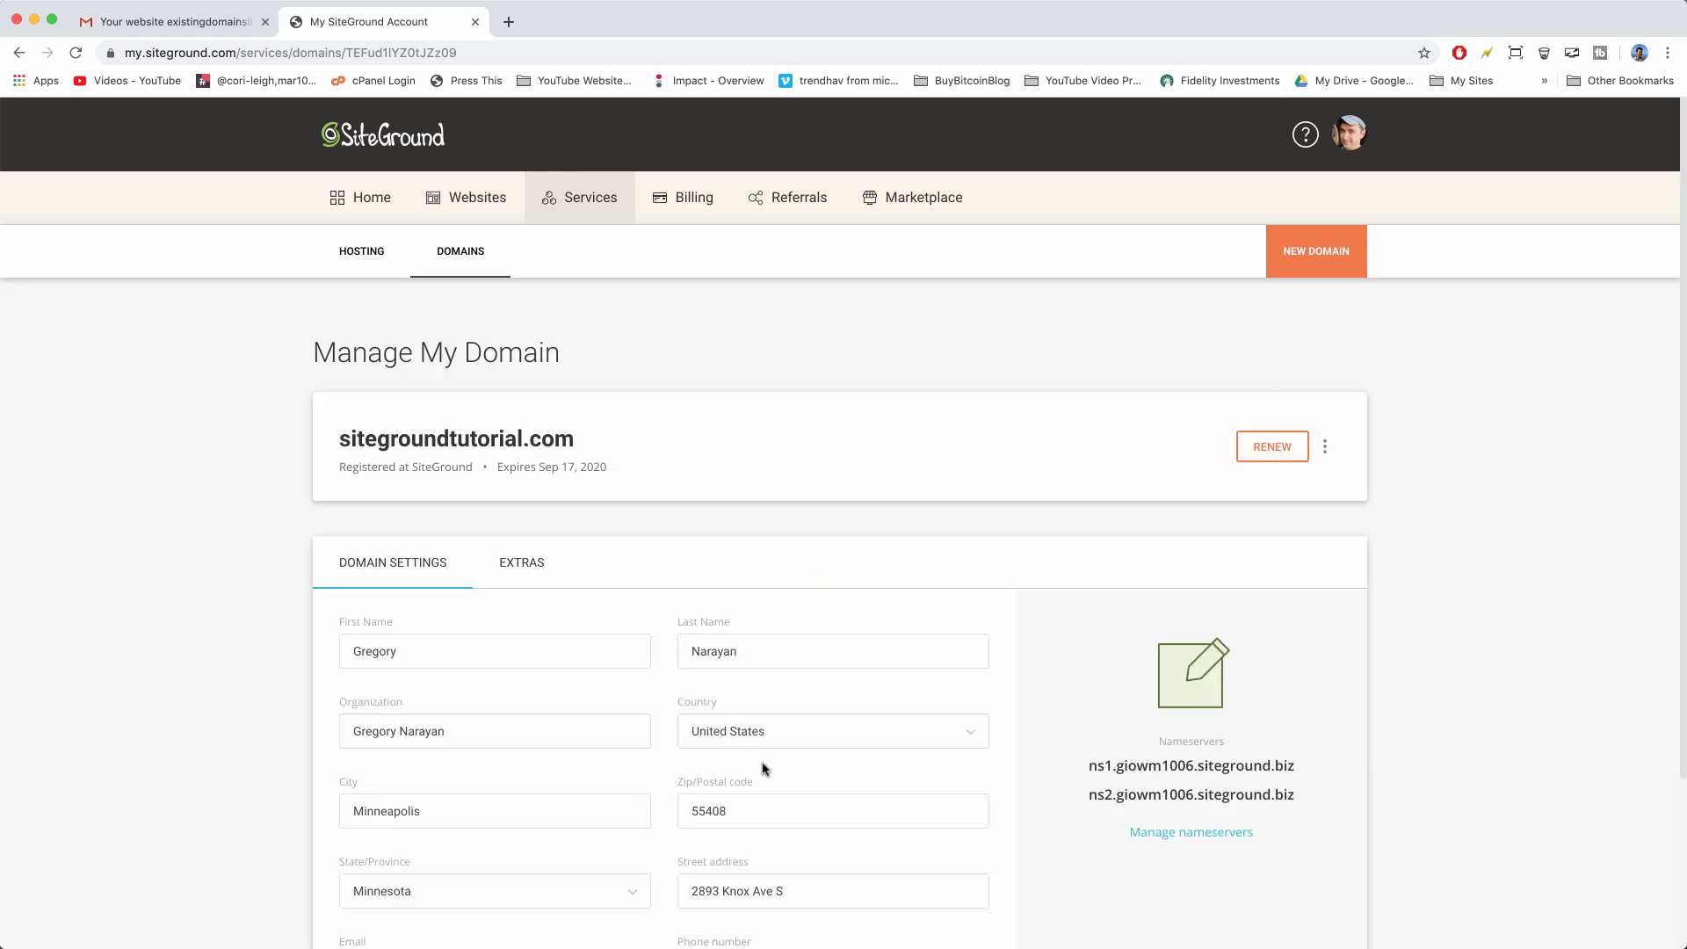
{"action": "scroll", "scroll_direction": "down", "scroll_amount": 3}
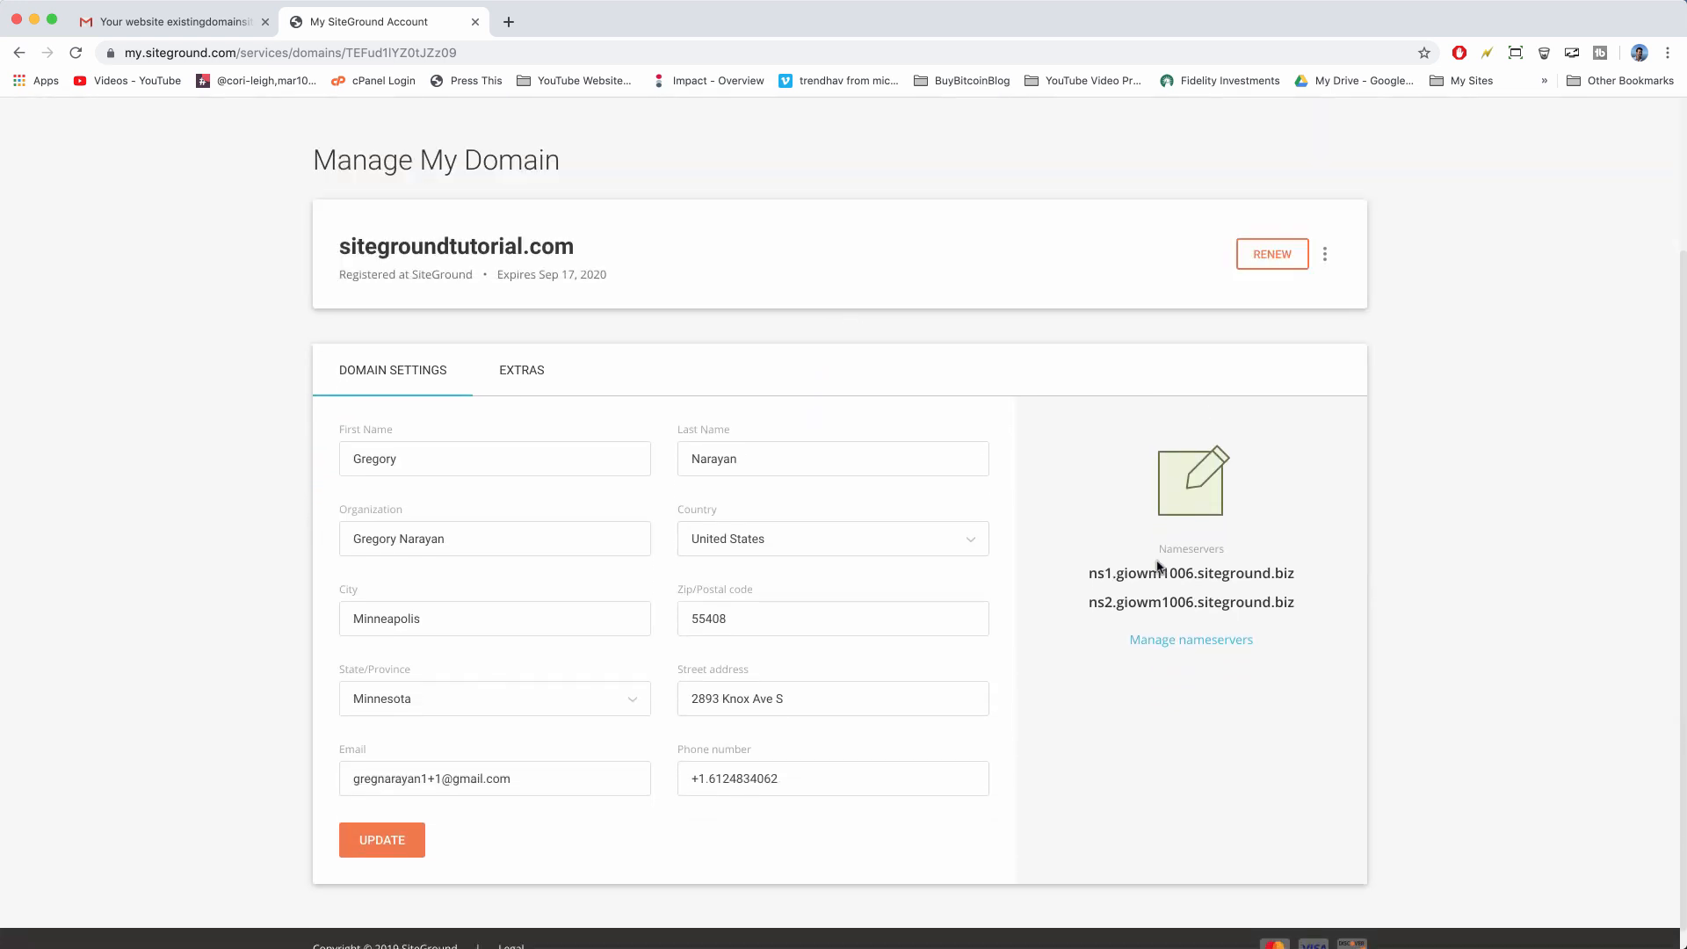
{"action": "left_click", "coordinate": [1191, 640]}
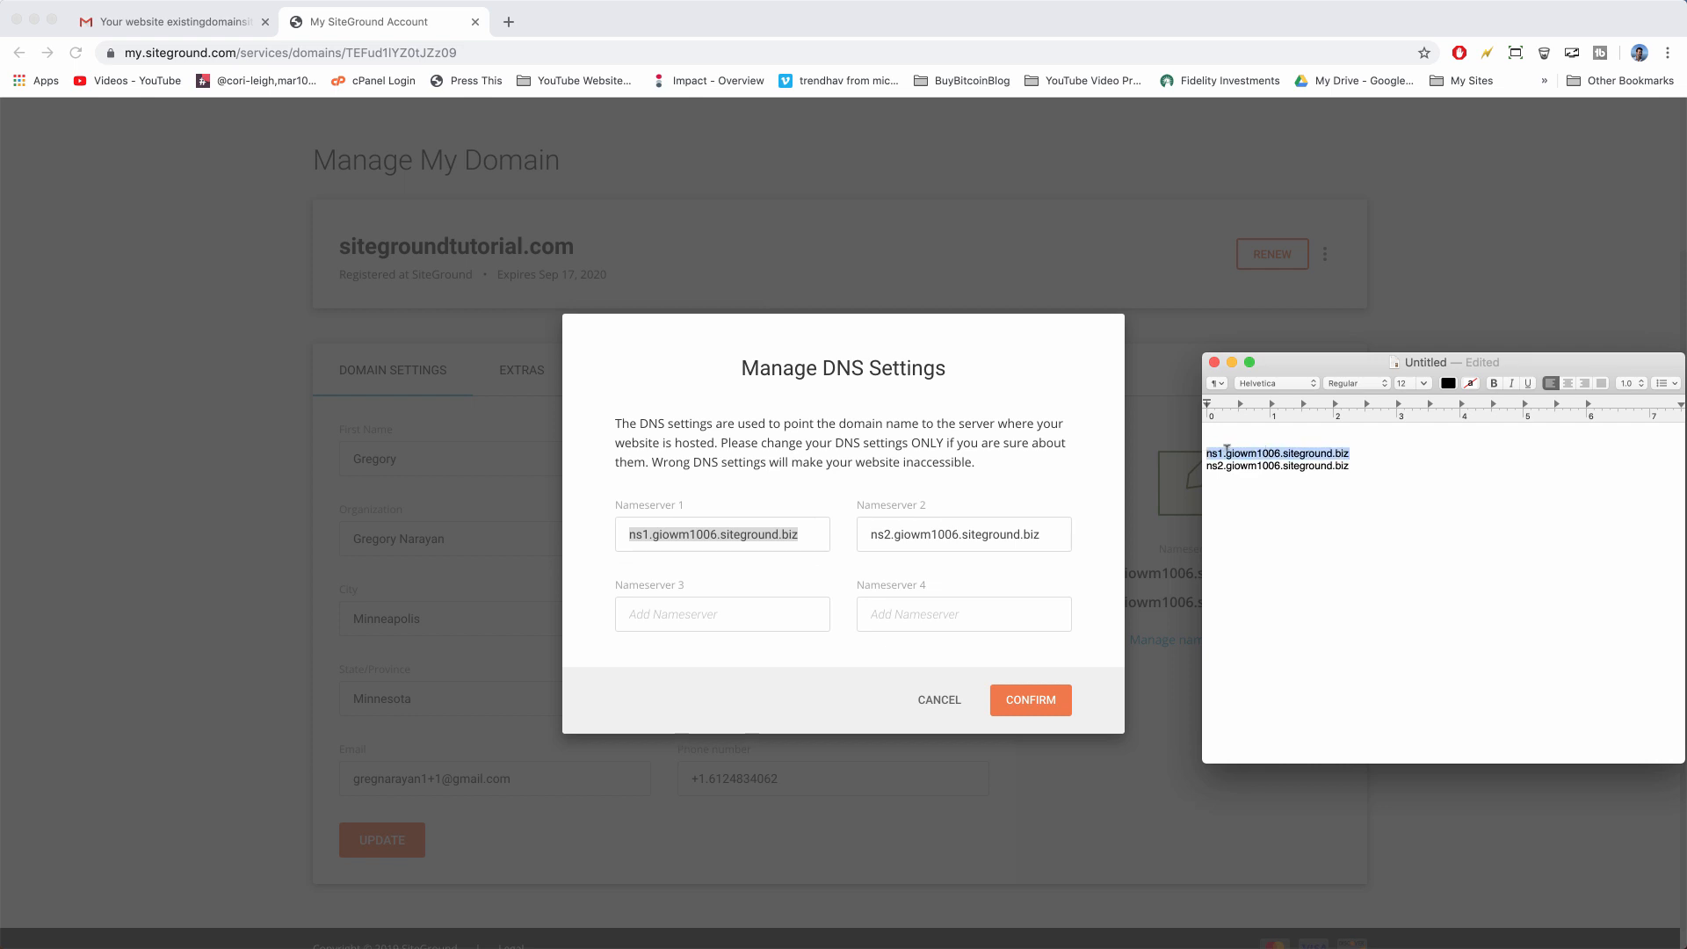
Paste ns1/ns2.giowm1006.siteground.biz into Nameserver 1 and 2 and confirm the change
{"action": "right_click", "coordinate": [1272, 454]}
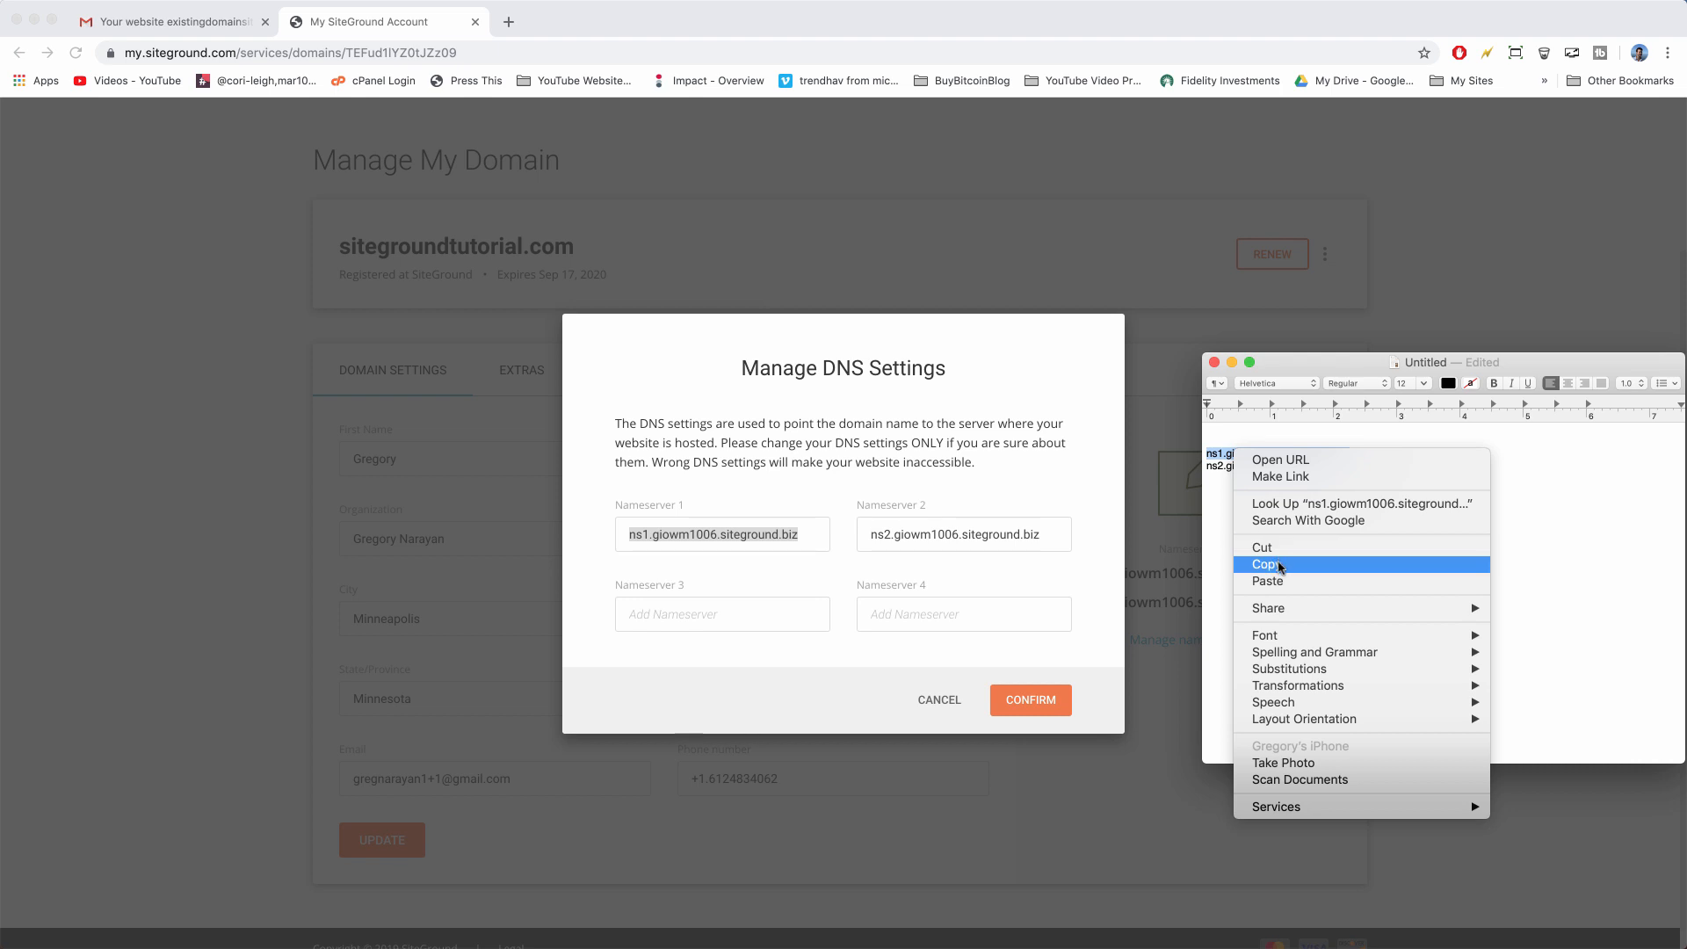
{"action": "left_click", "coordinate": [1267, 564]}
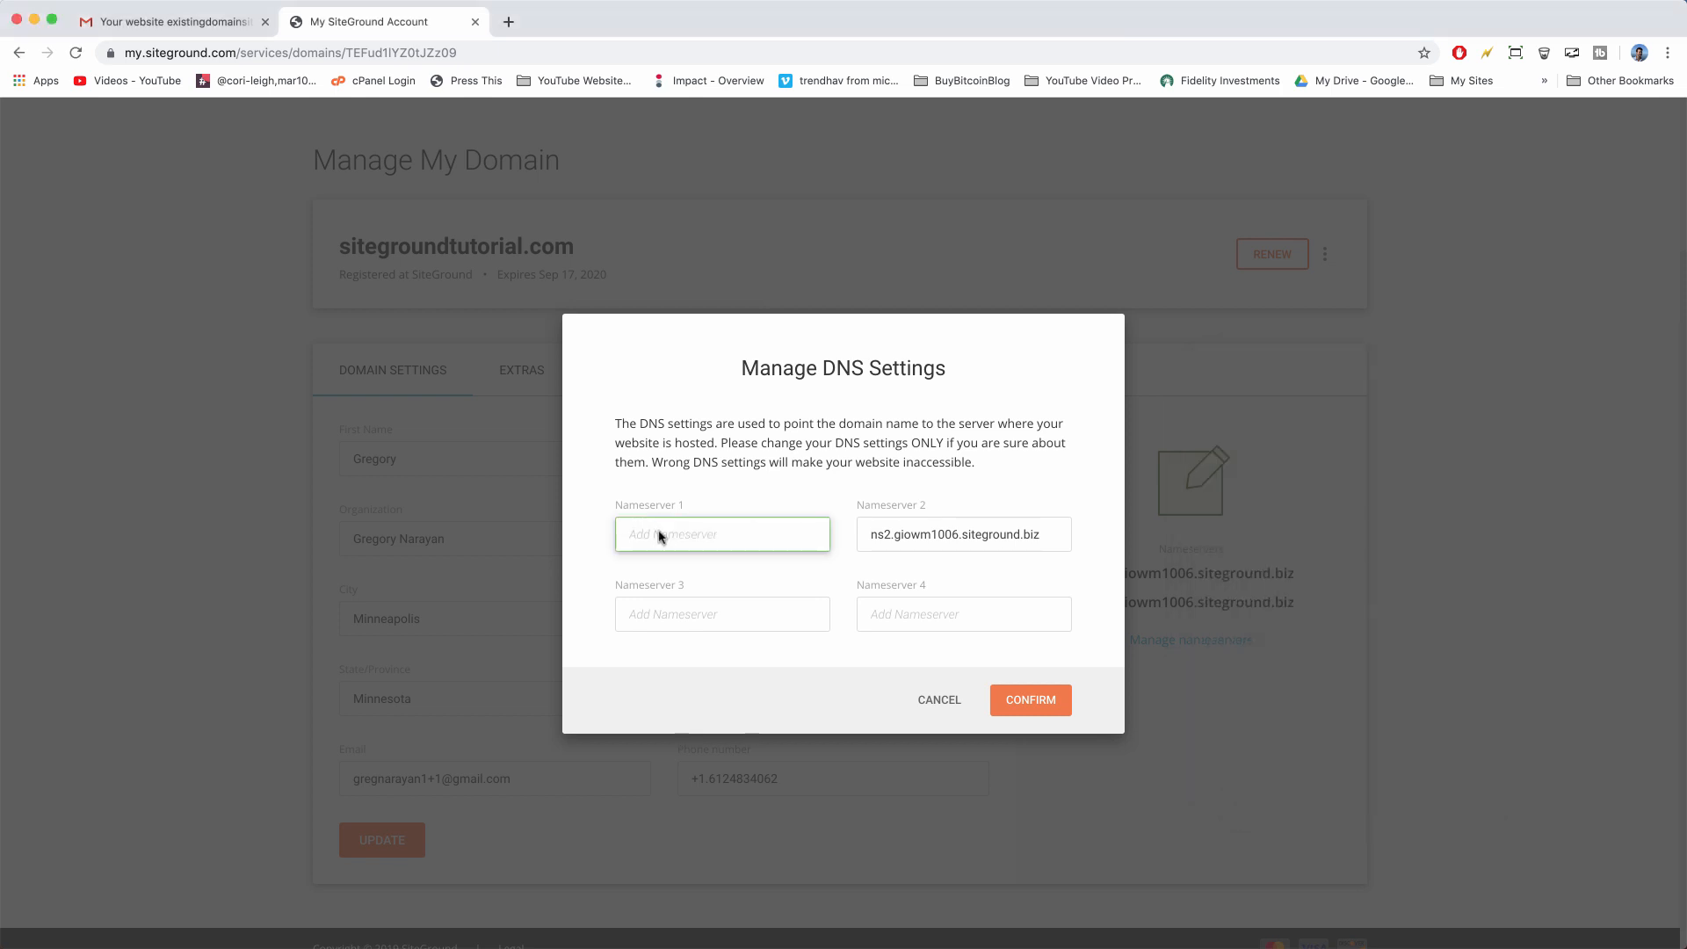
{"action": "type", "text": "ns1.giowm1006.siteground.biz"}
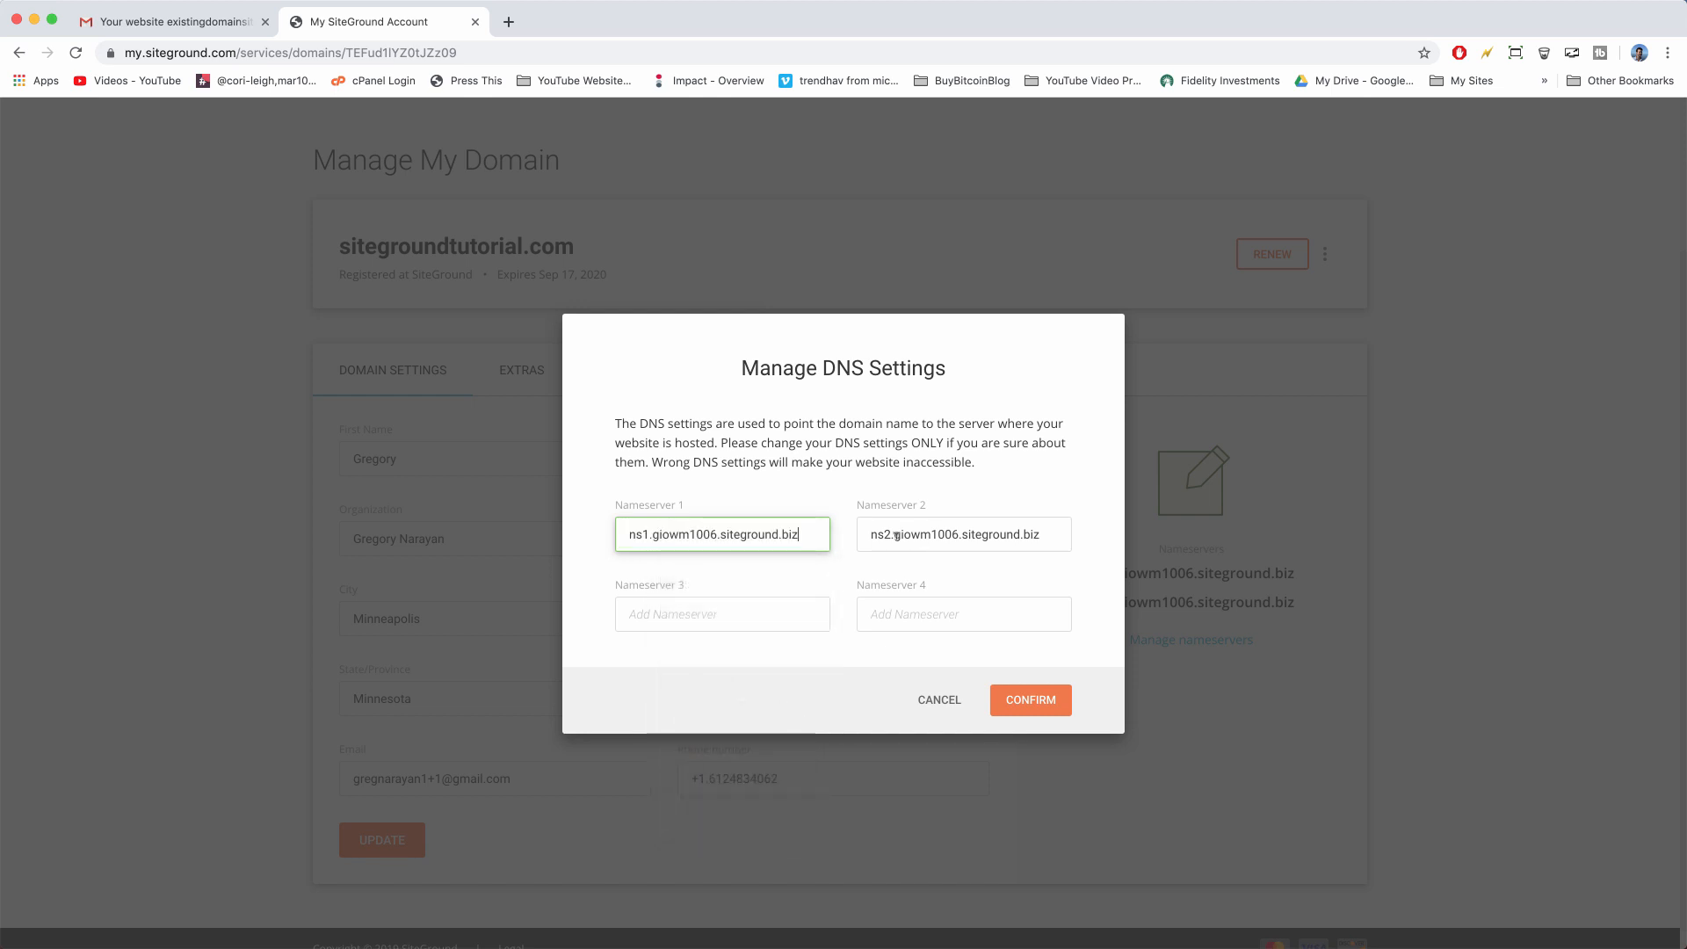
{"action": "left_click", "coordinate": [963, 534]}
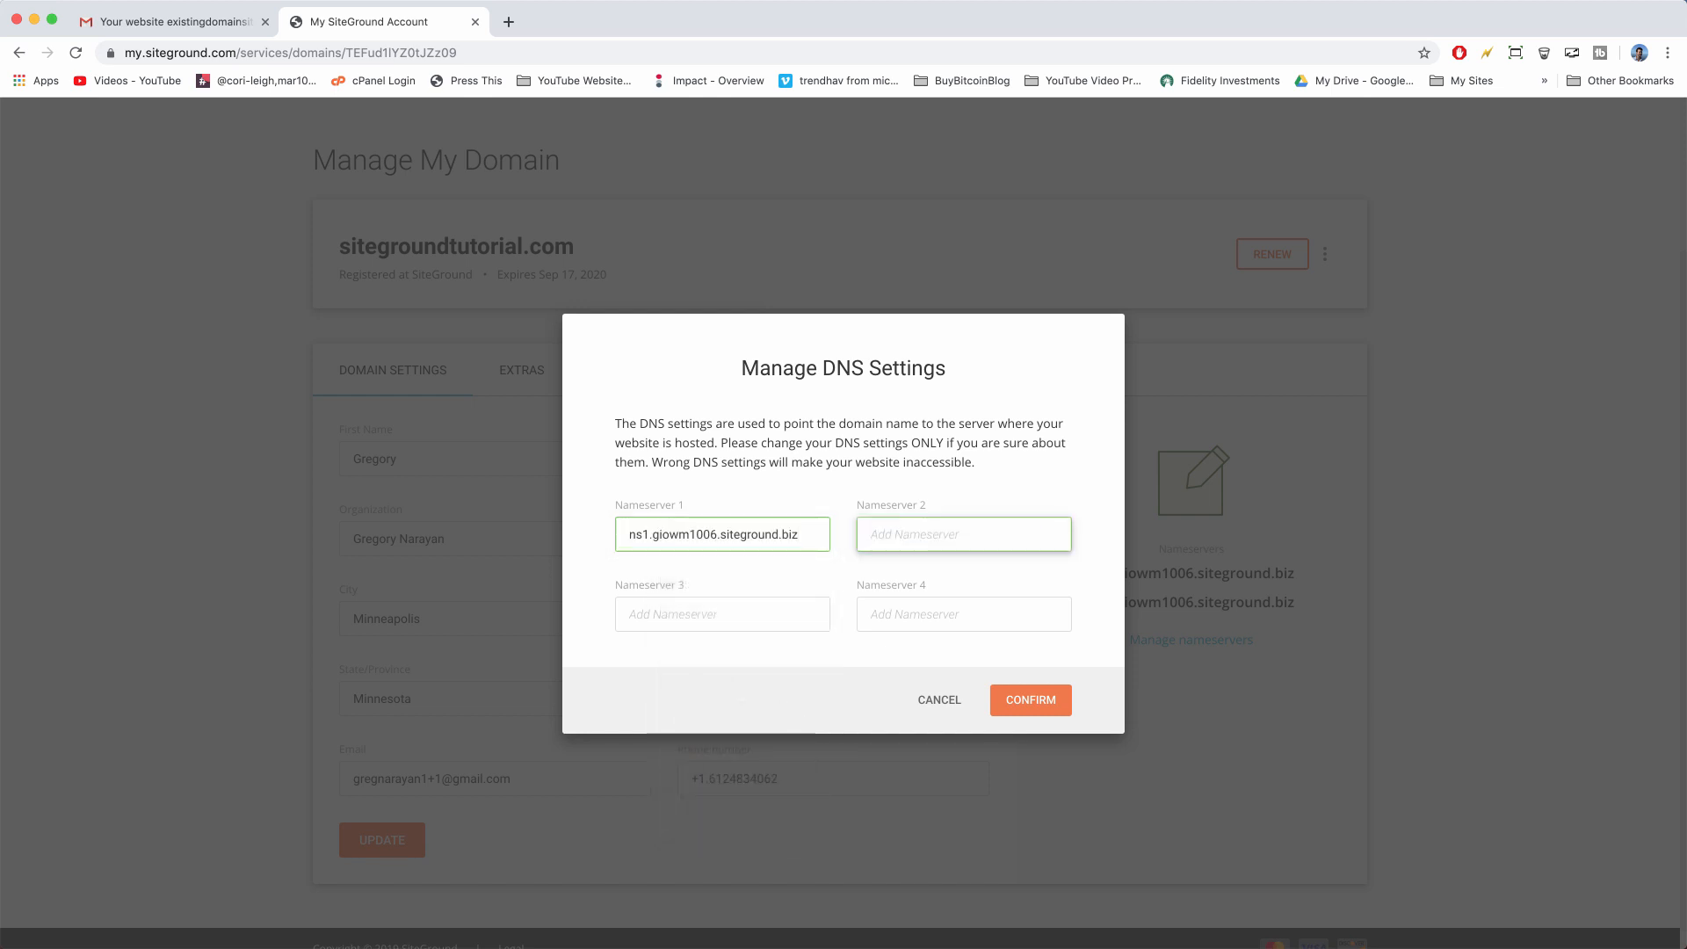
{"action": "type", "text": "ns1.giowm1006.siteground.biz"}
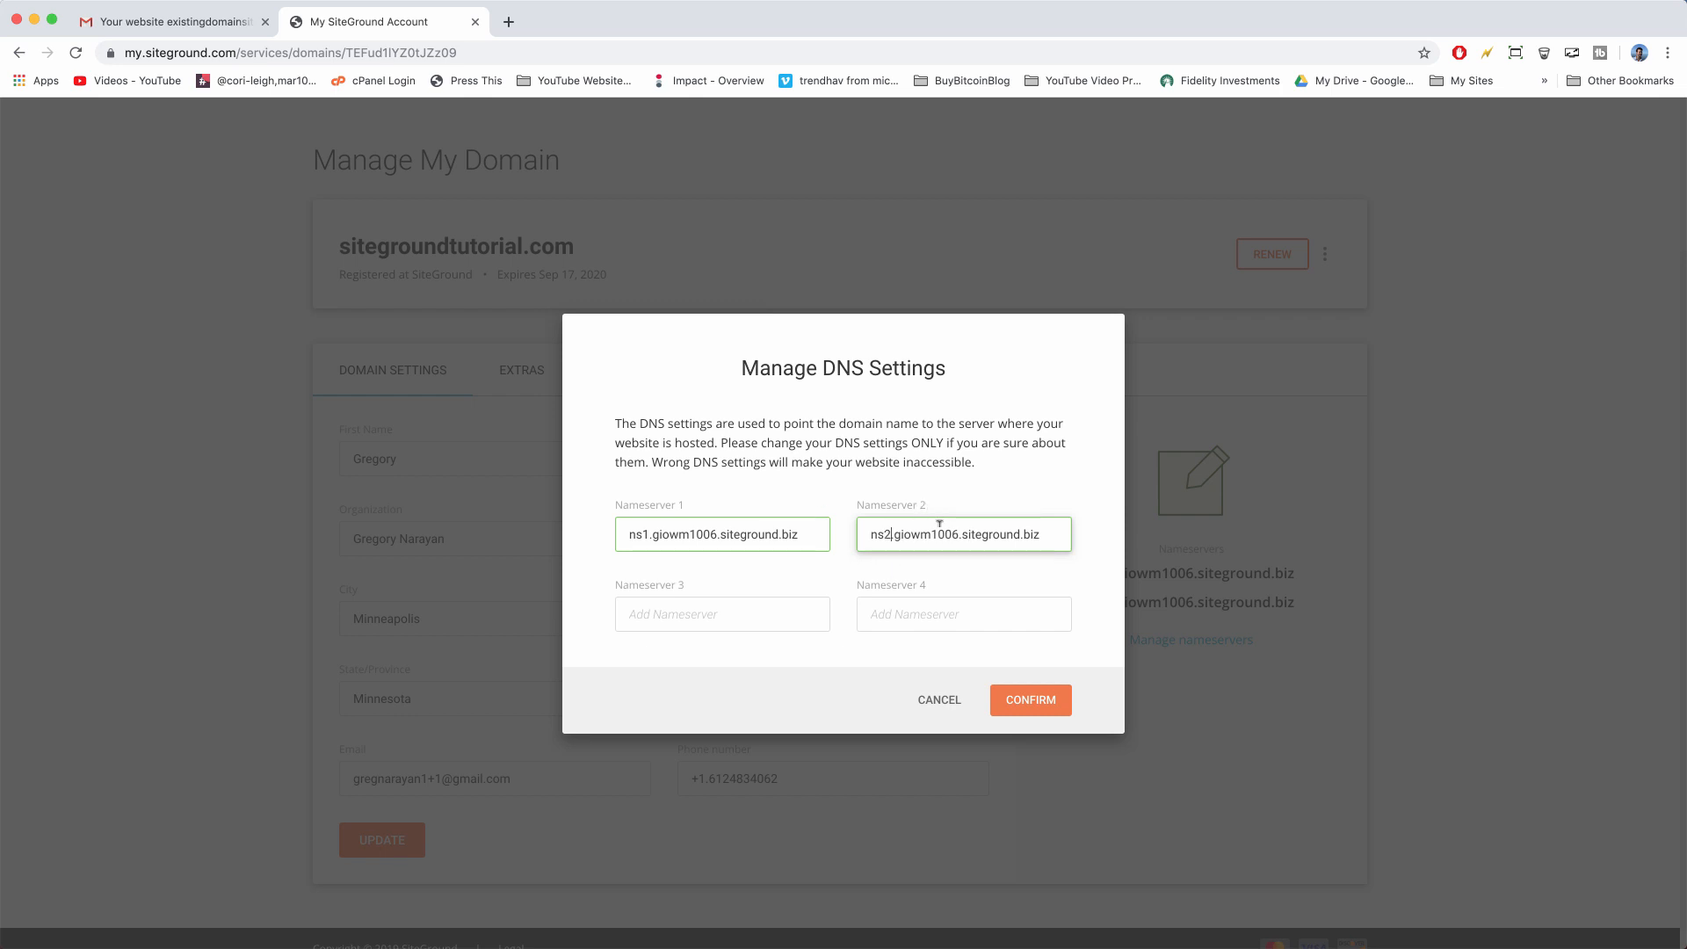
{"action": "left_click", "coordinate": [1030, 700]}
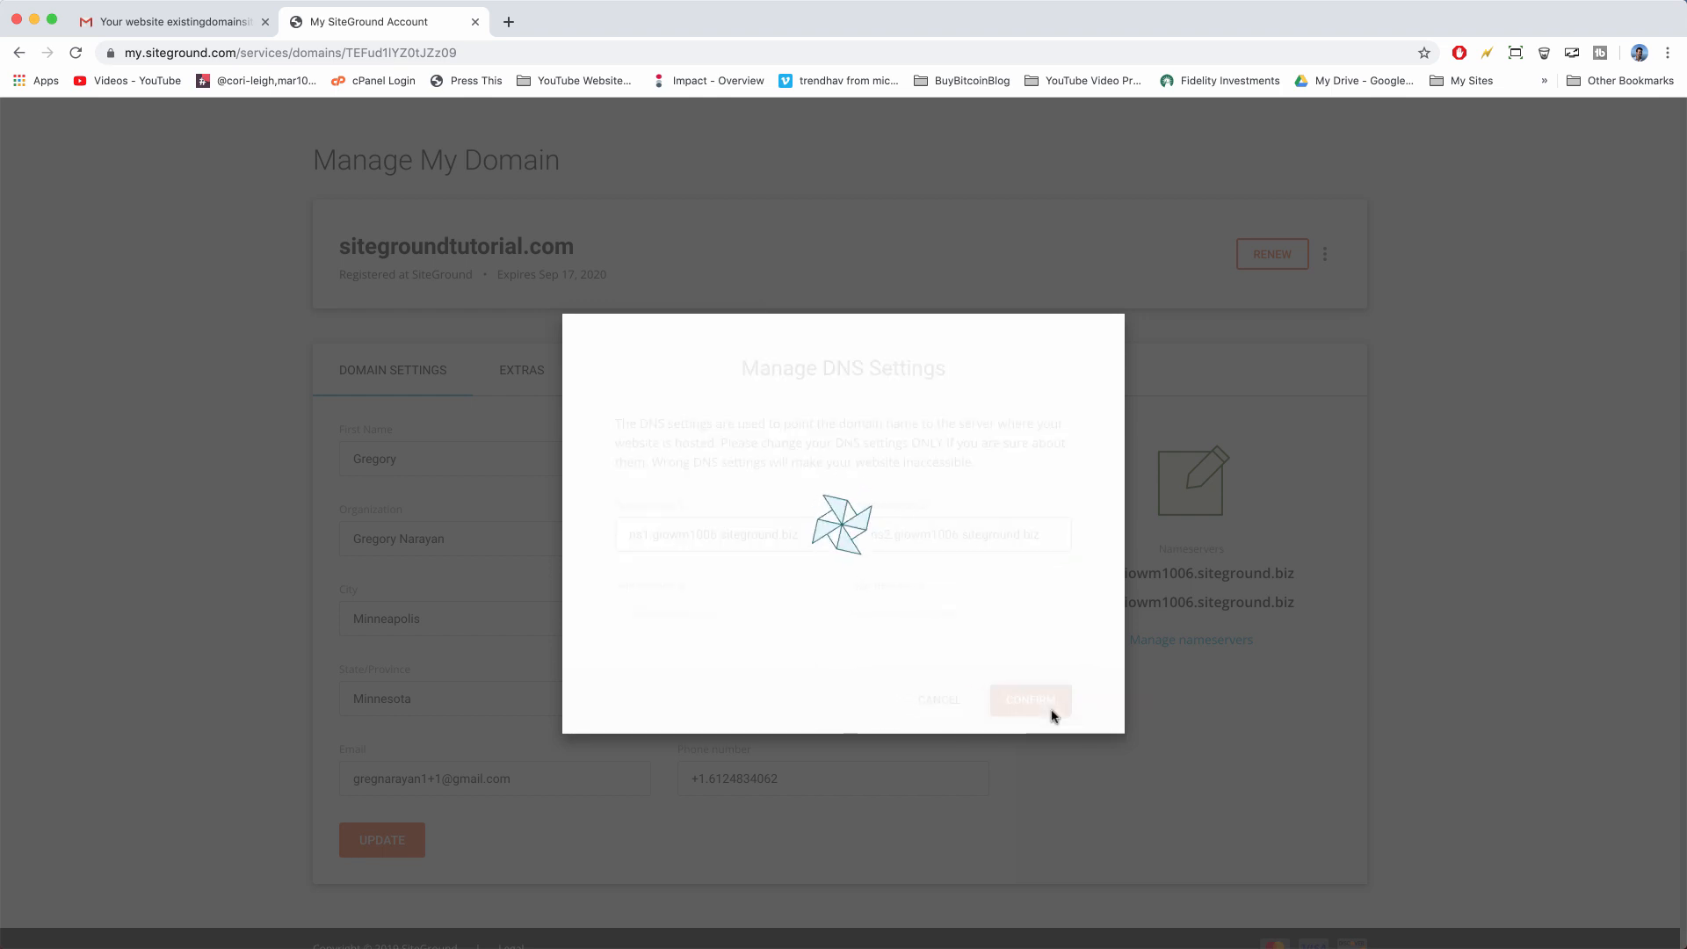
{"action": "left_click", "coordinate": [1030, 699]}
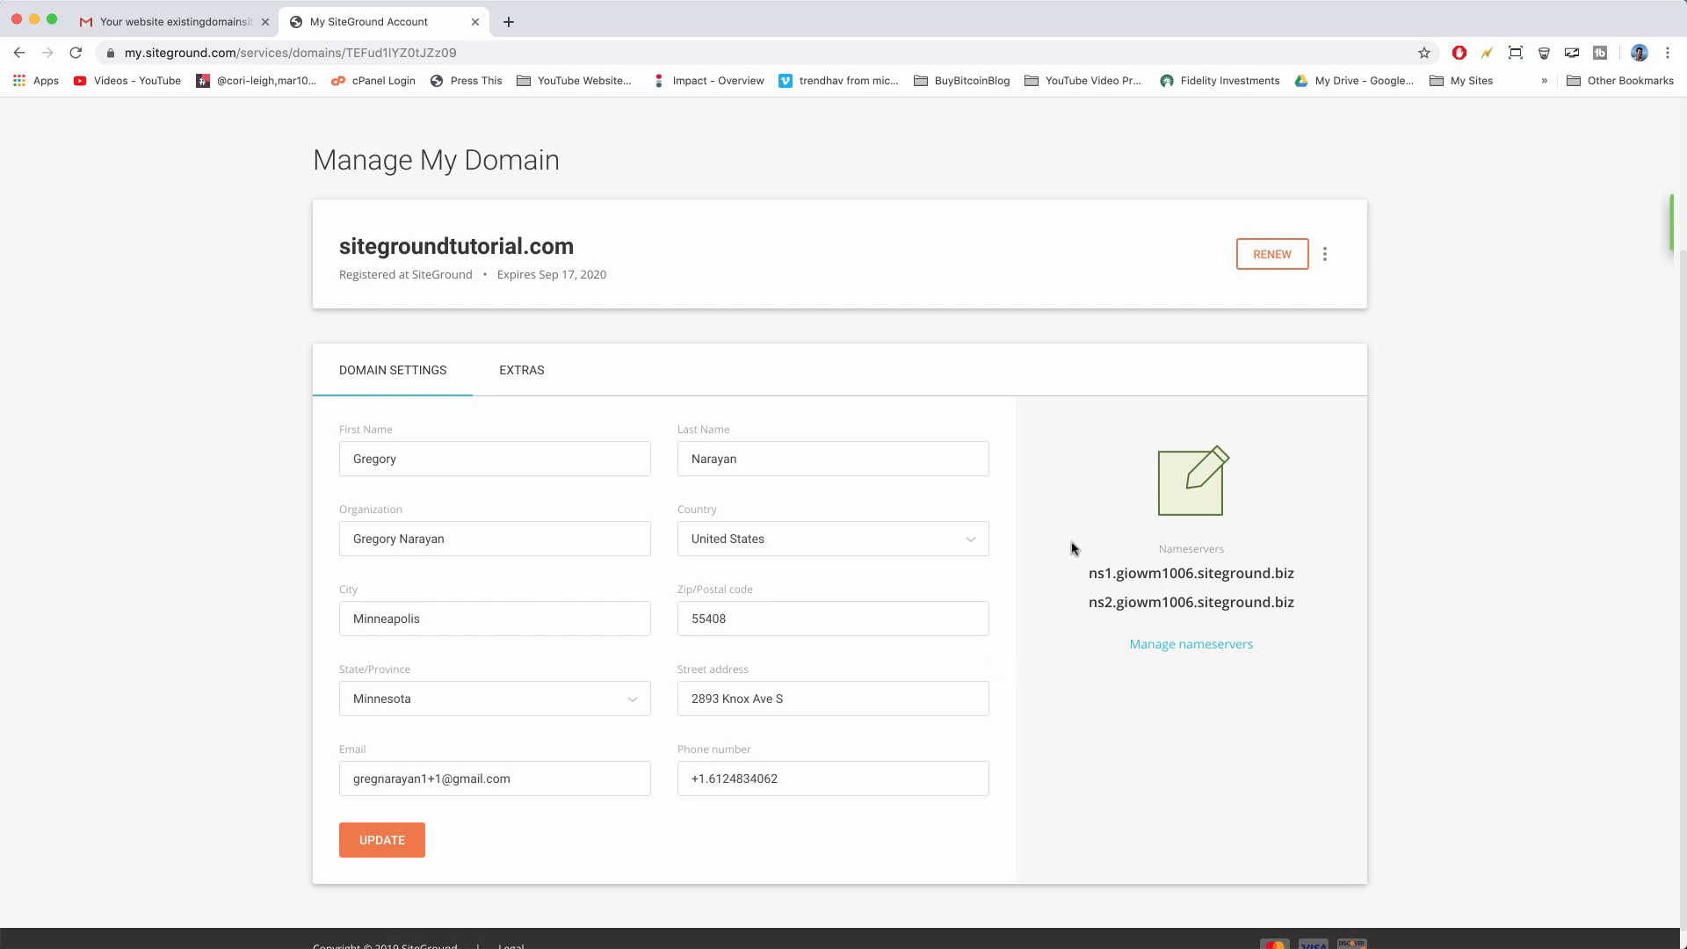
{"action": "mouse_move", "coordinate": [1100, 643]}
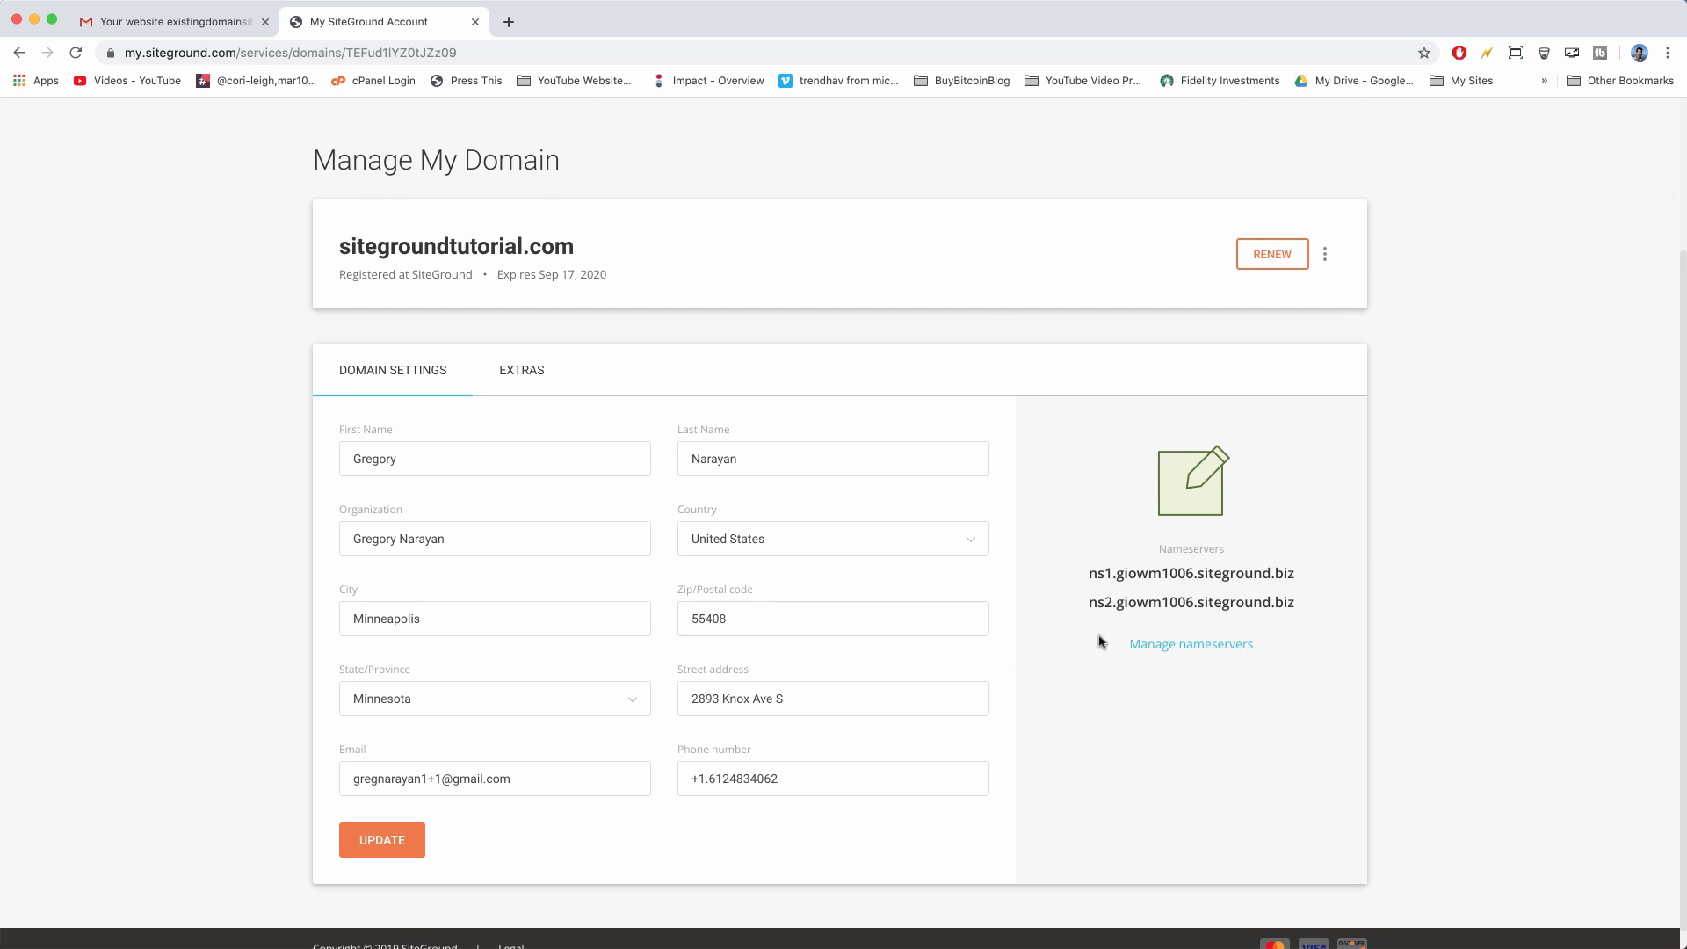
Load sitegroundtutorial.com in a new tab showing the default WordPress Nothing Found page
{"action": "type", "text": "siteground.com"}
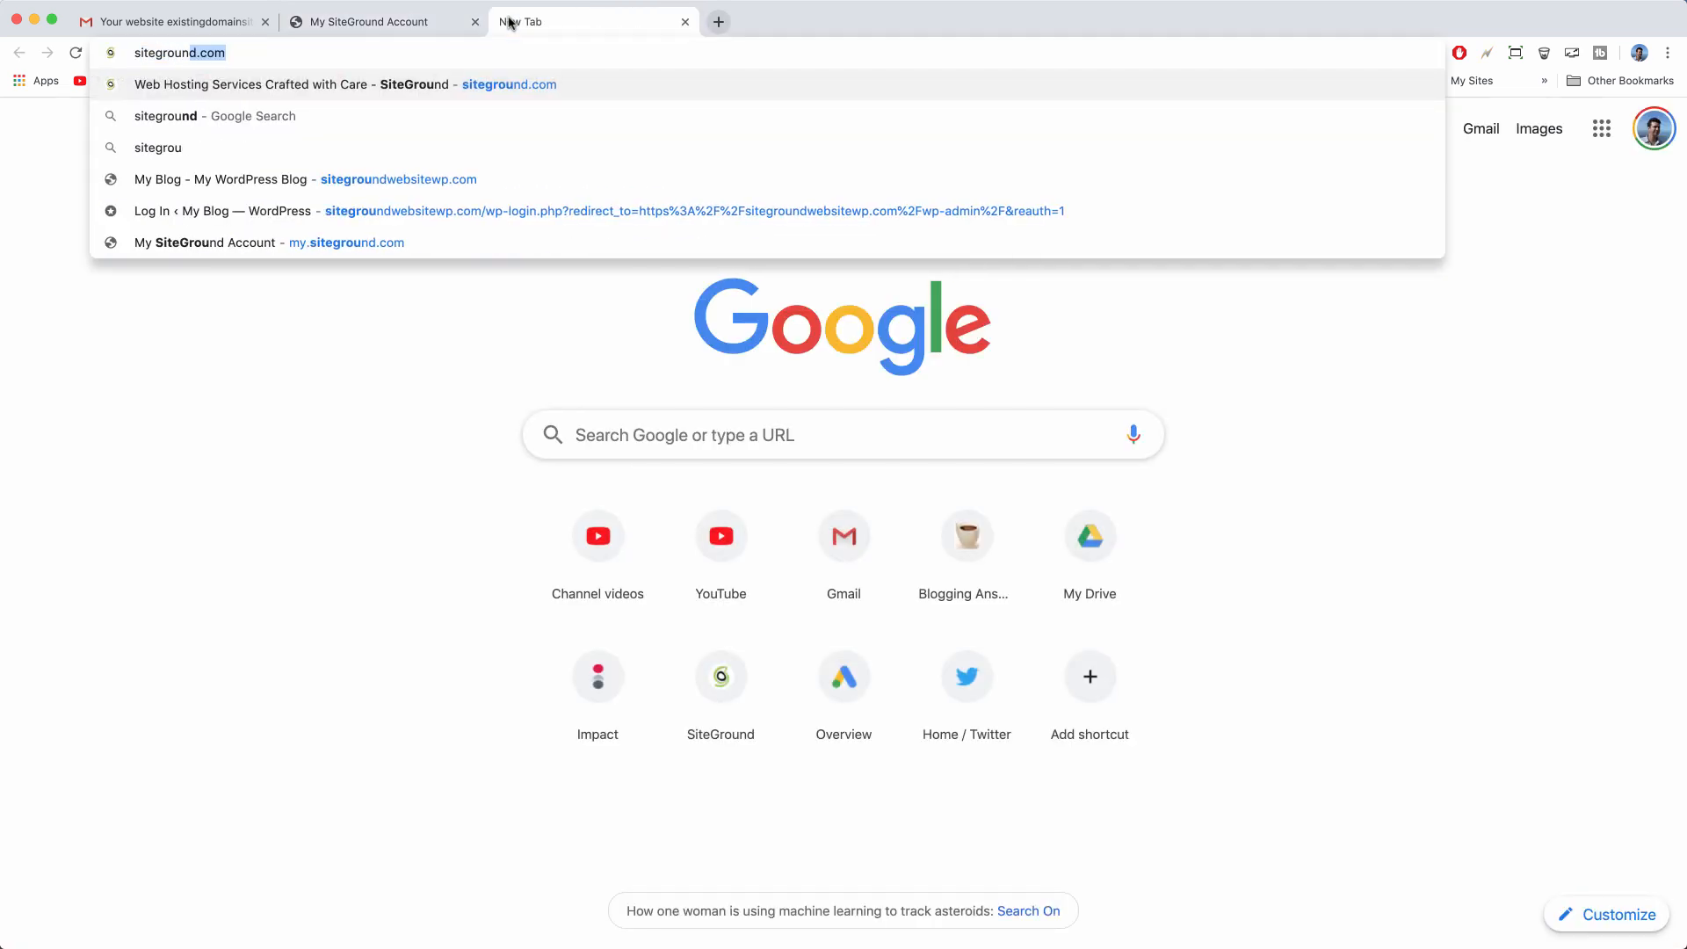
{"action": "type", "text": "sitegroundtutorial.com"}
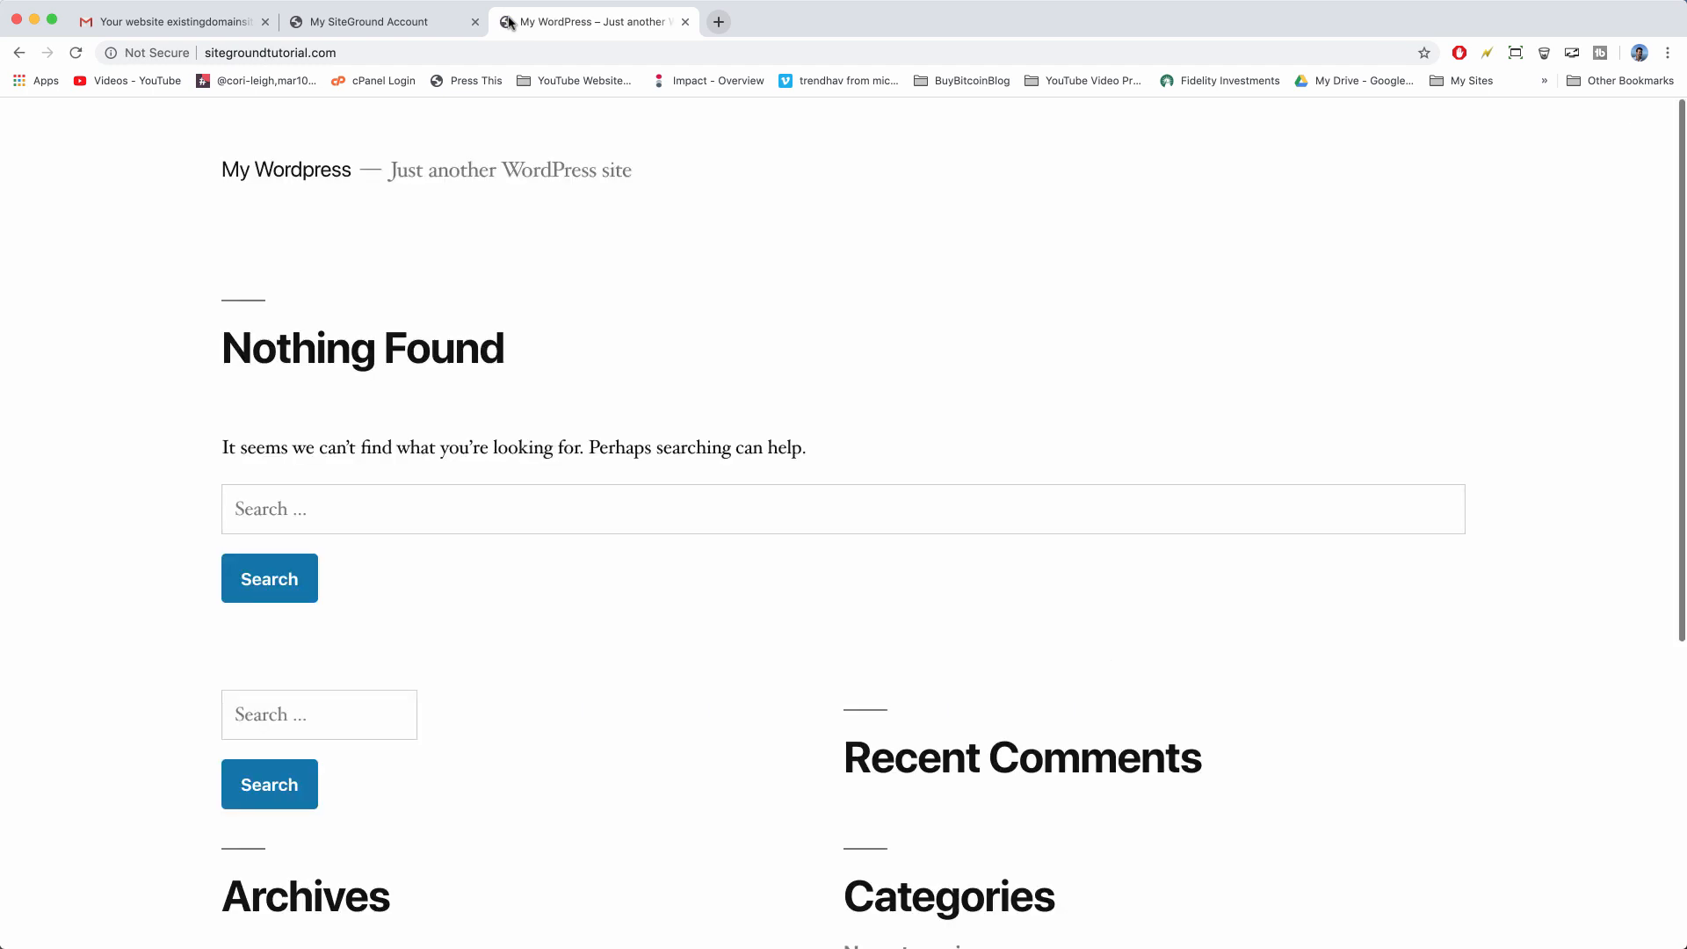
{"action": "scroll", "scroll_direction": "down", "scroll_amount": 3}
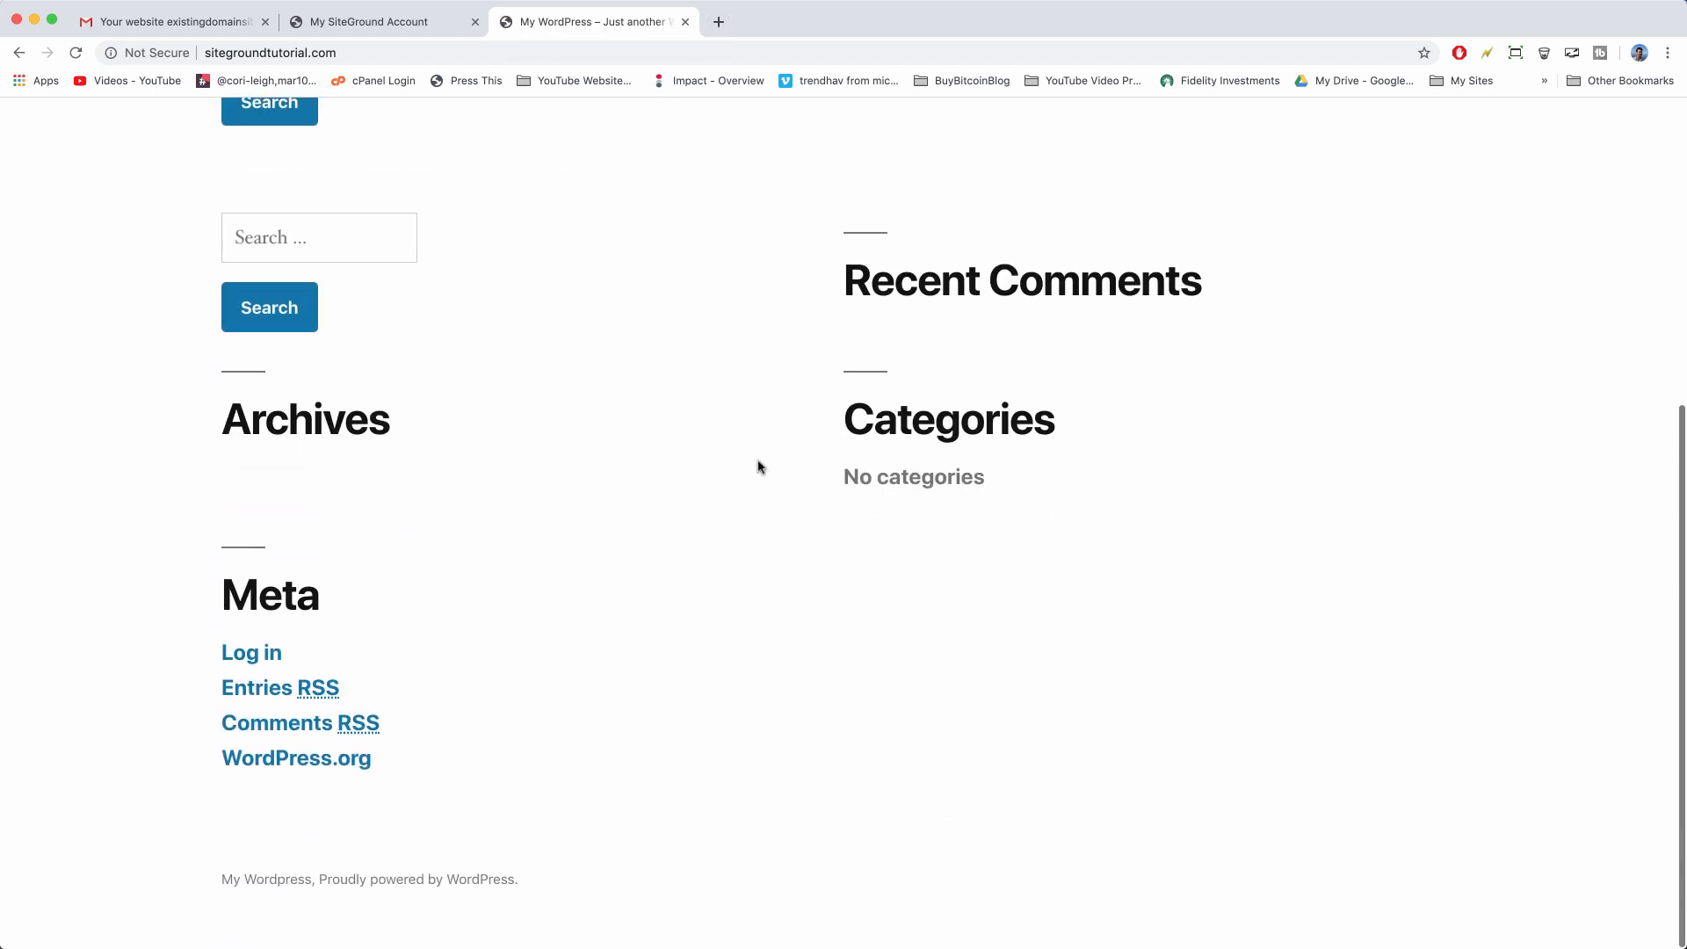